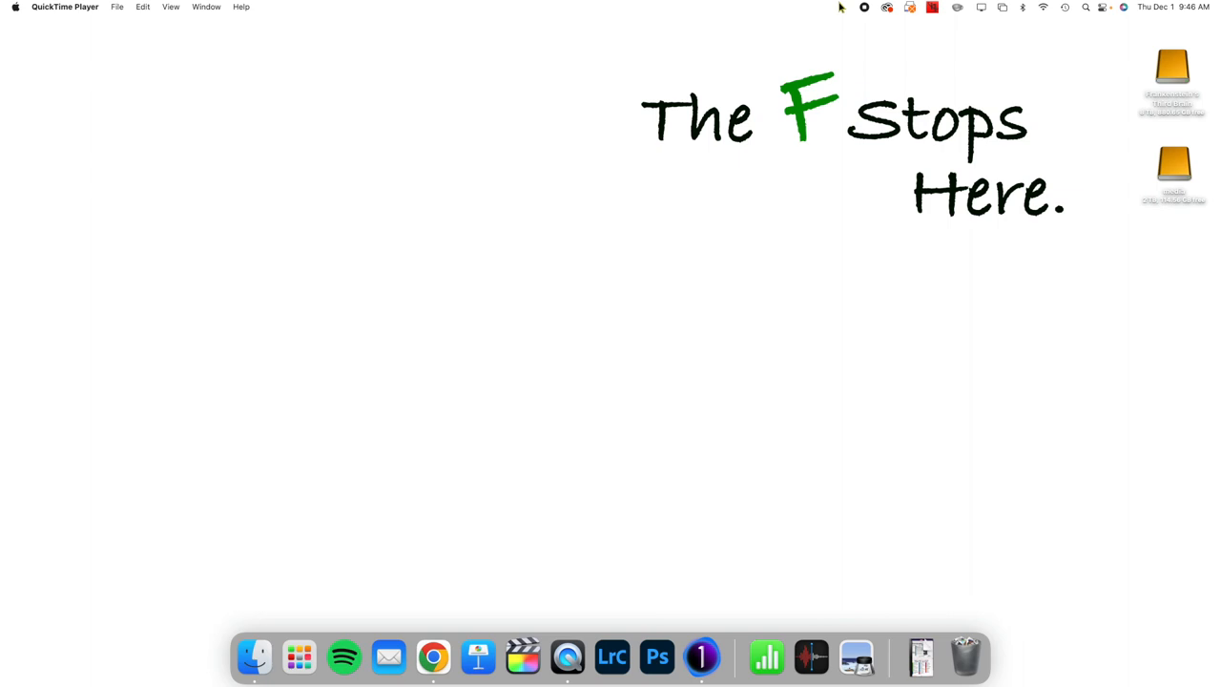
pyautogui.moveTo(703, 657)
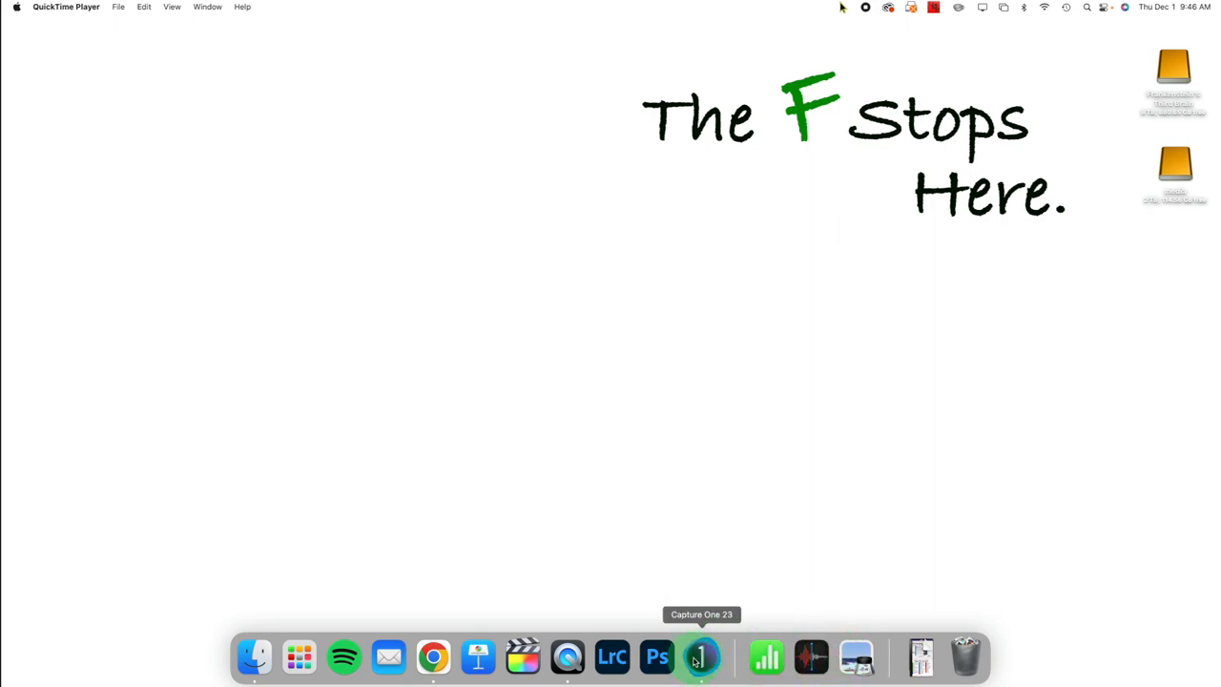
# - Launch Capture One from the Dock to open the catalogue with the sand dunes tree photo
pyautogui.click(702, 656)
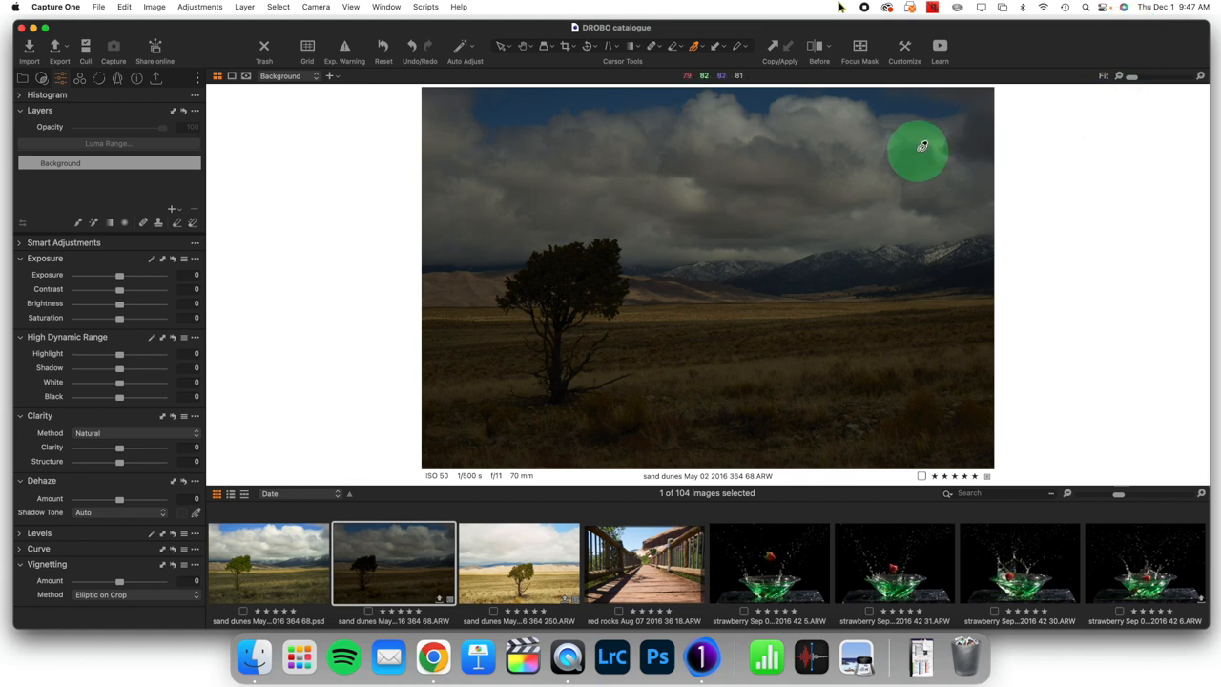
pyautogui.moveTo(561, 271)
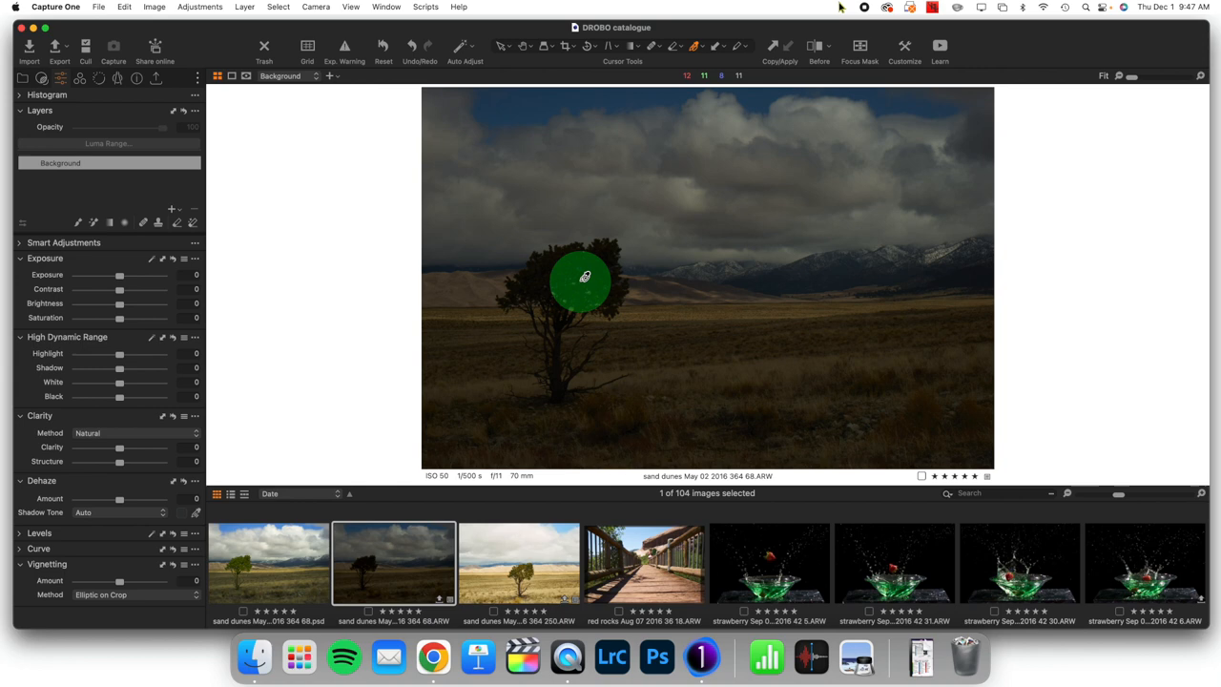
pyautogui.moveTo(756, 137)
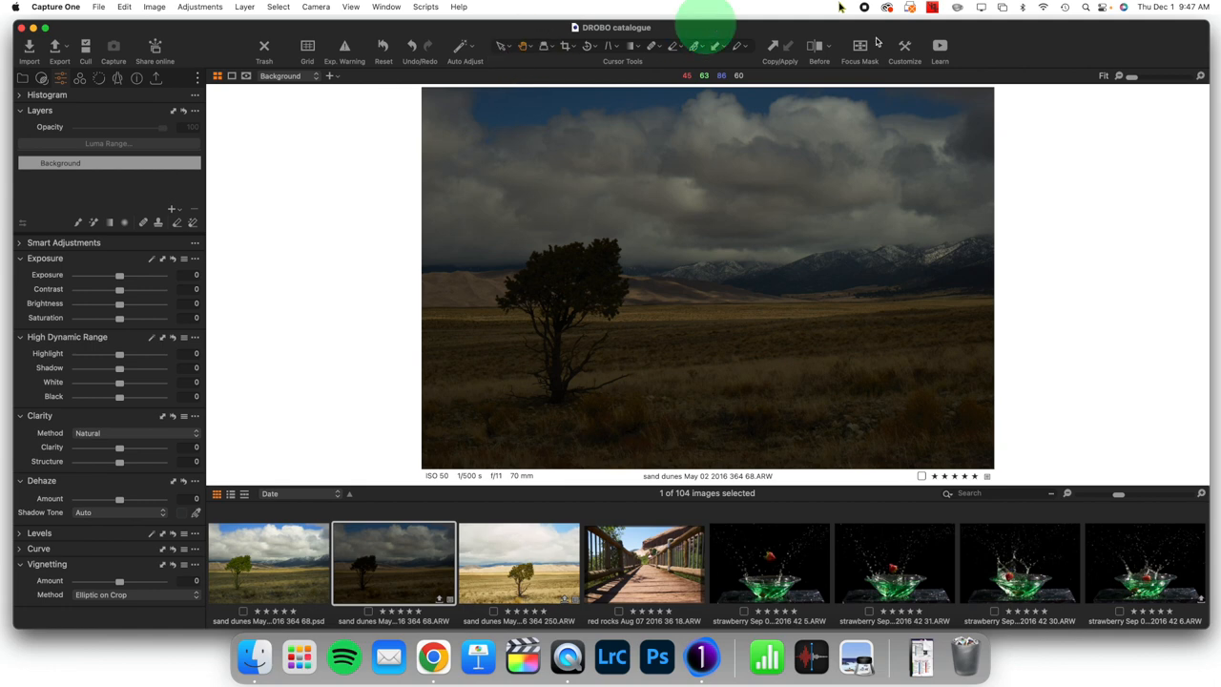
pyautogui.moveTo(1078, 46)
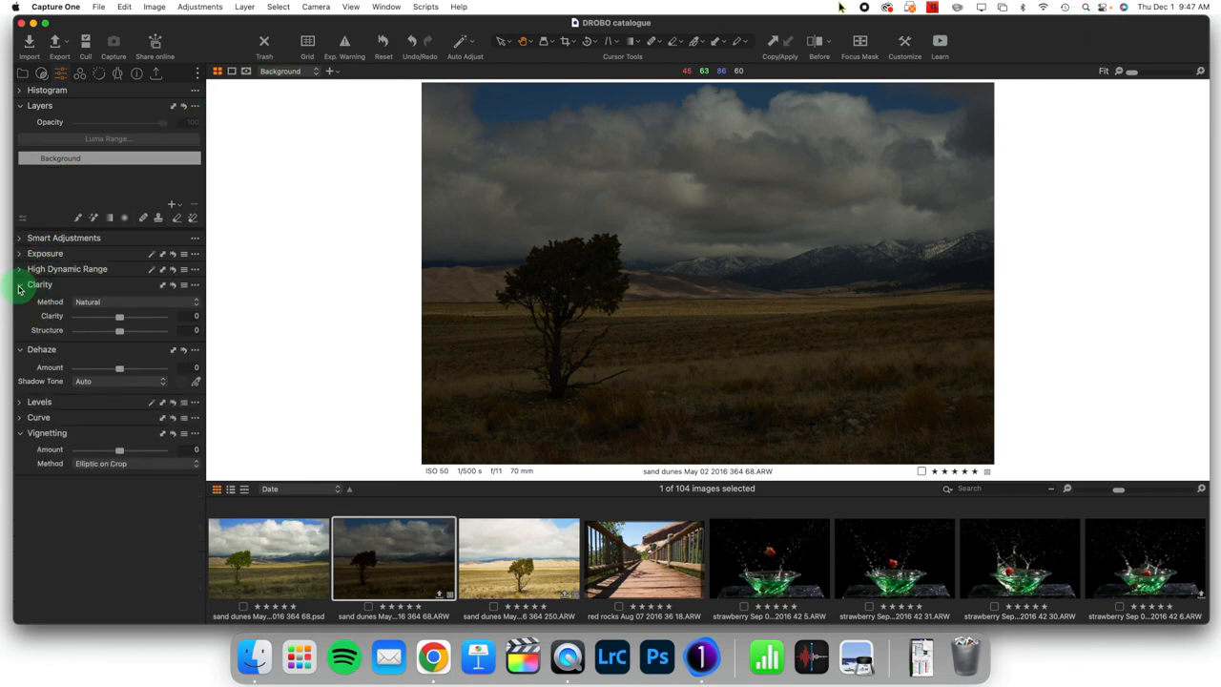
# - Fold away the Clarity and Vignetting tools and select the Background layer
pyautogui.click(19, 284)
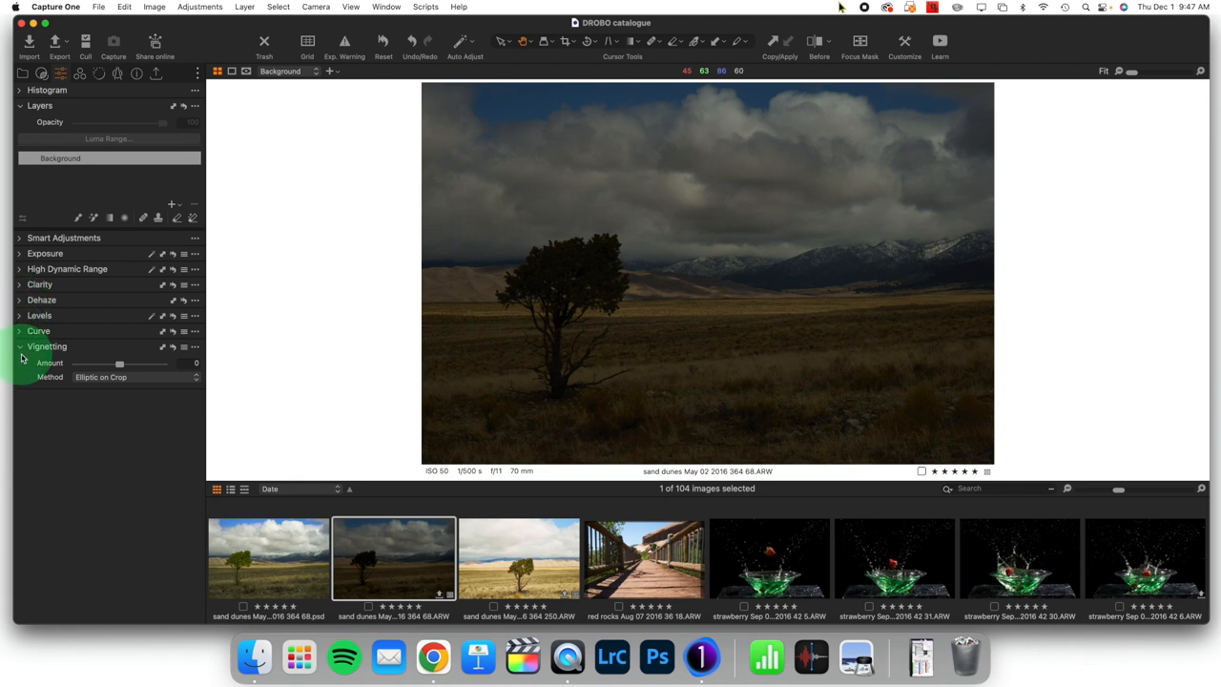
pyautogui.click(19, 346)
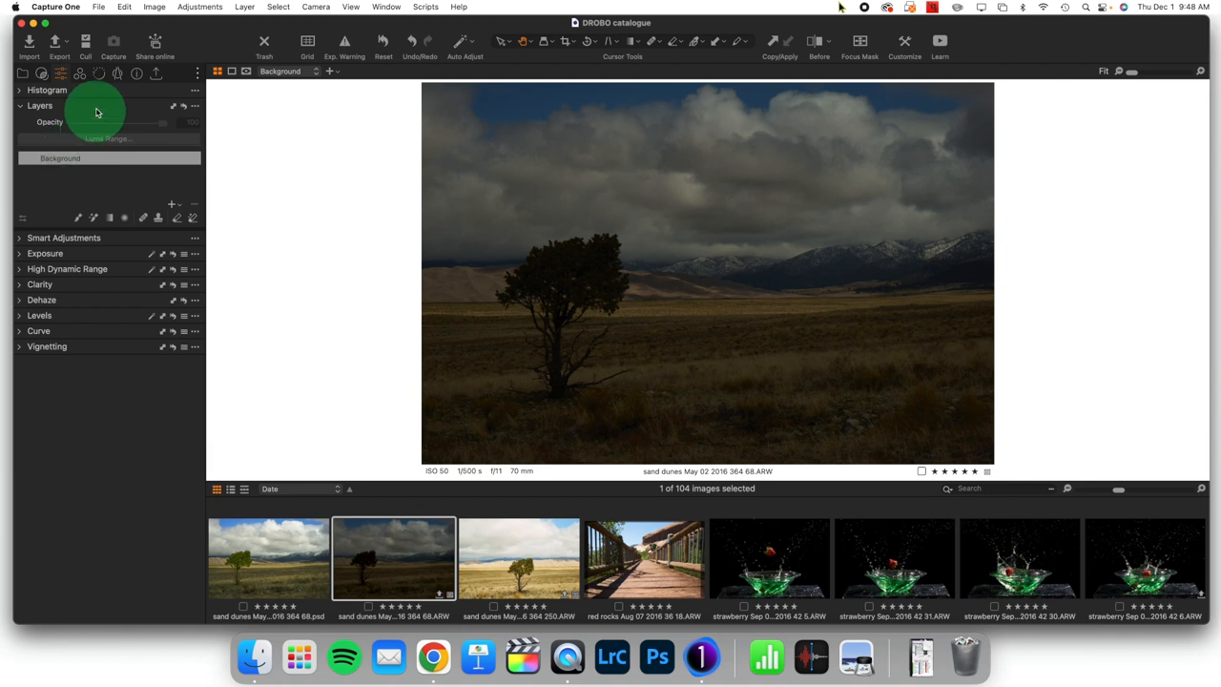
pyautogui.click(61, 157)
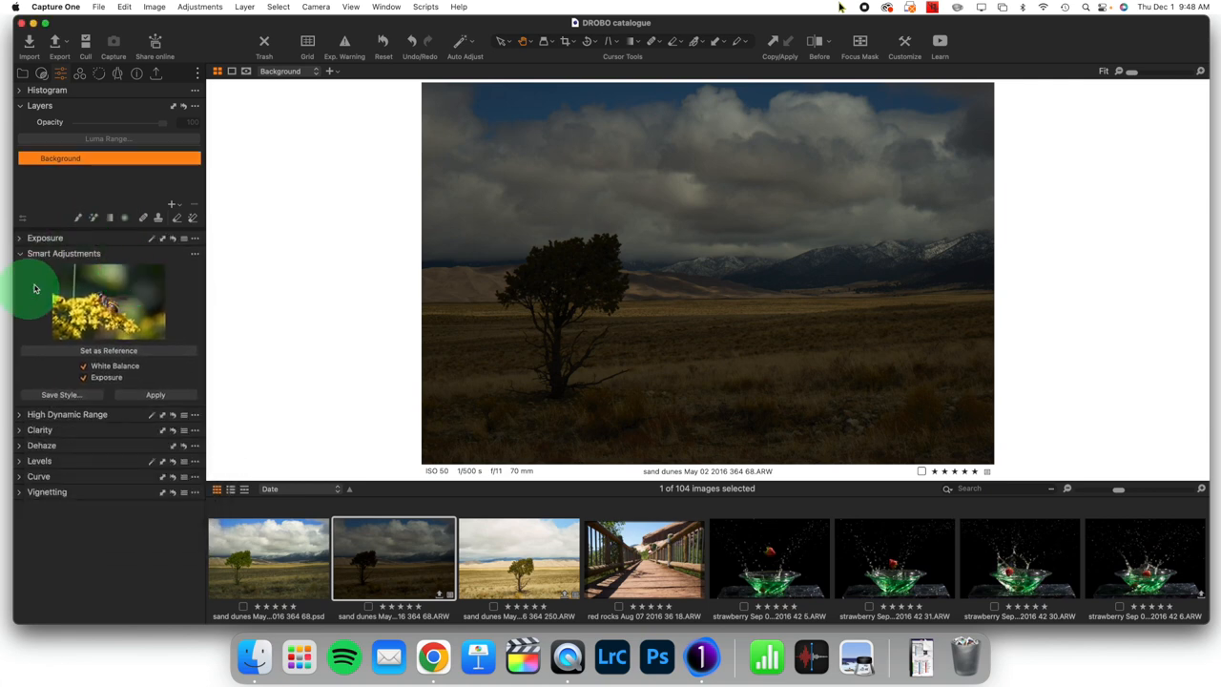
# - Hide Smart Adjustments and raise the photo's Exposure to about 0.72
pyautogui.click(21, 252)
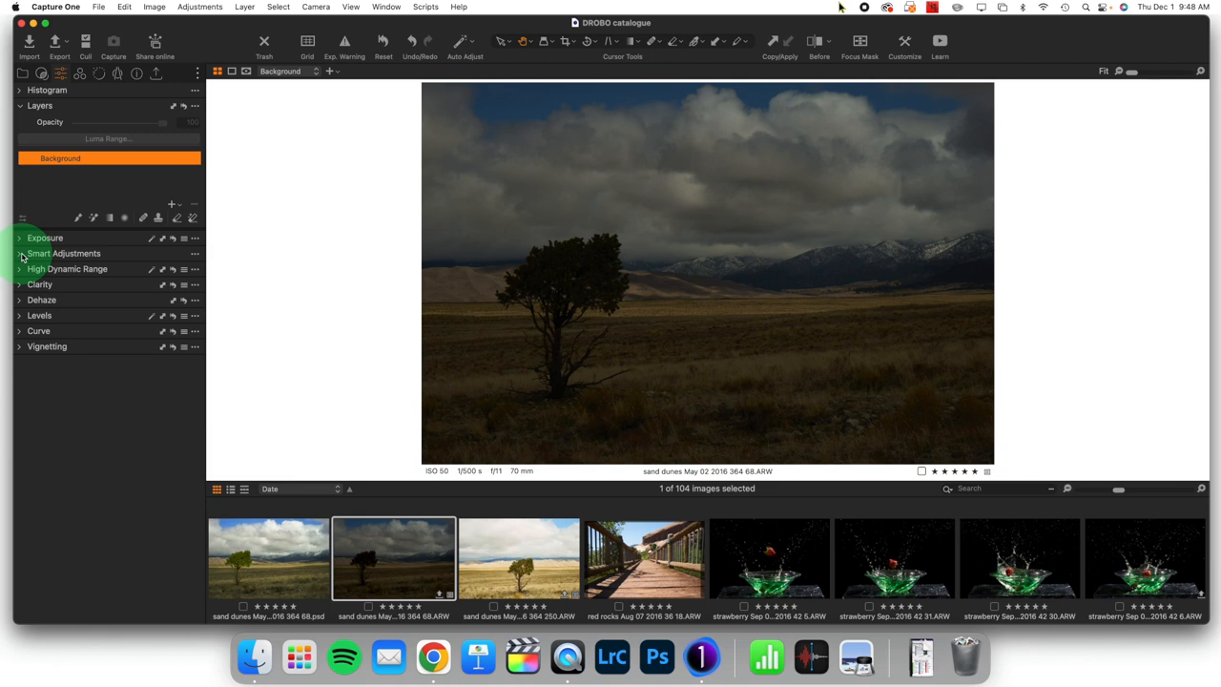
pyautogui.click(46, 237)
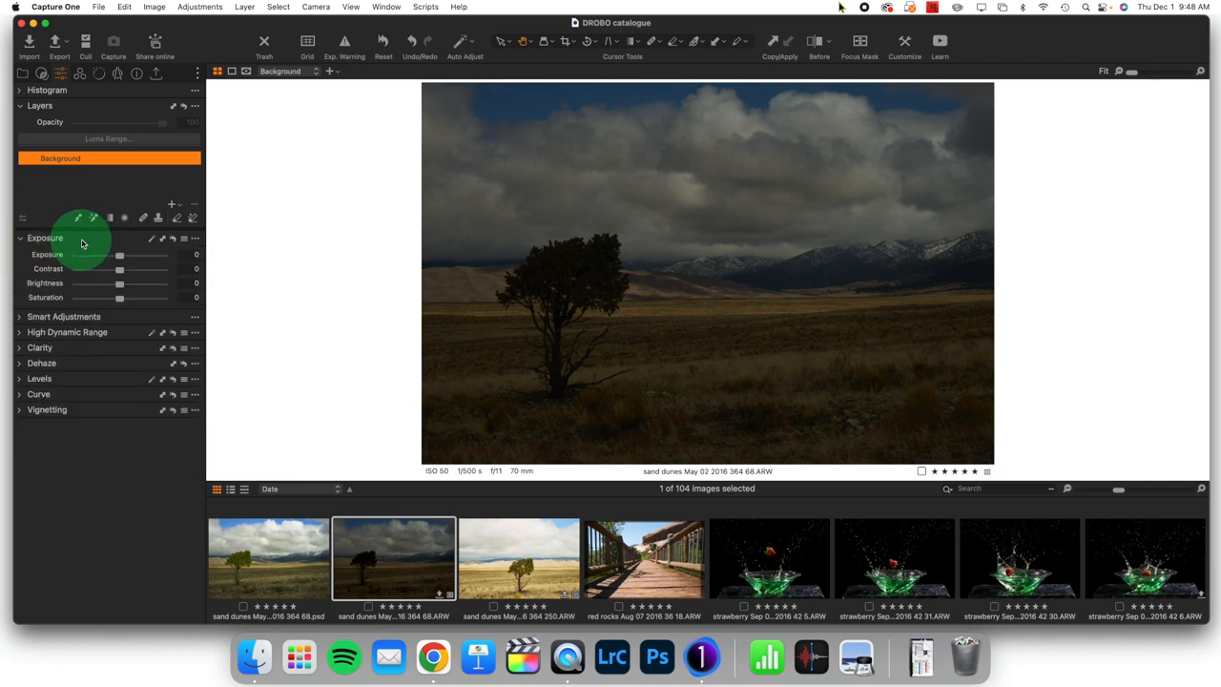
pyautogui.moveTo(119, 256); pyautogui.dragTo(122, 256)
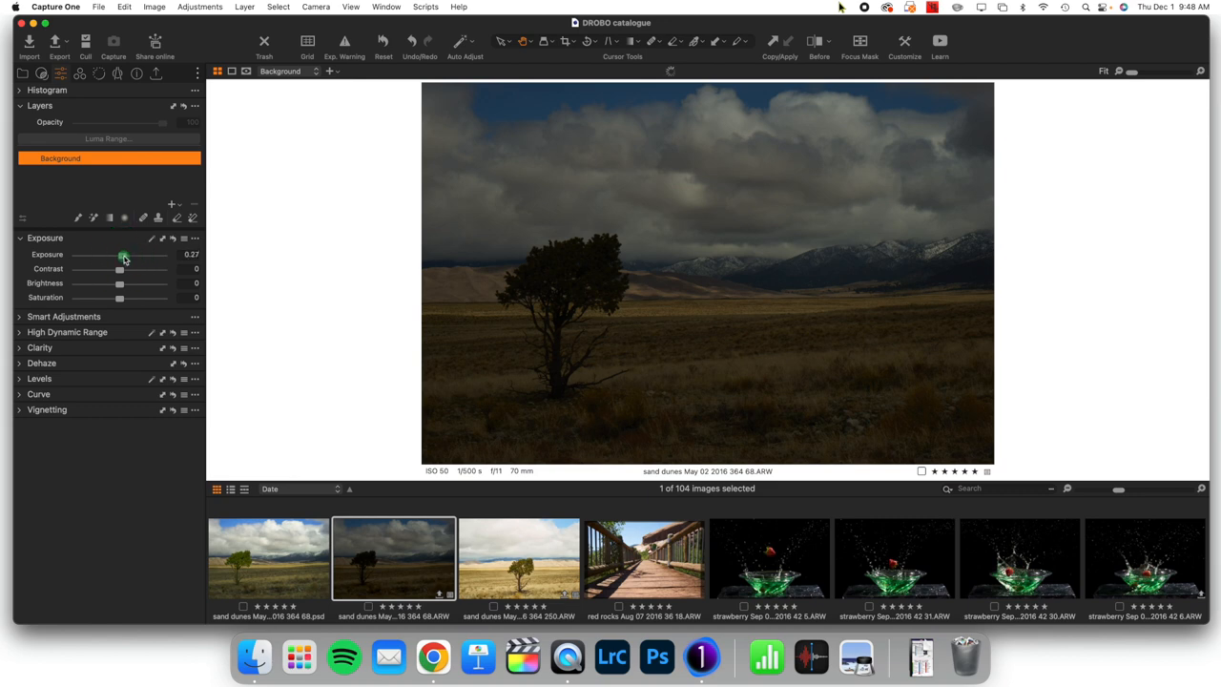
pyautogui.moveTo(122, 256); pyautogui.dragTo(128, 256)
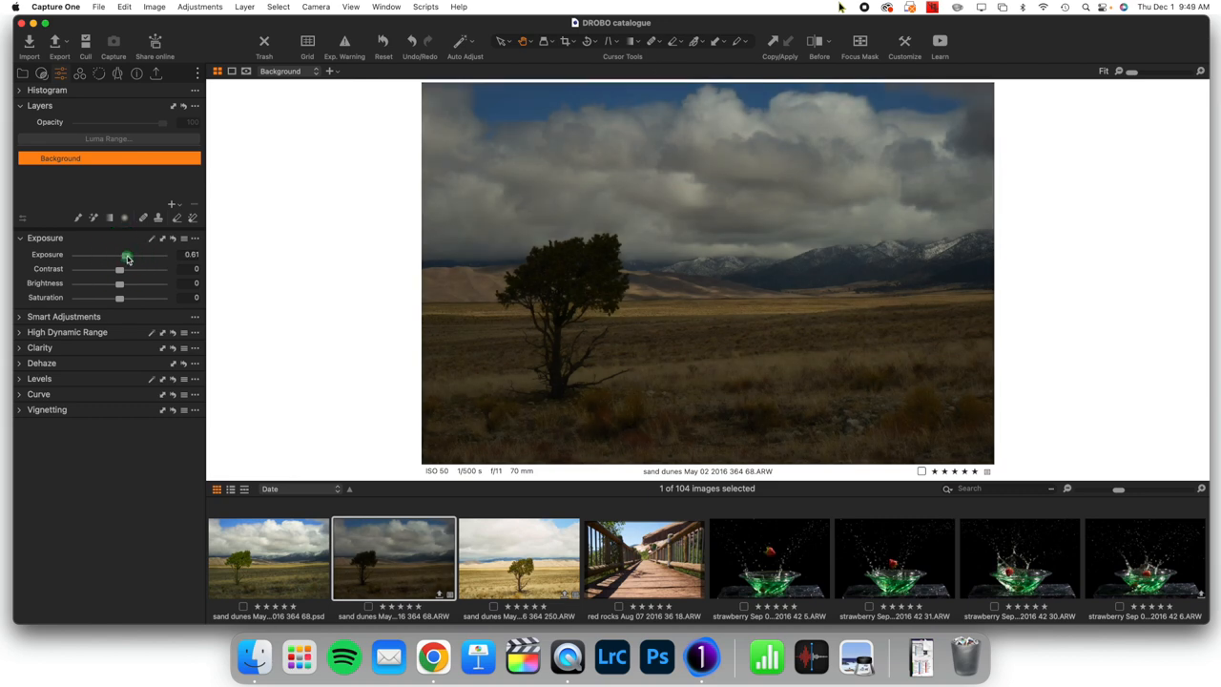
pyautogui.moveTo(126, 256); pyautogui.dragTo(130, 255)
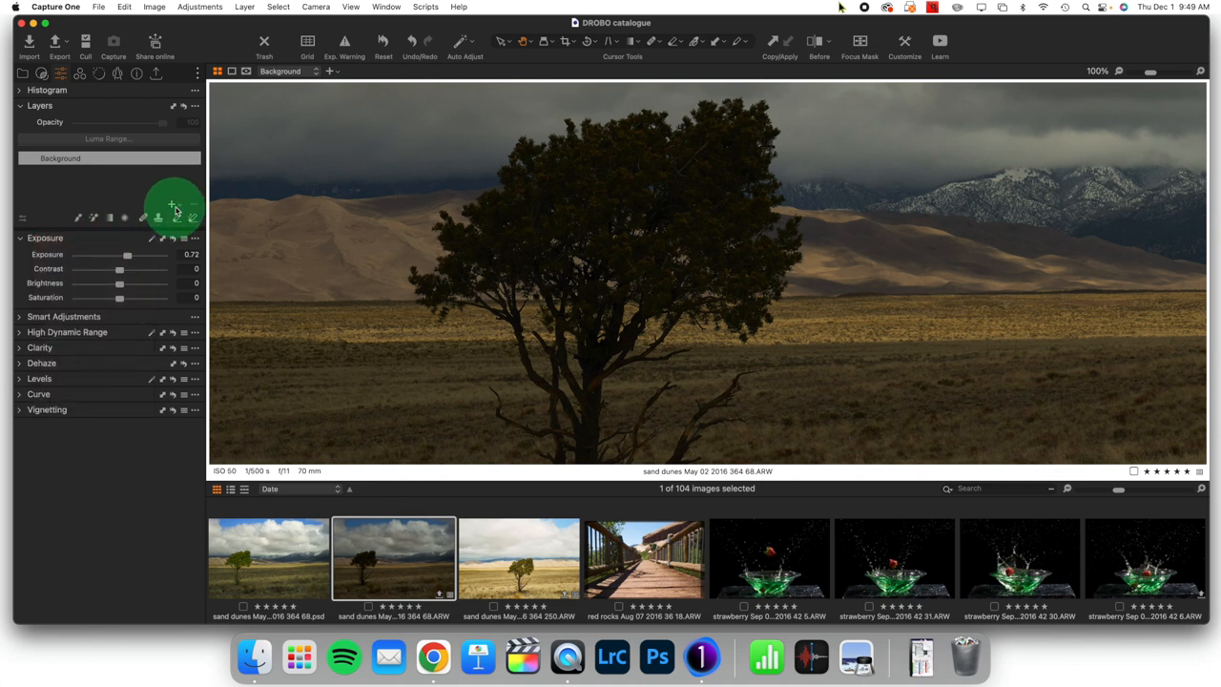
# - Bring up the Layers + menu to add a new adjustment layer for the tree
pyautogui.click(172, 204)
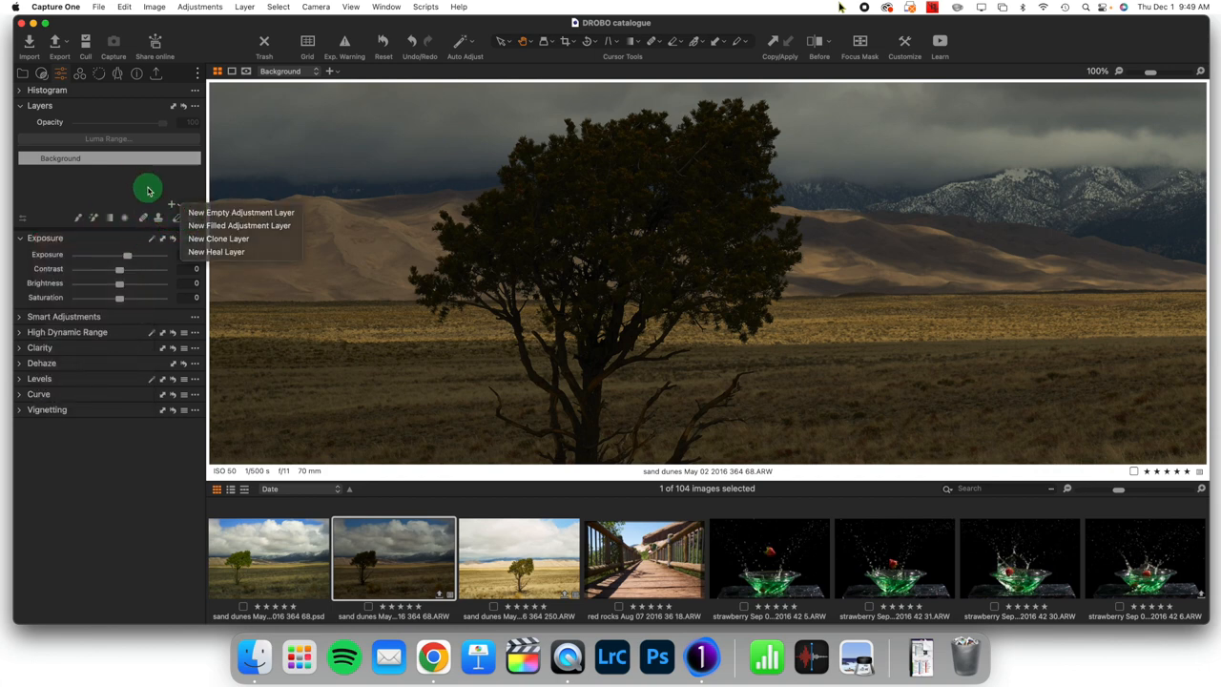
pyautogui.moveTo(187, 208)
pyautogui.write('tree')
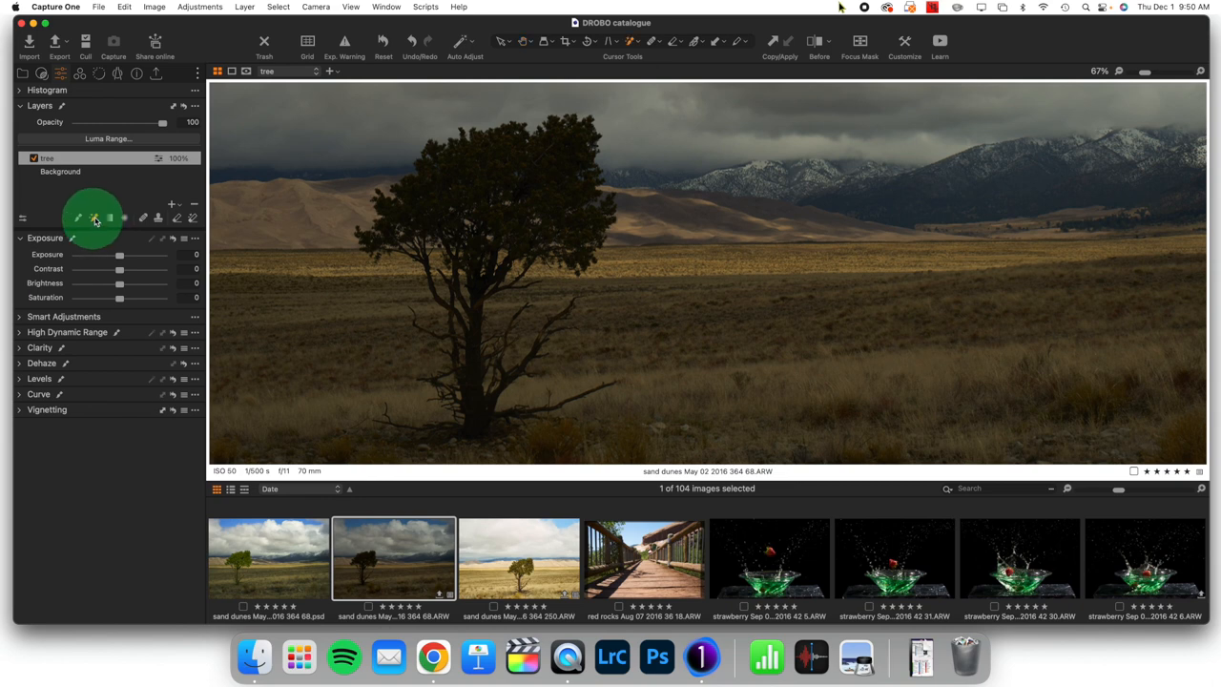
# - Paint the tree layer's mask over the crown and down the trunk with the Draw Mask brush
pyautogui.click(94, 218)
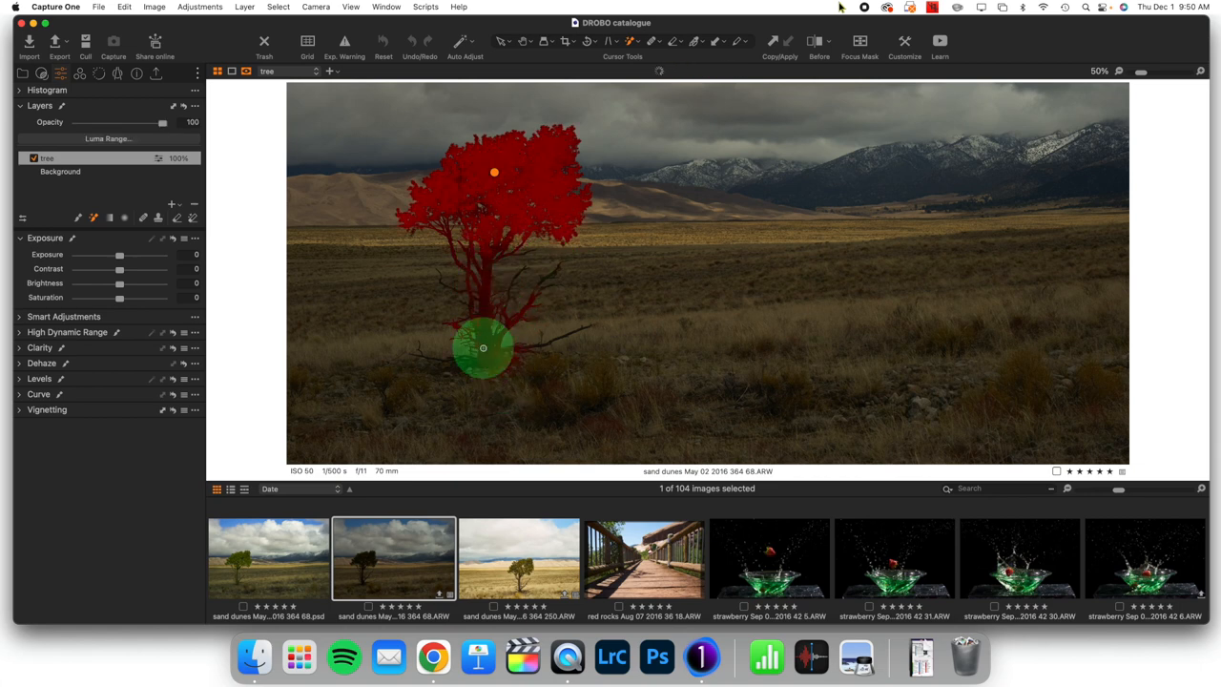
pyautogui.moveTo(480, 347); pyautogui.dragTo(489, 265)
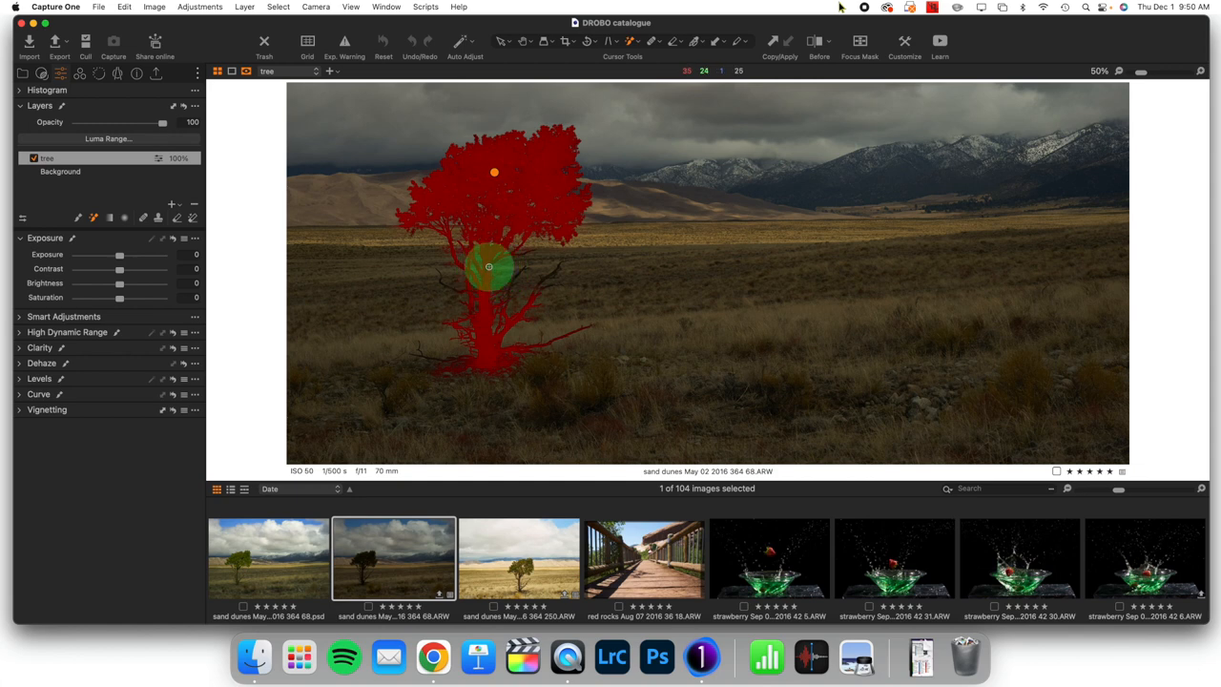
pyautogui.moveTo(495, 267); pyautogui.dragTo(466, 321)
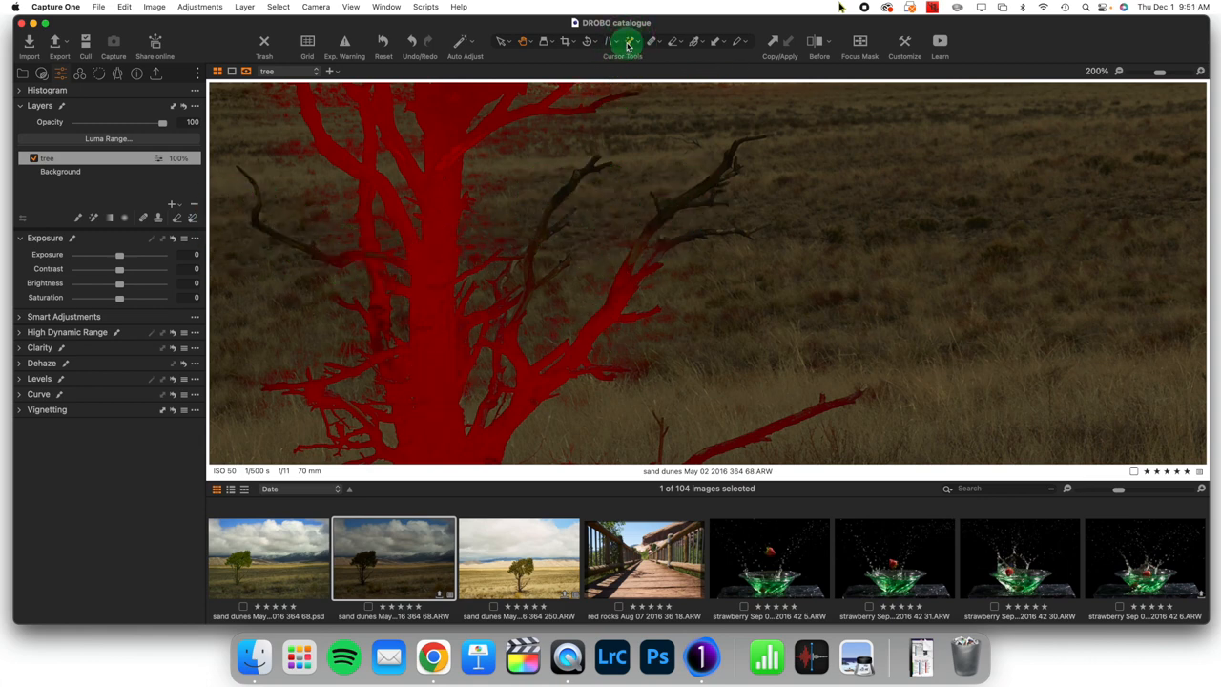
pyautogui.click(628, 43)
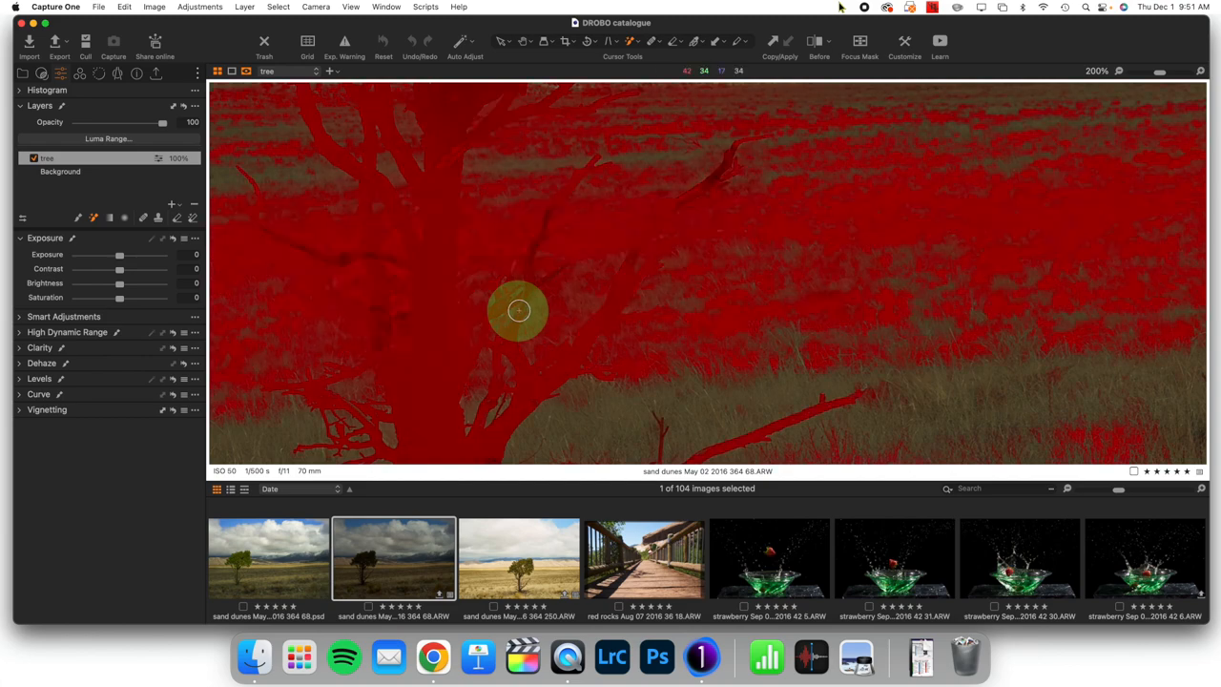
pyautogui.moveTo(427, 73)
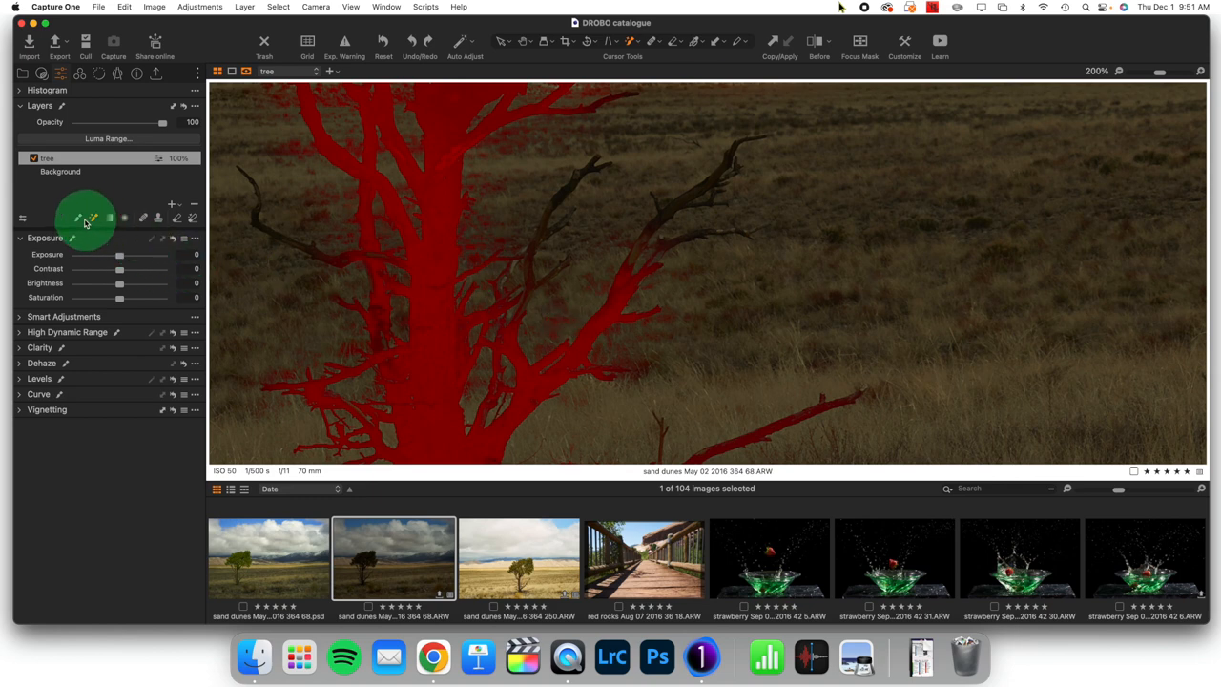
pyautogui.moveTo(639, 200)
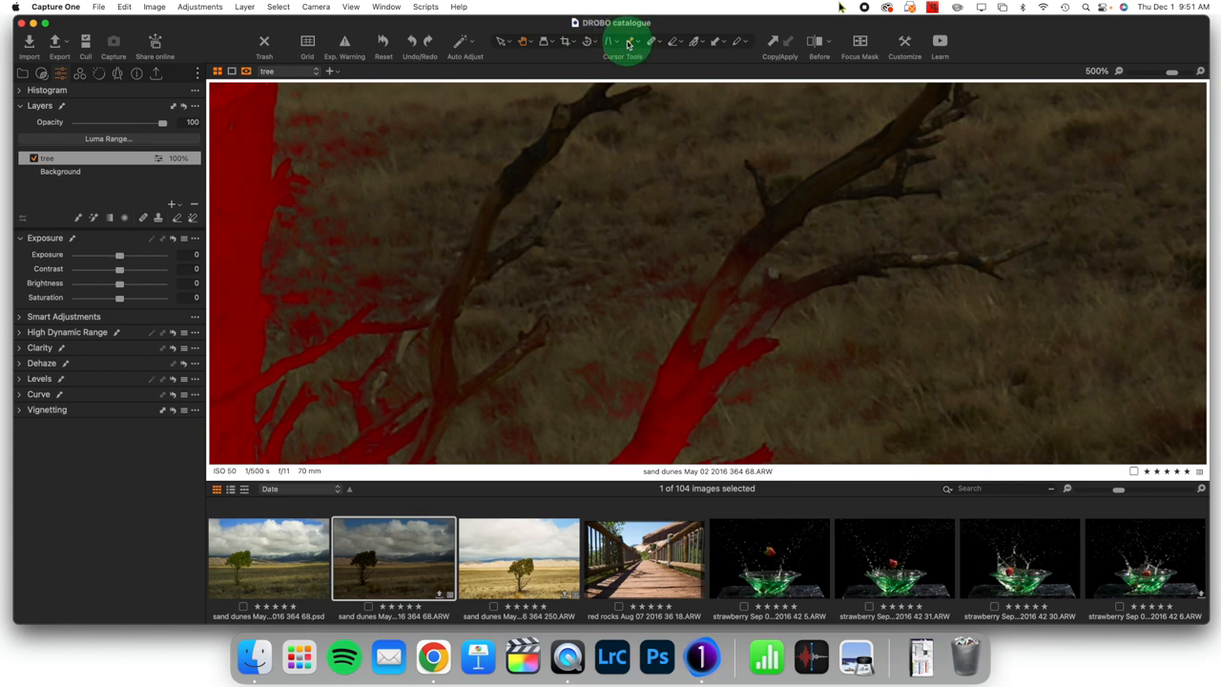
# - Make the mask brush much smaller with a lower flow for fine branch work
pyautogui.click(630, 42)
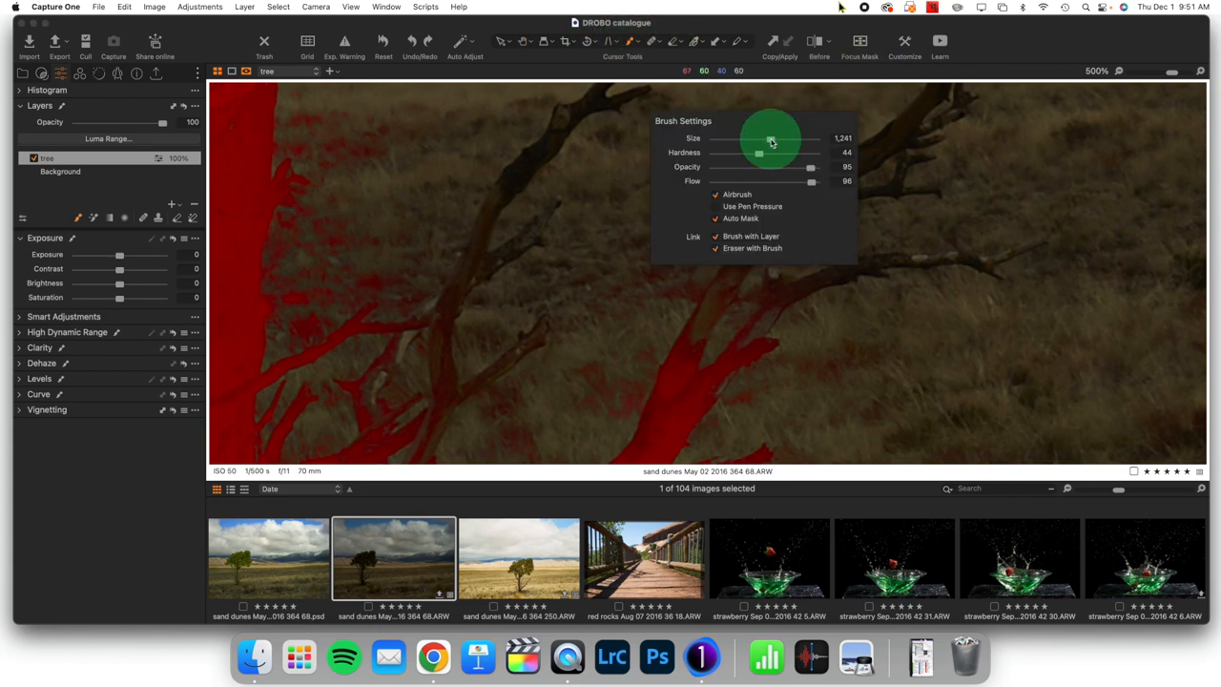
pyautogui.moveTo(767, 137); pyautogui.dragTo(728, 138)
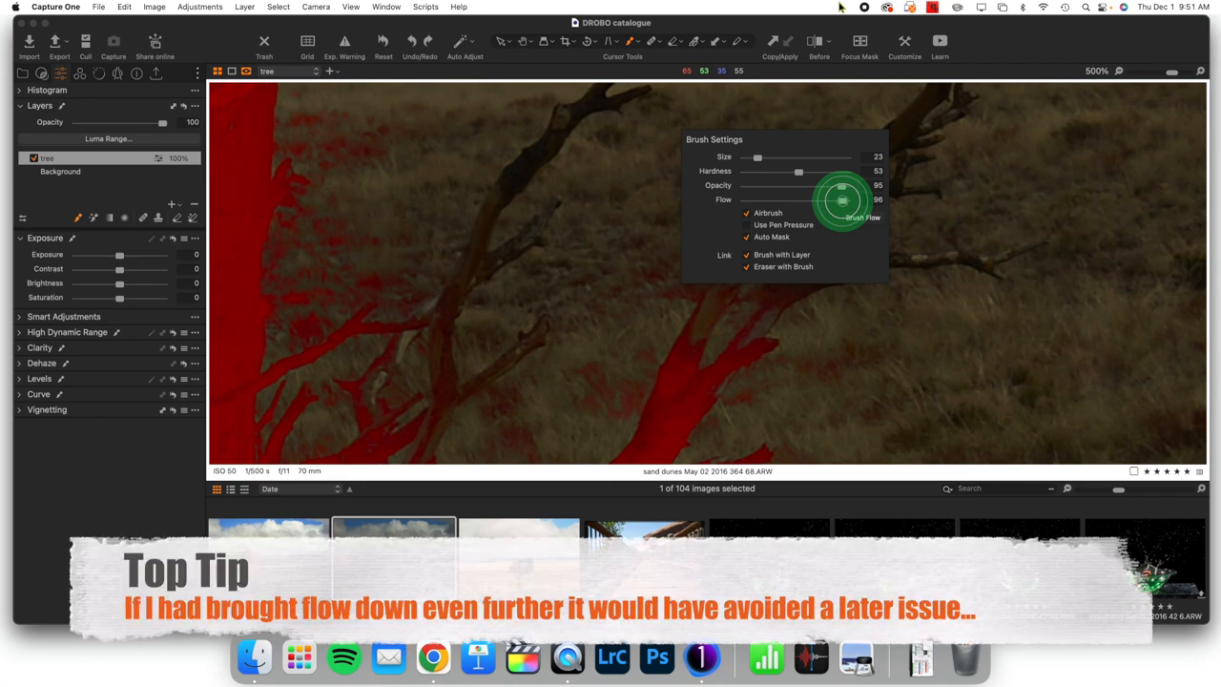
pyautogui.moveTo(849, 201); pyautogui.dragTo(820, 201)
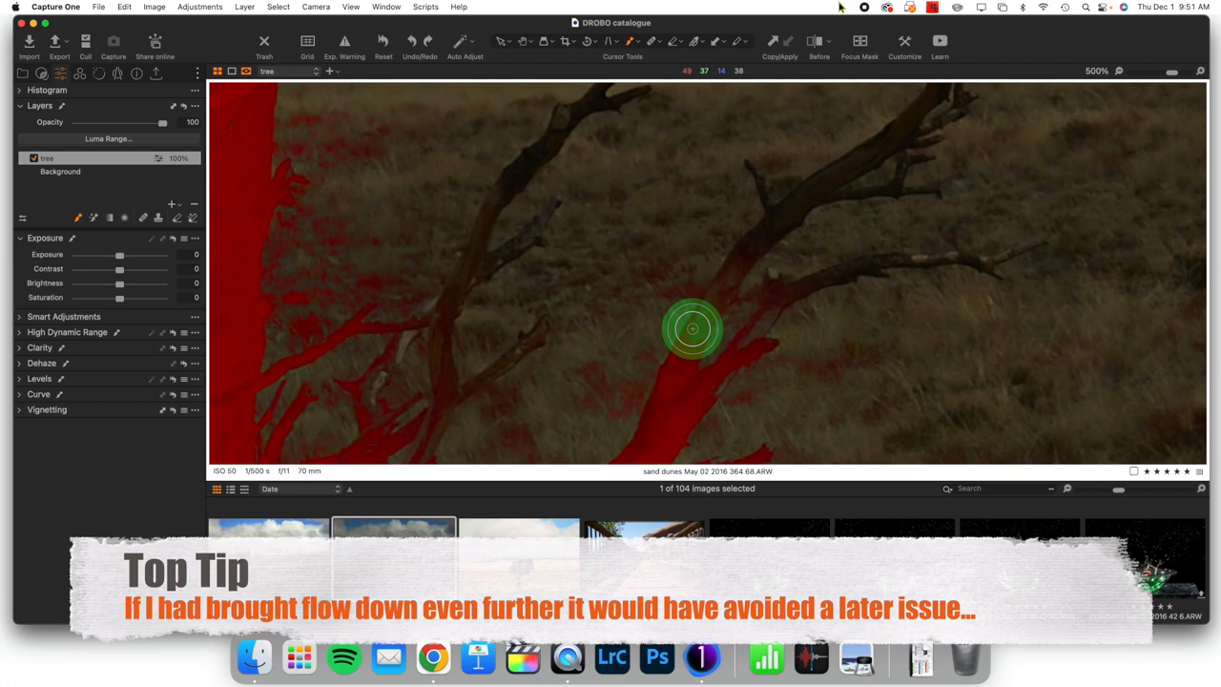
# - Paint the mask along the diagonal and thin branches of the evergreen
pyautogui.moveTo(691, 328); pyautogui.dragTo(782, 213)
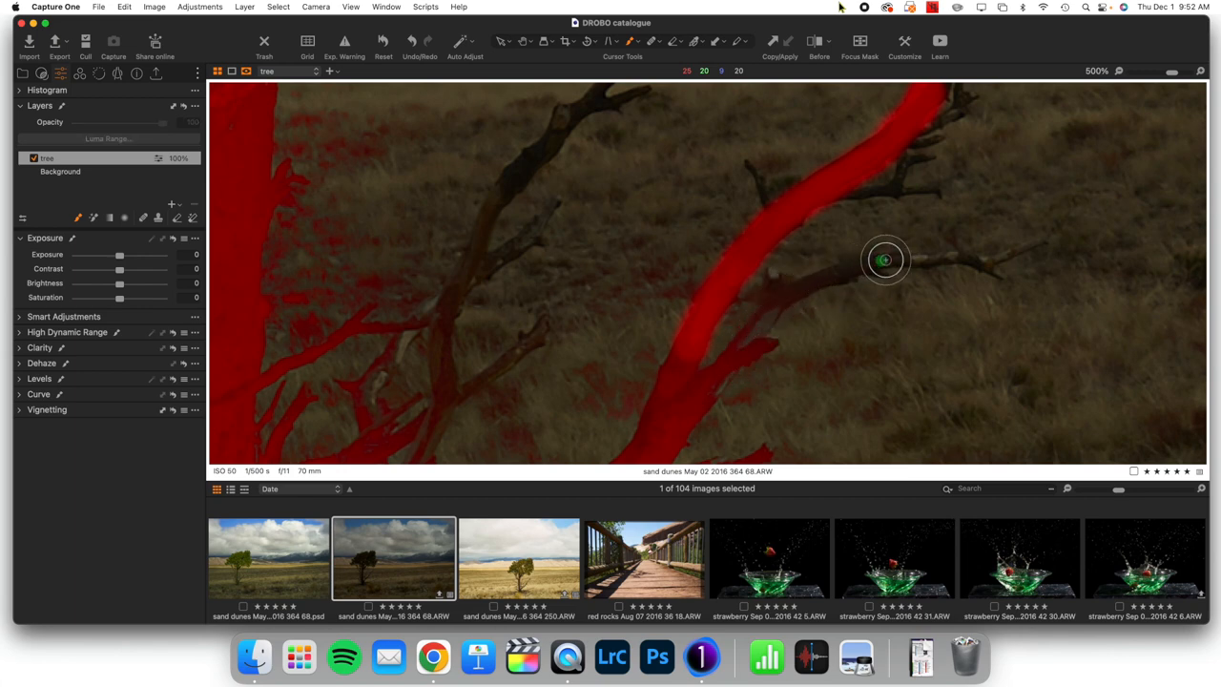
pyautogui.moveTo(885, 260); pyautogui.dragTo(449, 328)
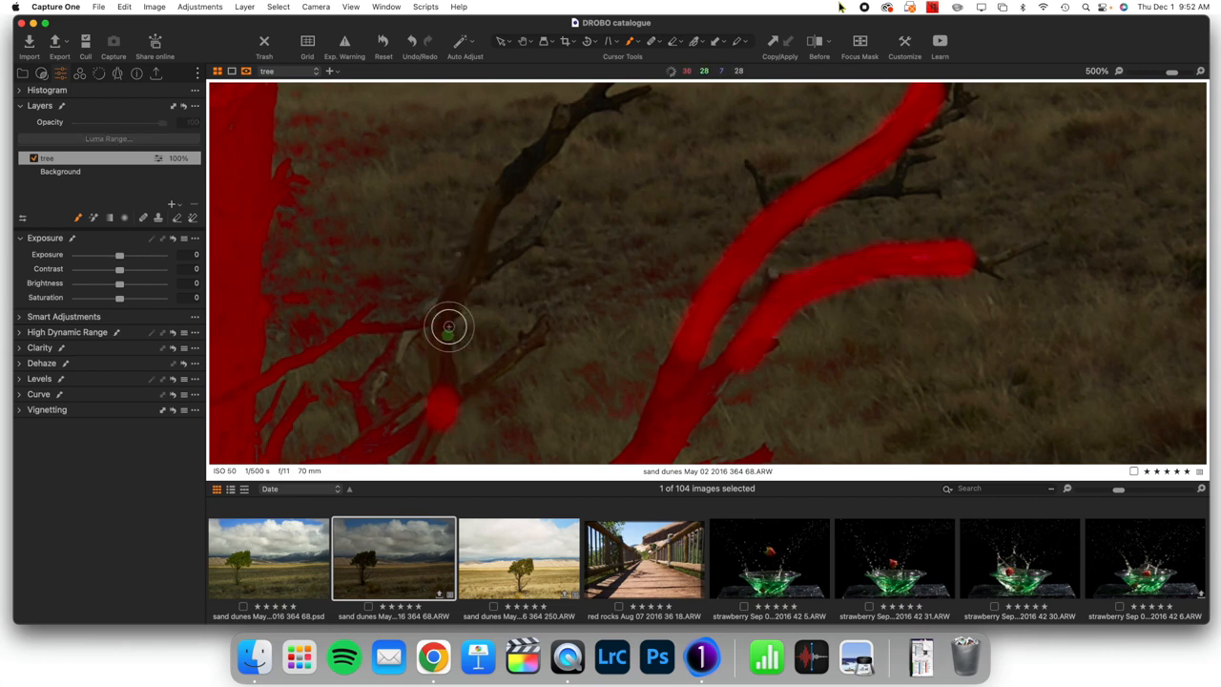
pyautogui.moveTo(448, 329); pyautogui.dragTo(584, 105)
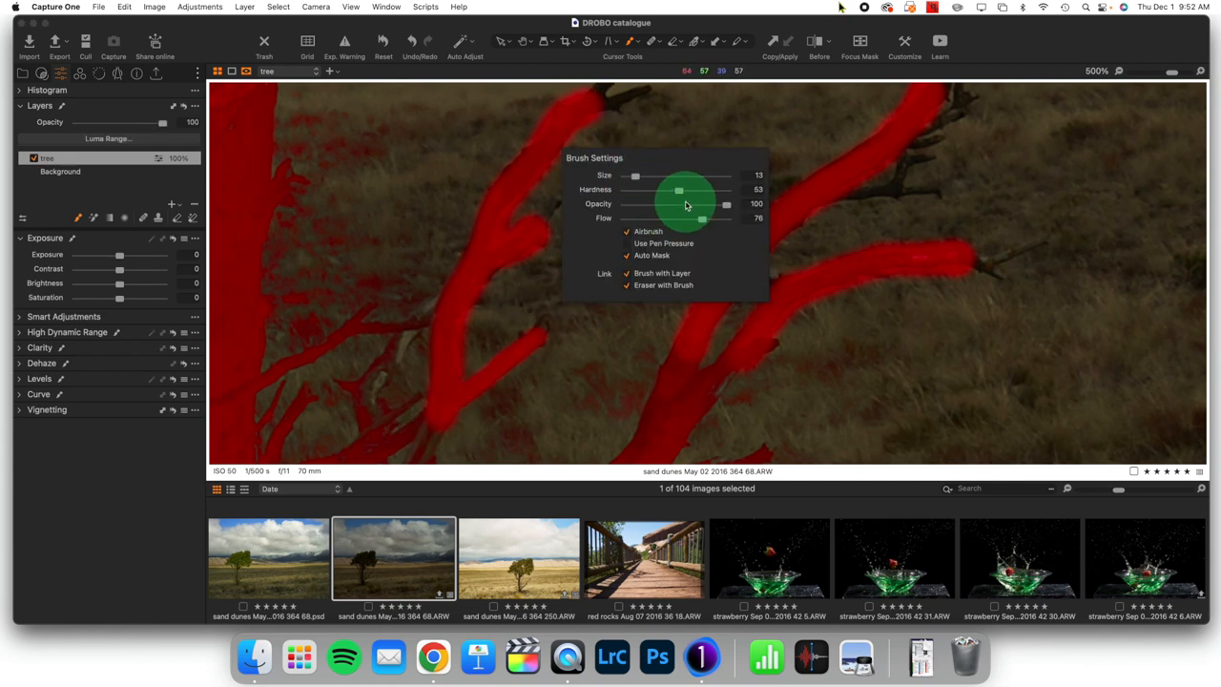
pyautogui.moveTo(645, 286)
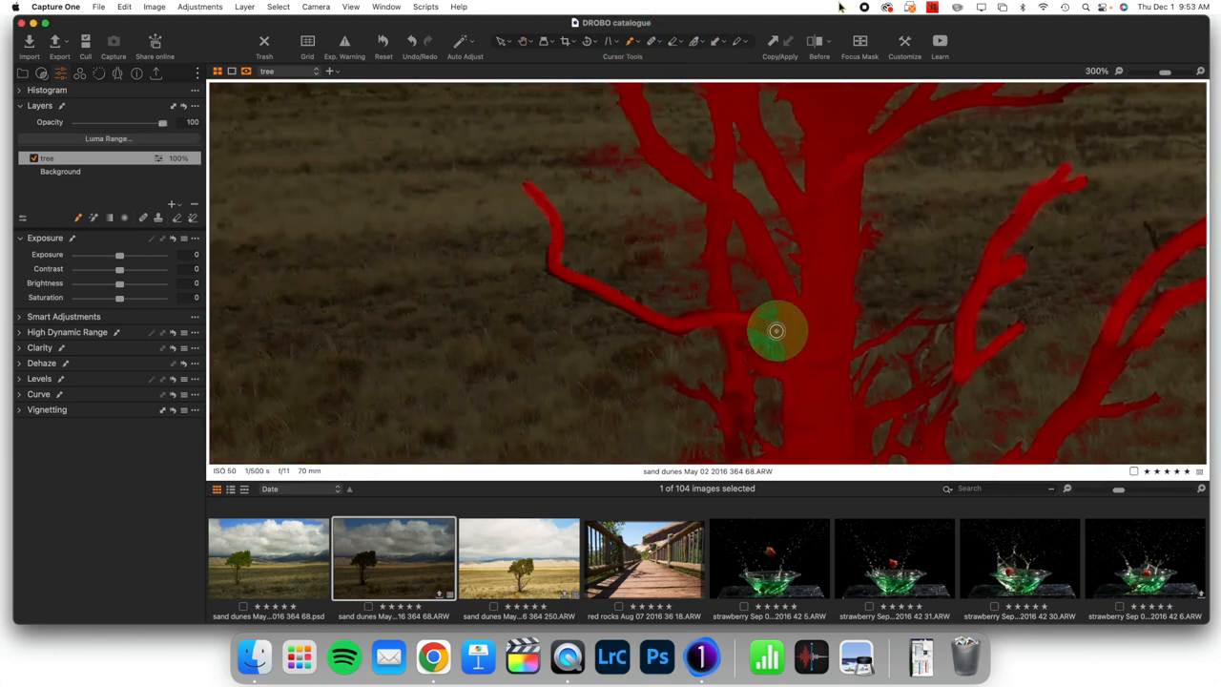
# - Finish the mask over the trunk and add a new empty adjustment layer above it
pyautogui.moveTo(777, 332); pyautogui.dragTo(385, 288)
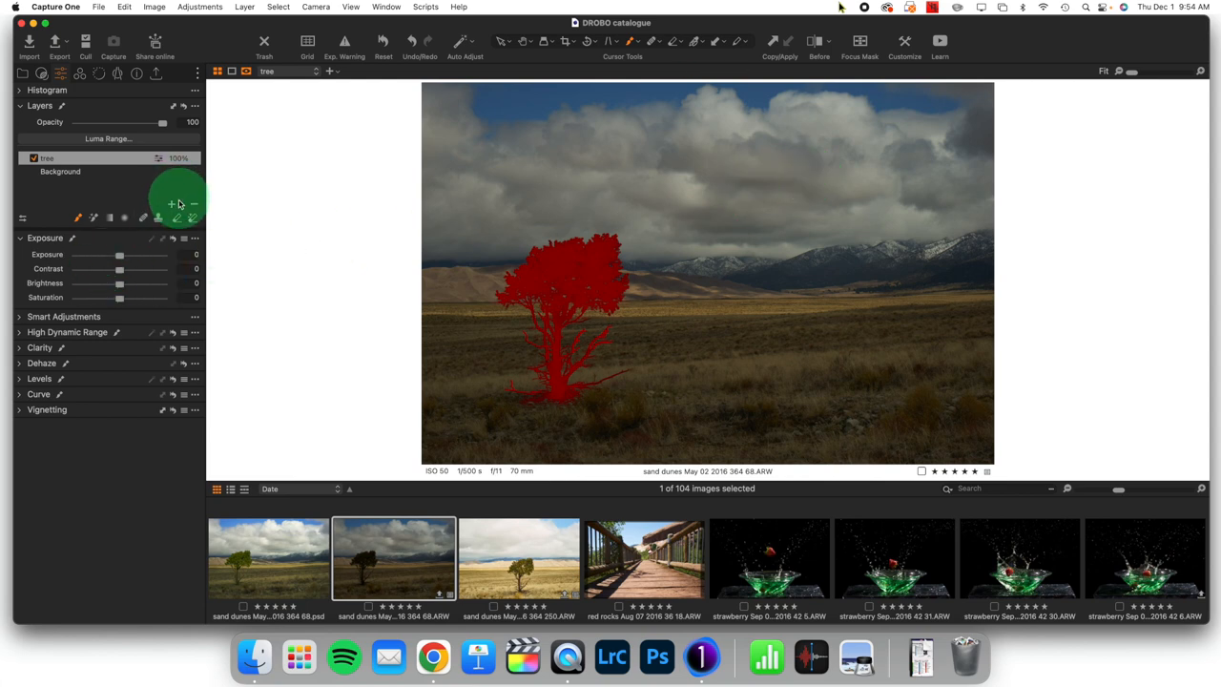
pyautogui.click(172, 205)
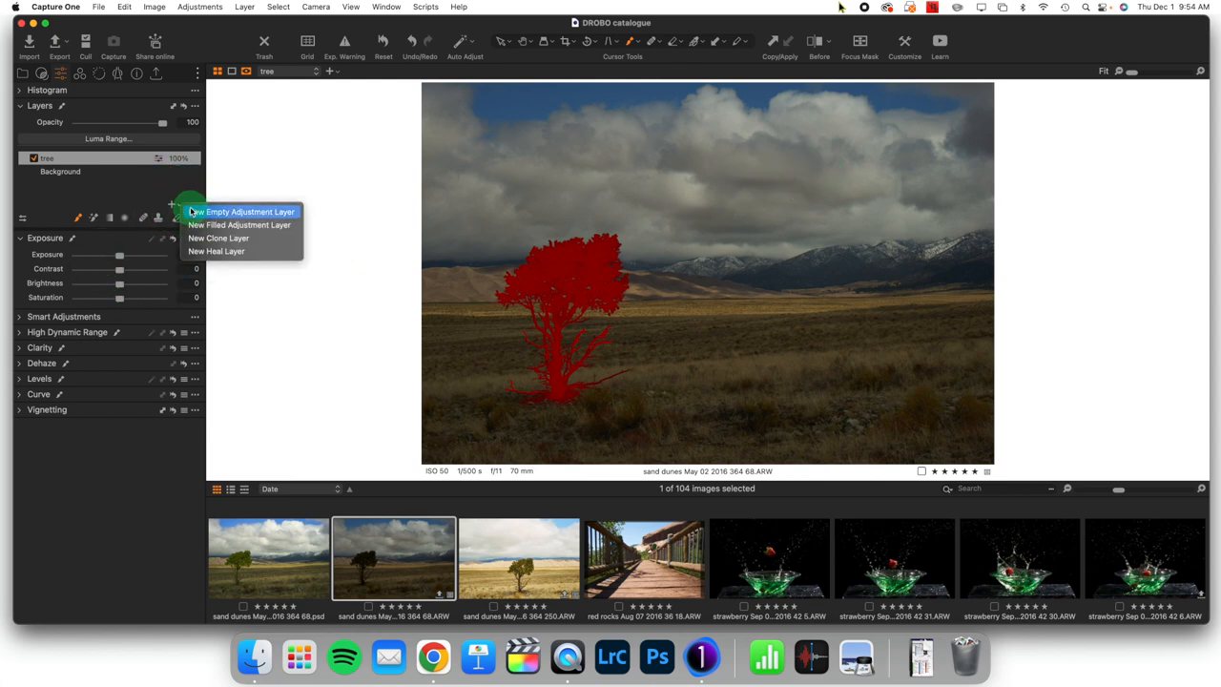
pyautogui.click(241, 210)
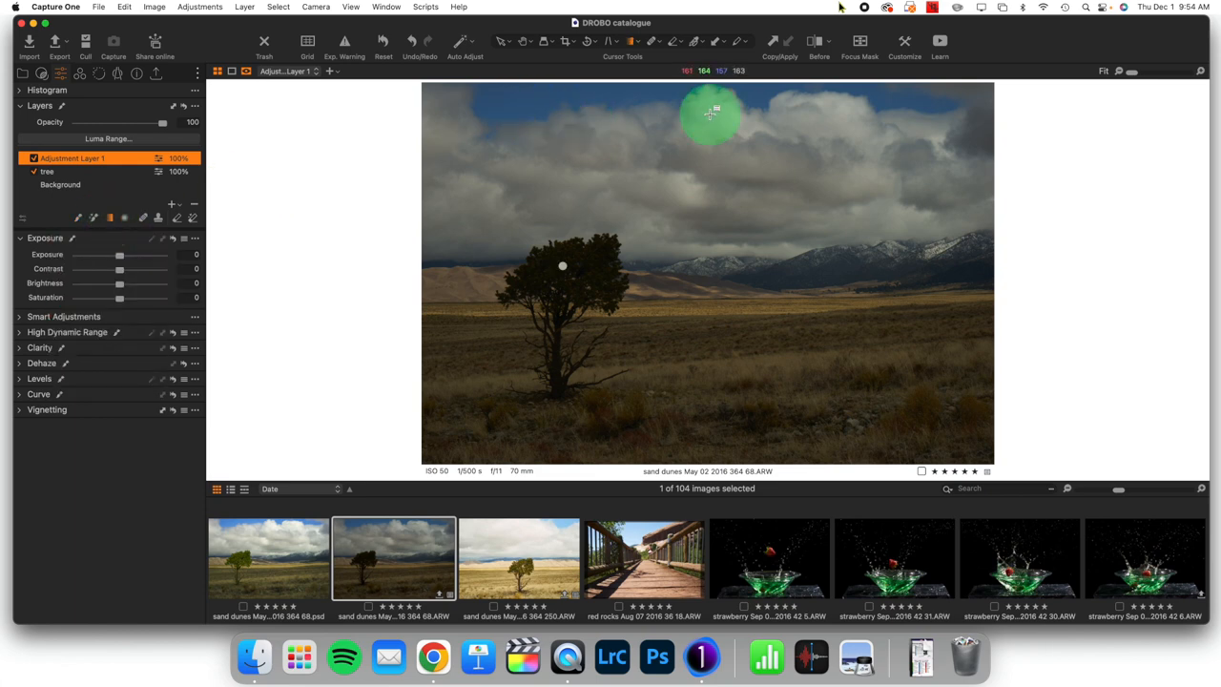
pyautogui.moveTo(696, 99)
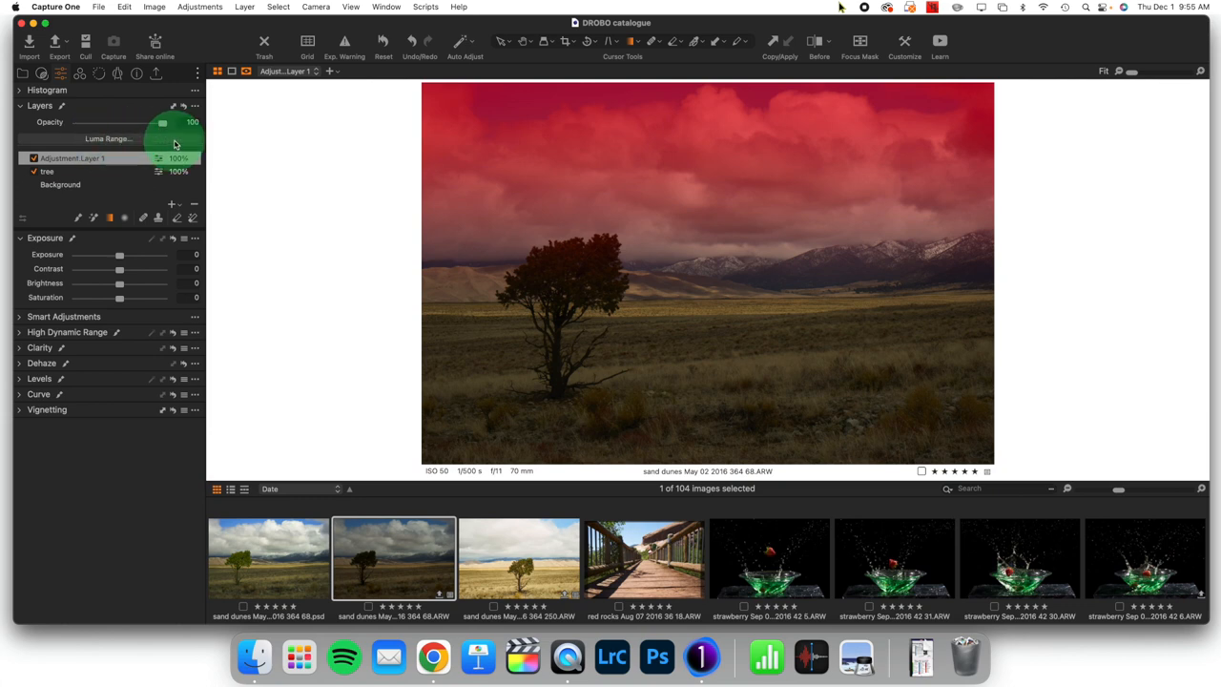
# - Refine the sky mask with Luma Range, limiting it to brighter tones and adjusting the falloff
pyautogui.click(107, 138)
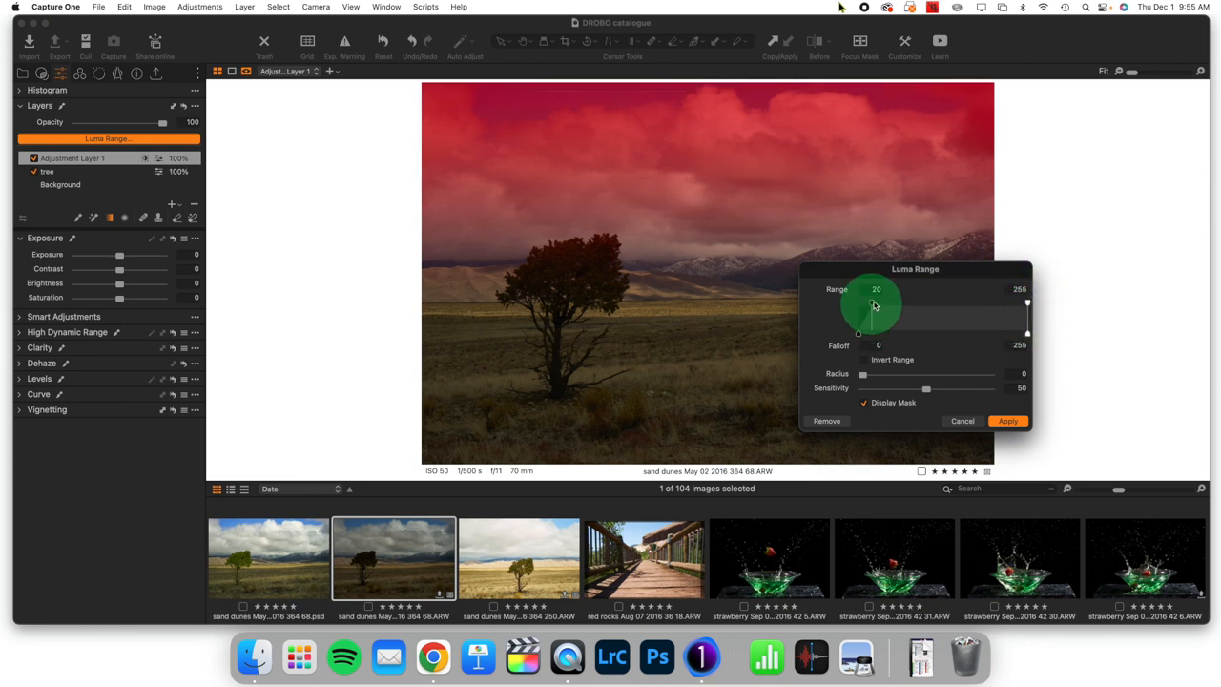
pyautogui.moveTo(870, 306); pyautogui.dragTo(916, 305)
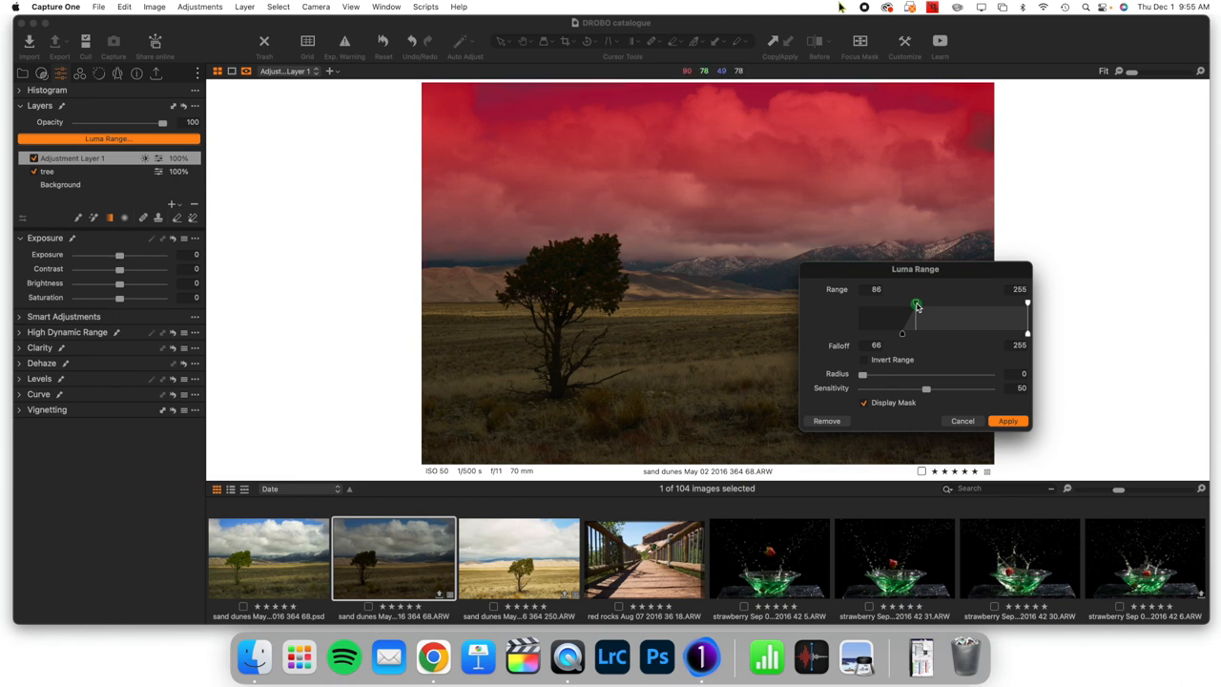
pyautogui.moveTo(916, 305); pyautogui.dragTo(912, 310)
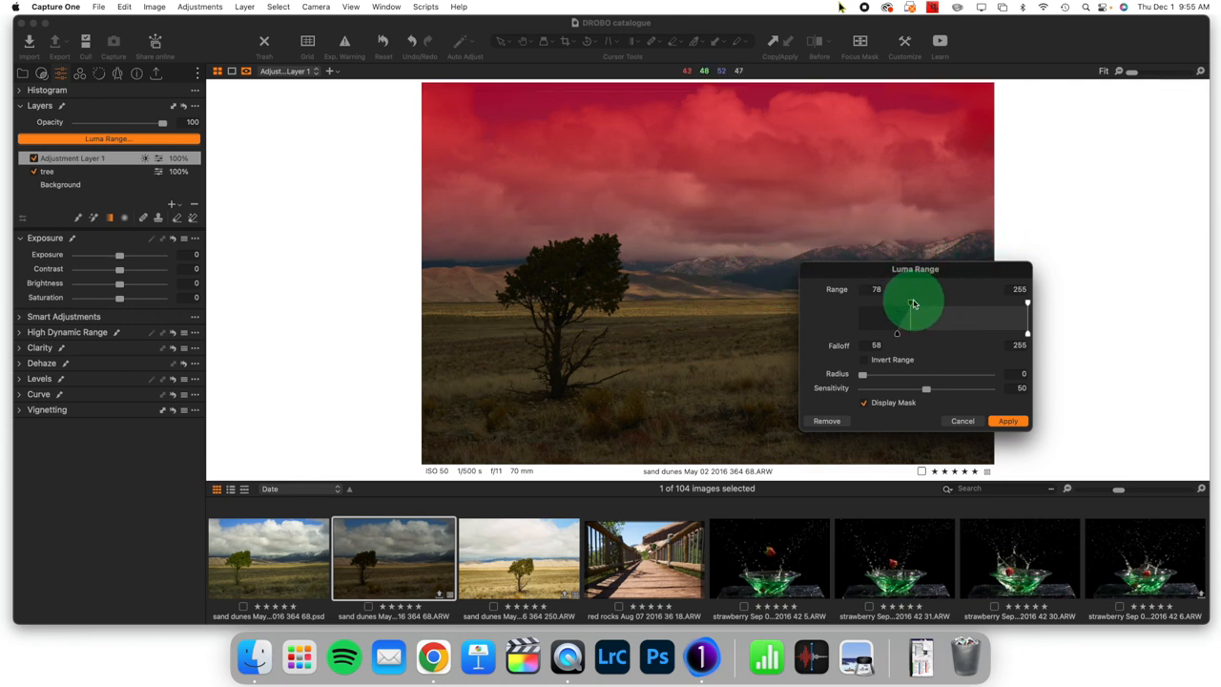
pyautogui.moveTo(913, 304); pyautogui.dragTo(920, 303)
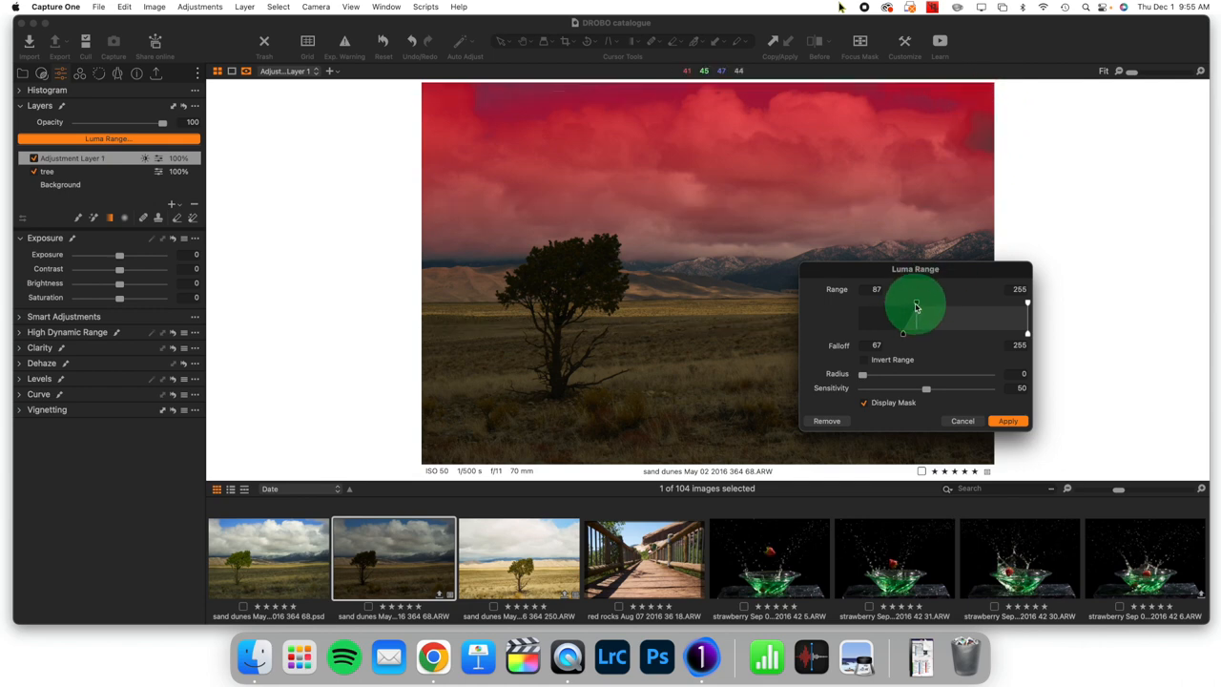
pyautogui.moveTo(905, 303); pyautogui.dragTo(912, 307)
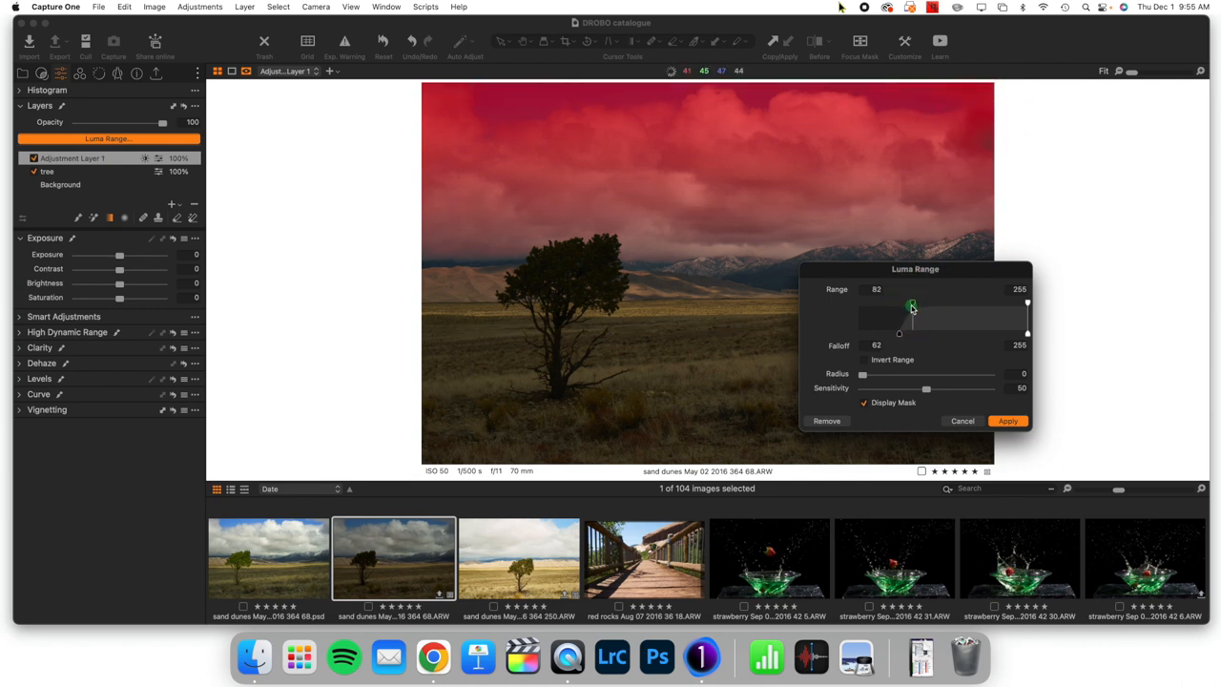
pyautogui.moveTo(912, 305); pyautogui.dragTo(909, 309)
pyautogui.write('sky')
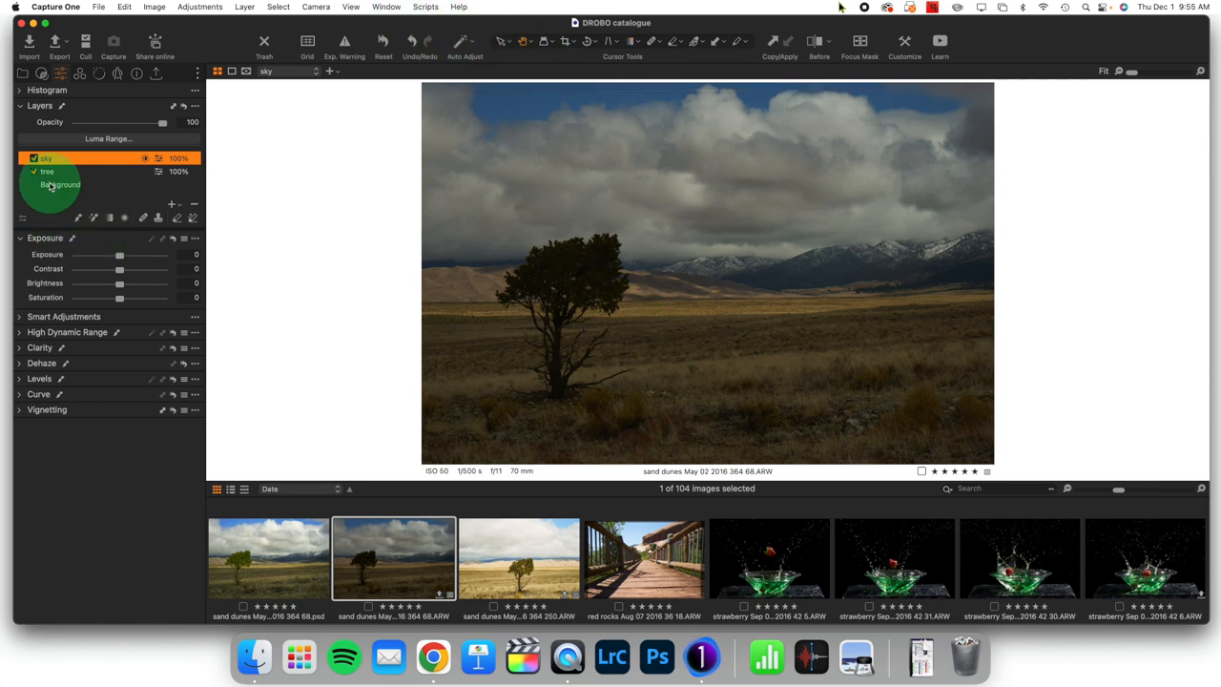
# - Brighten the tree layer, settling its Exposure around 1.24
pyautogui.click(46, 172)
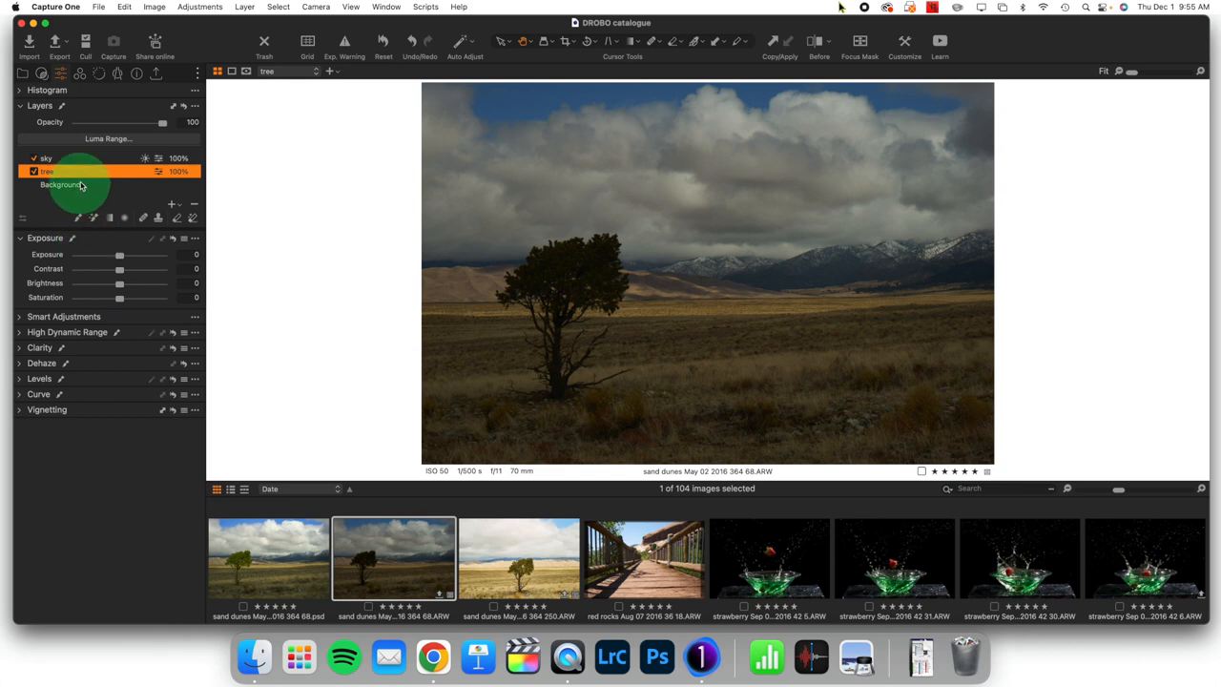
pyautogui.moveTo(119, 255); pyautogui.dragTo(126, 256)
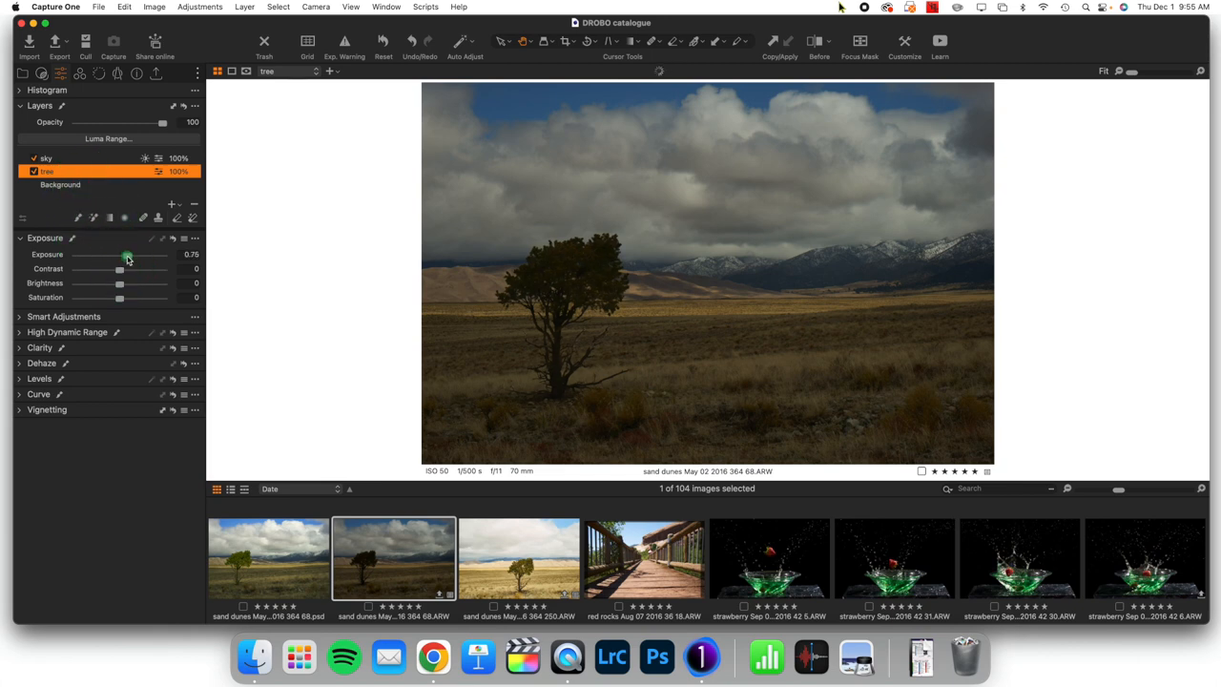
pyautogui.moveTo(126, 260); pyautogui.dragTo(130, 259)
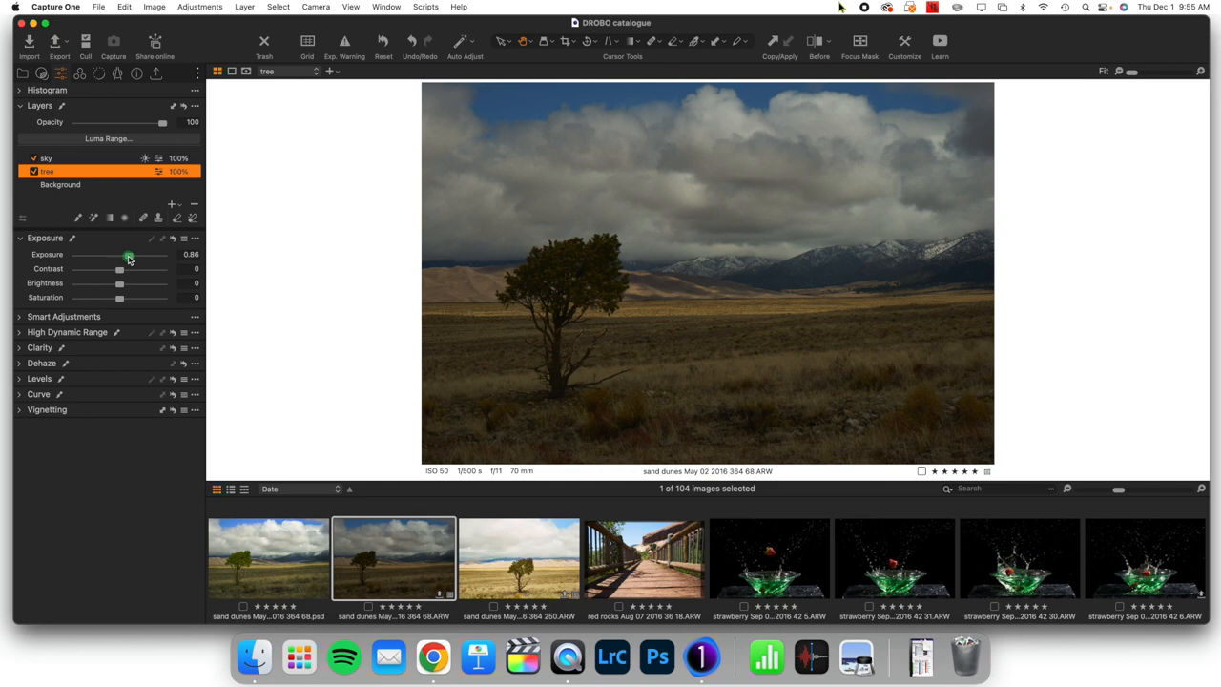
pyautogui.moveTo(130, 255); pyautogui.dragTo(133, 255)
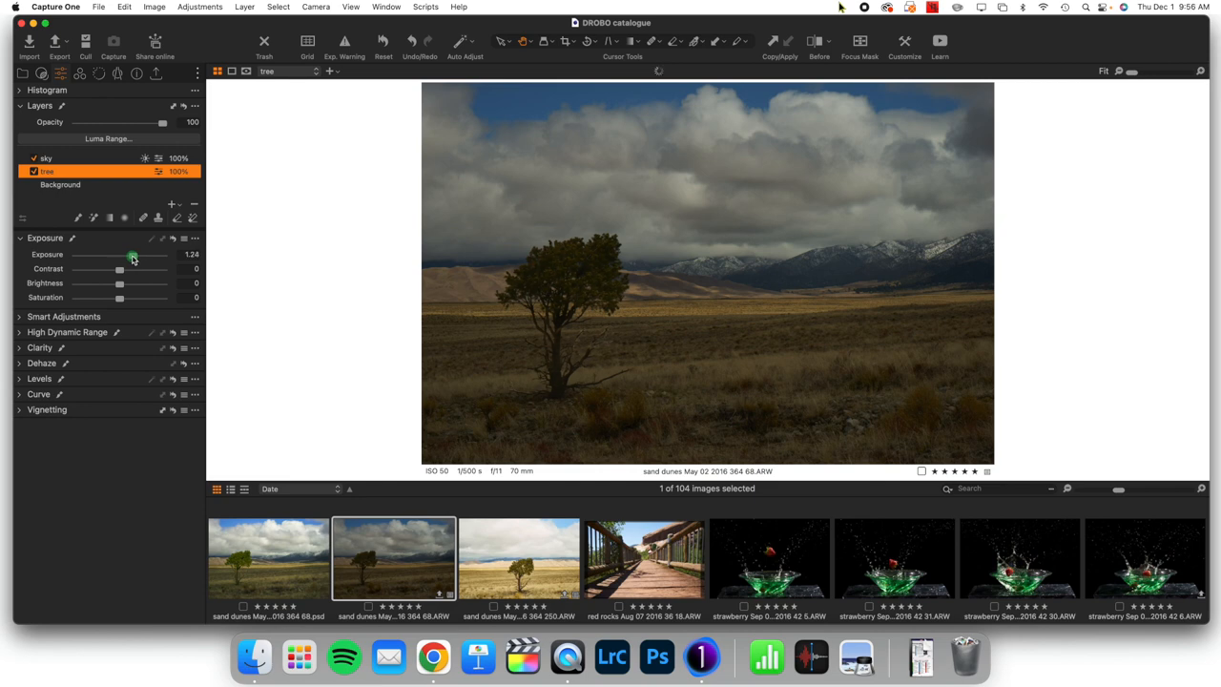
pyautogui.moveTo(134, 256); pyautogui.dragTo(129, 256)
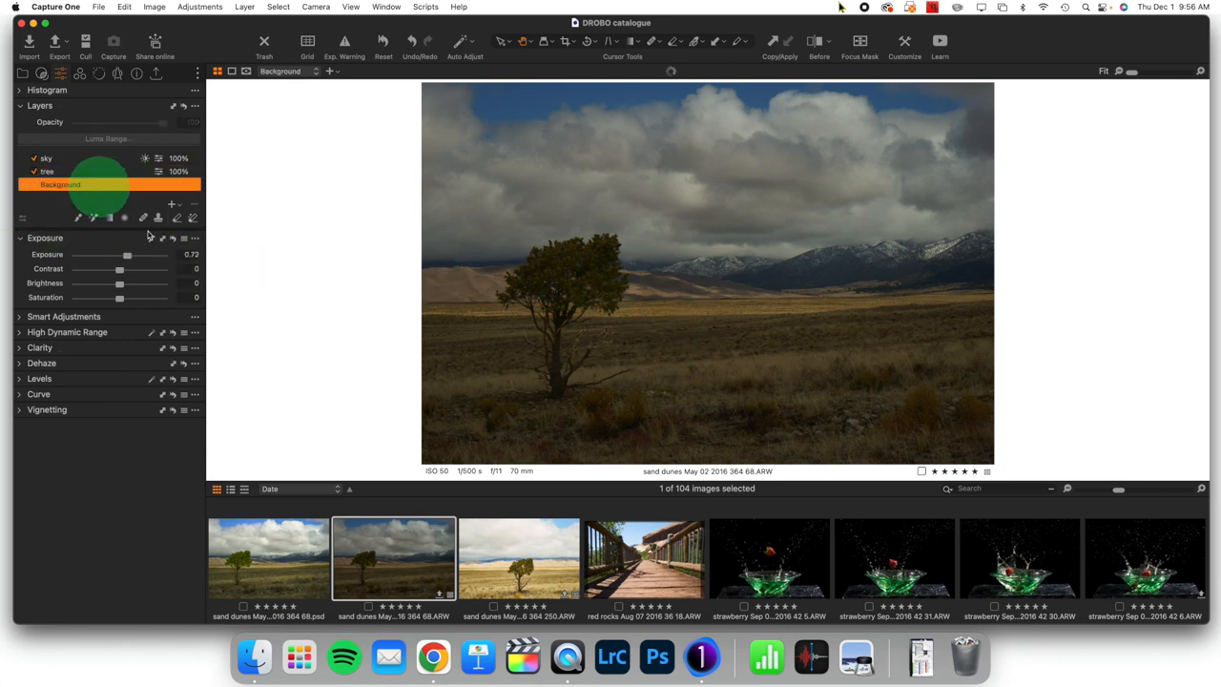
# - Raise the Background exposure to about 1.37 and tweak the sky layer's exposure
pyautogui.moveTo(126, 255); pyautogui.dragTo(137, 256)
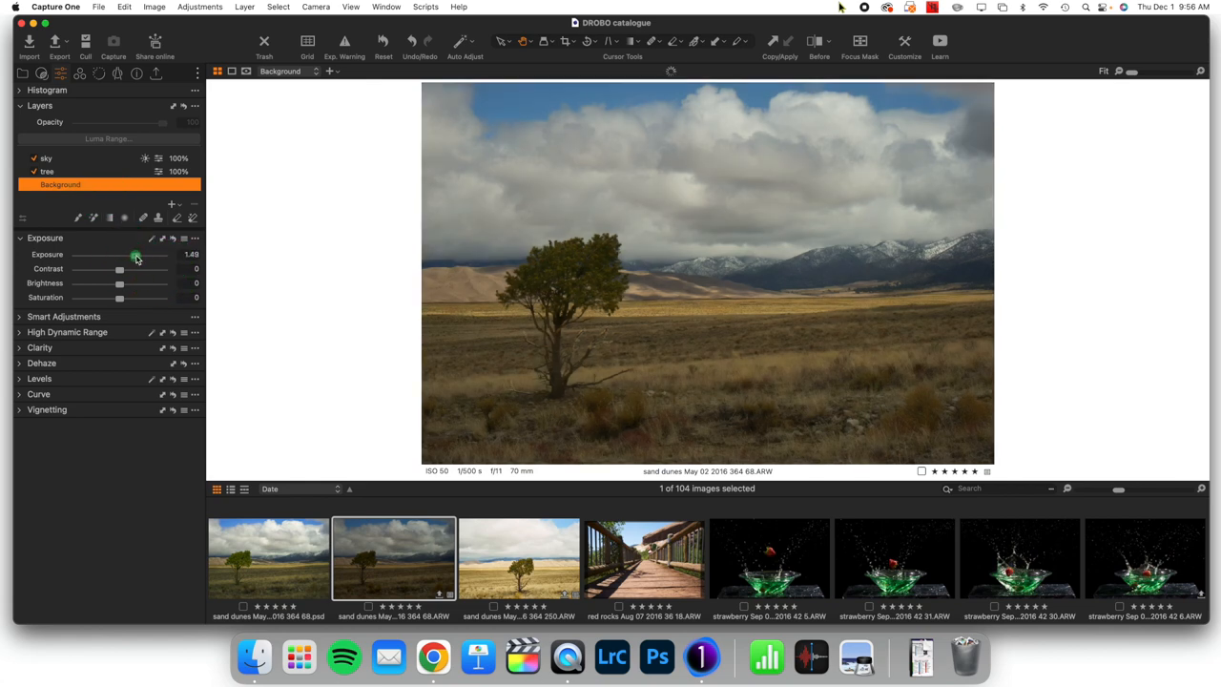
pyautogui.moveTo(137, 256); pyautogui.dragTo(133, 256)
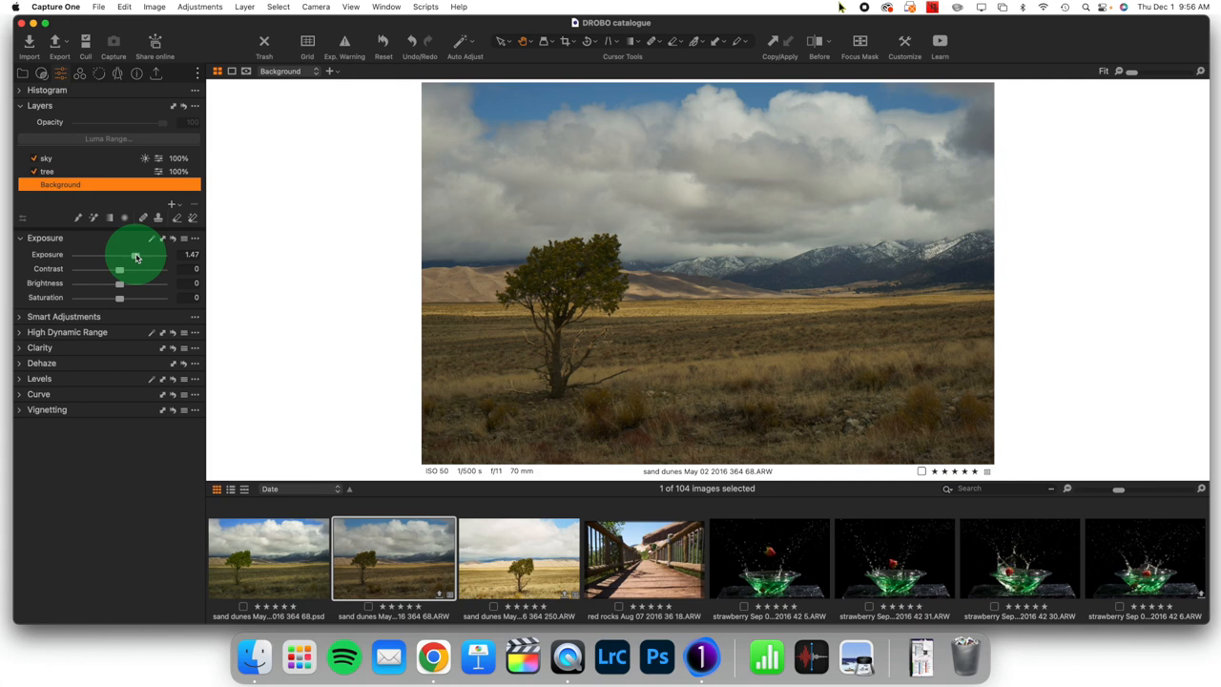
pyautogui.click(46, 156)
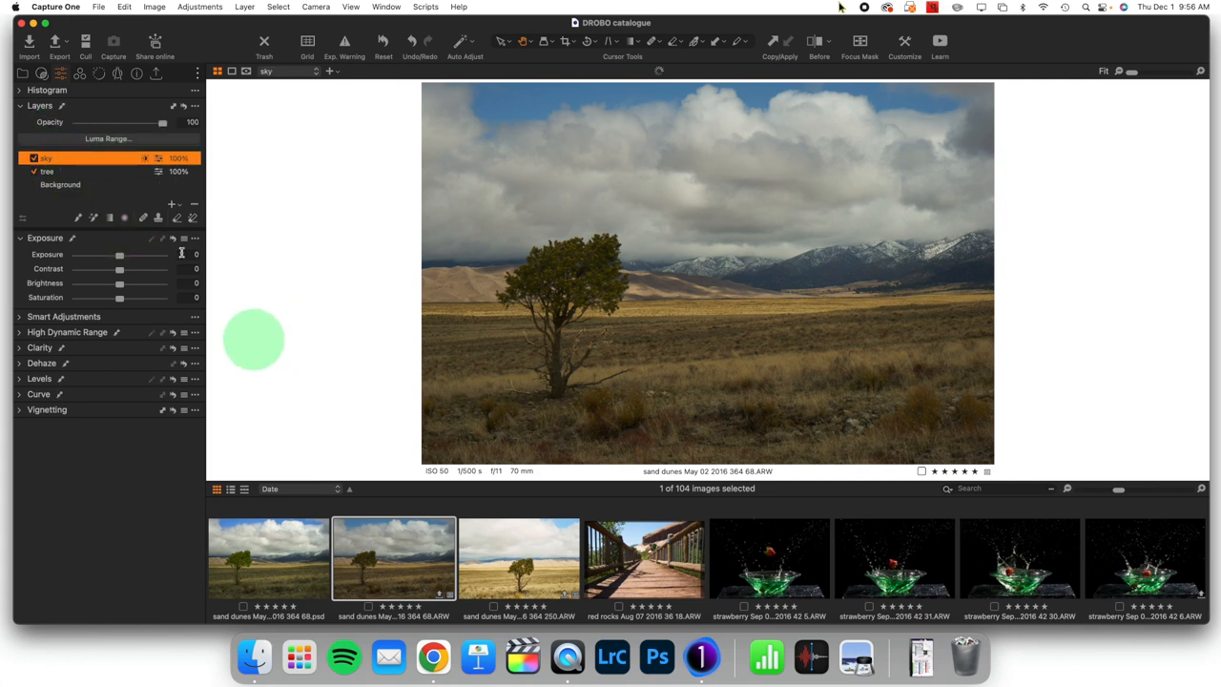
pyautogui.moveTo(118, 256); pyautogui.dragTo(126, 256)
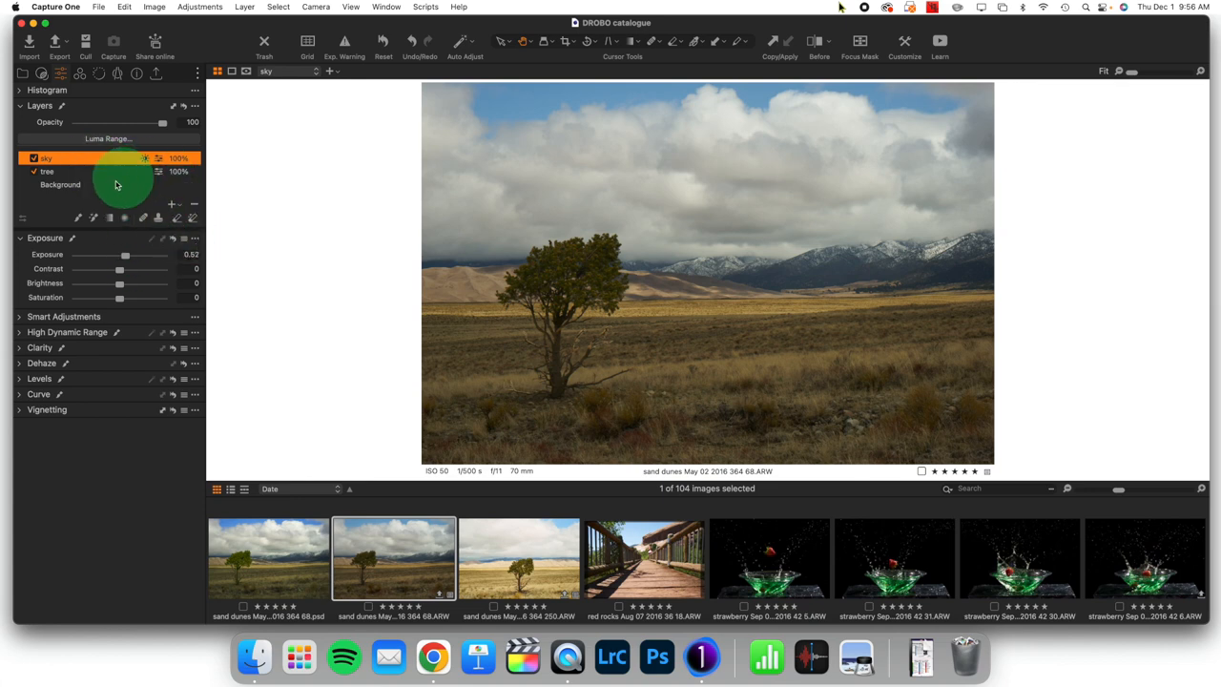
pyautogui.click(61, 183)
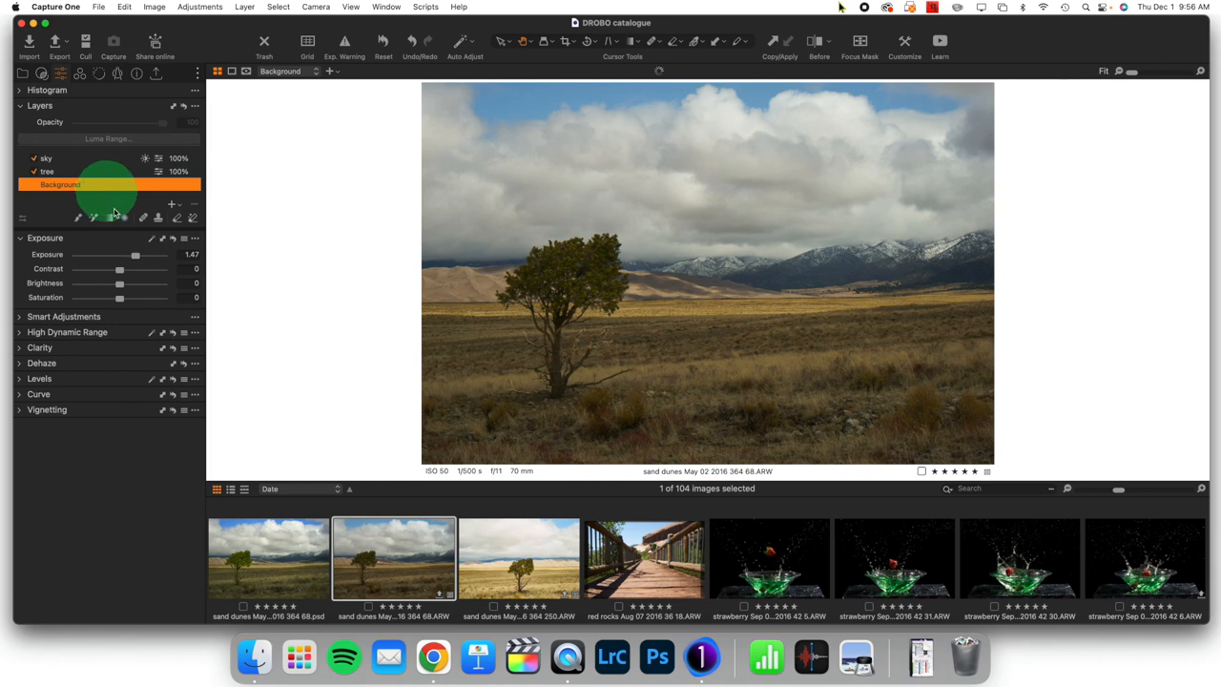
pyautogui.moveTo(135, 253); pyautogui.dragTo(145, 253)
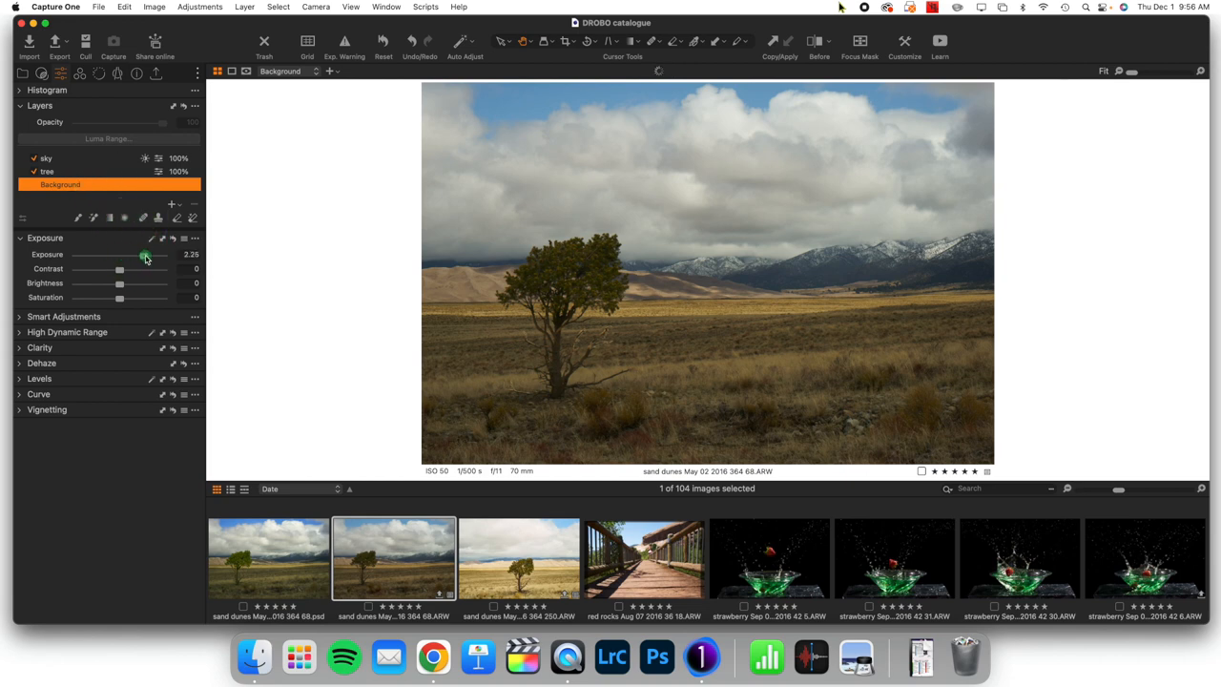
pyautogui.moveTo(145, 256); pyautogui.dragTo(137, 256)
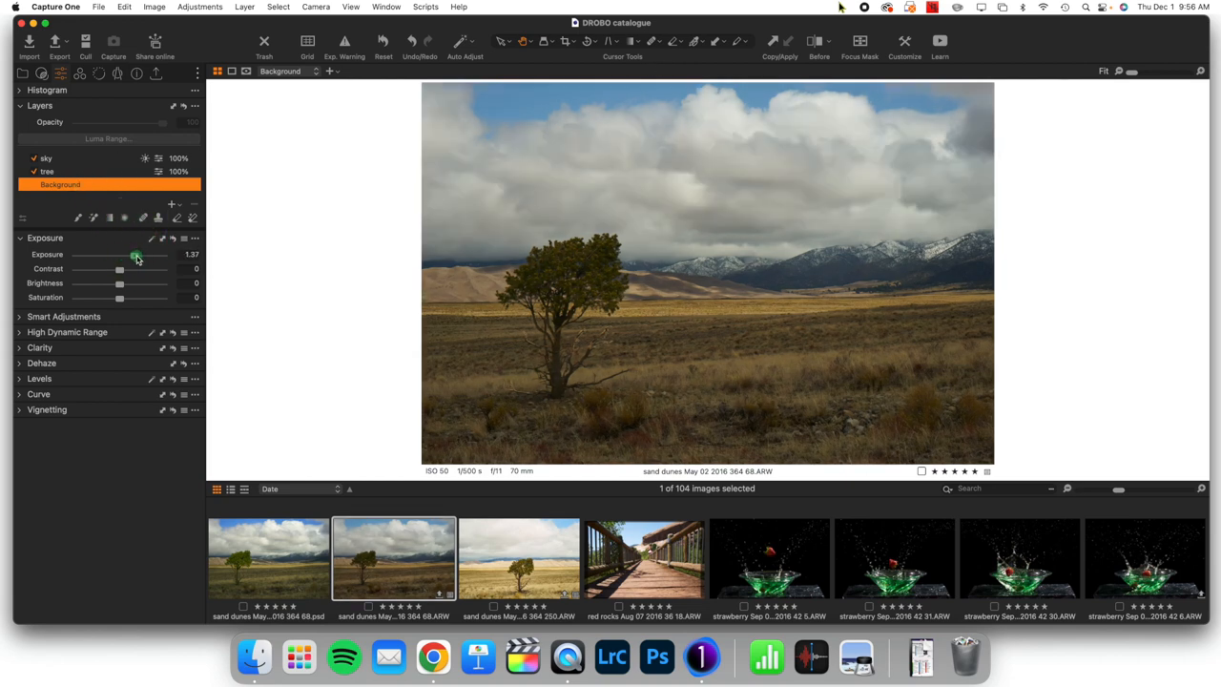
pyautogui.moveTo(138, 256); pyautogui.dragTo(141, 256)
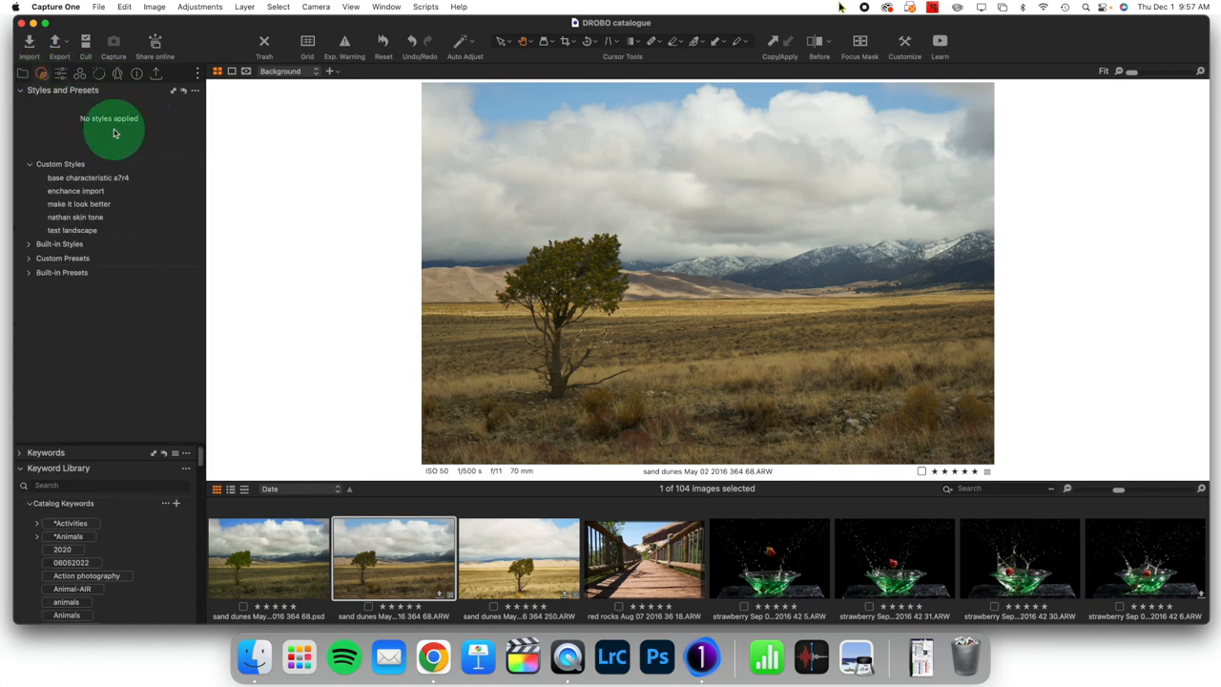
pyautogui.moveTo(64, 158)
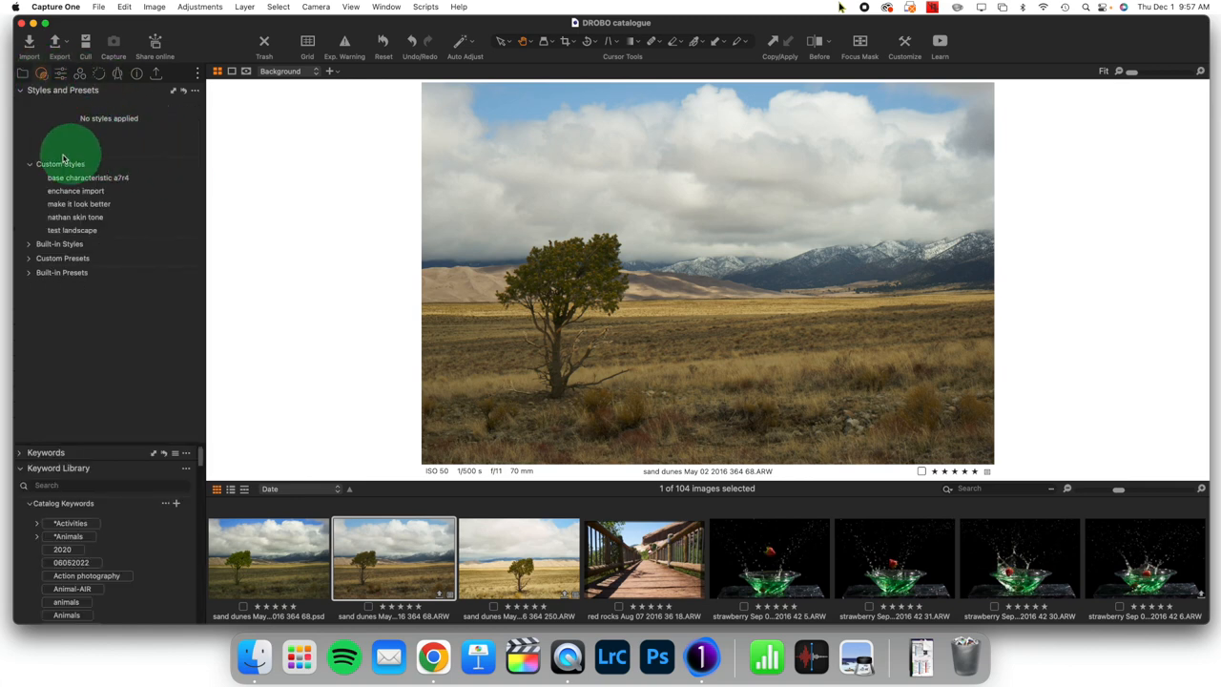
# - Apply the 'base characteristic a7r4' custom style and return to the layer adjustments
pyautogui.click(88, 178)
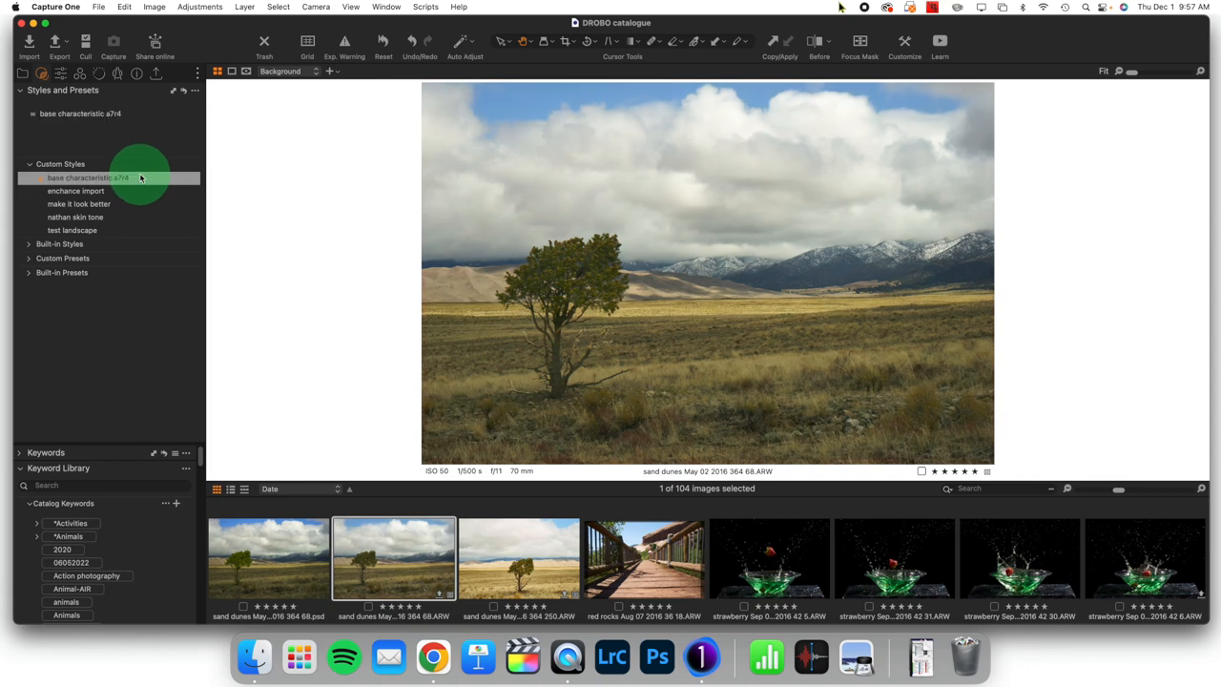
pyautogui.click(88, 178)
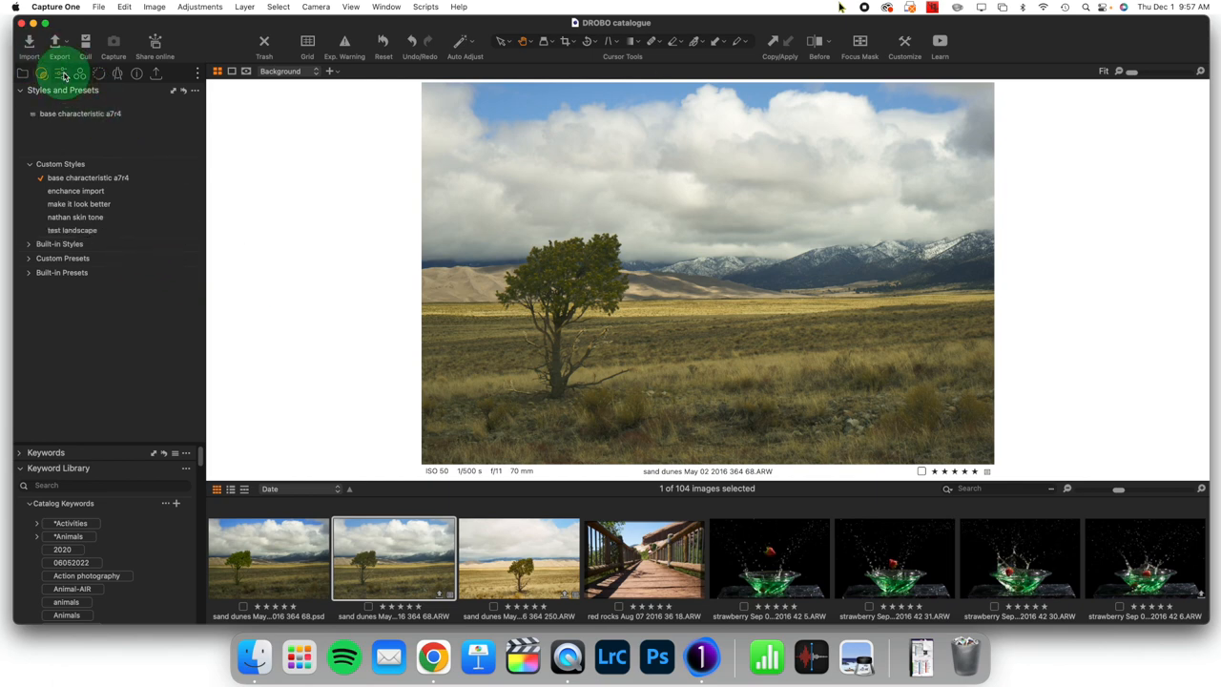
pyautogui.click(61, 73)
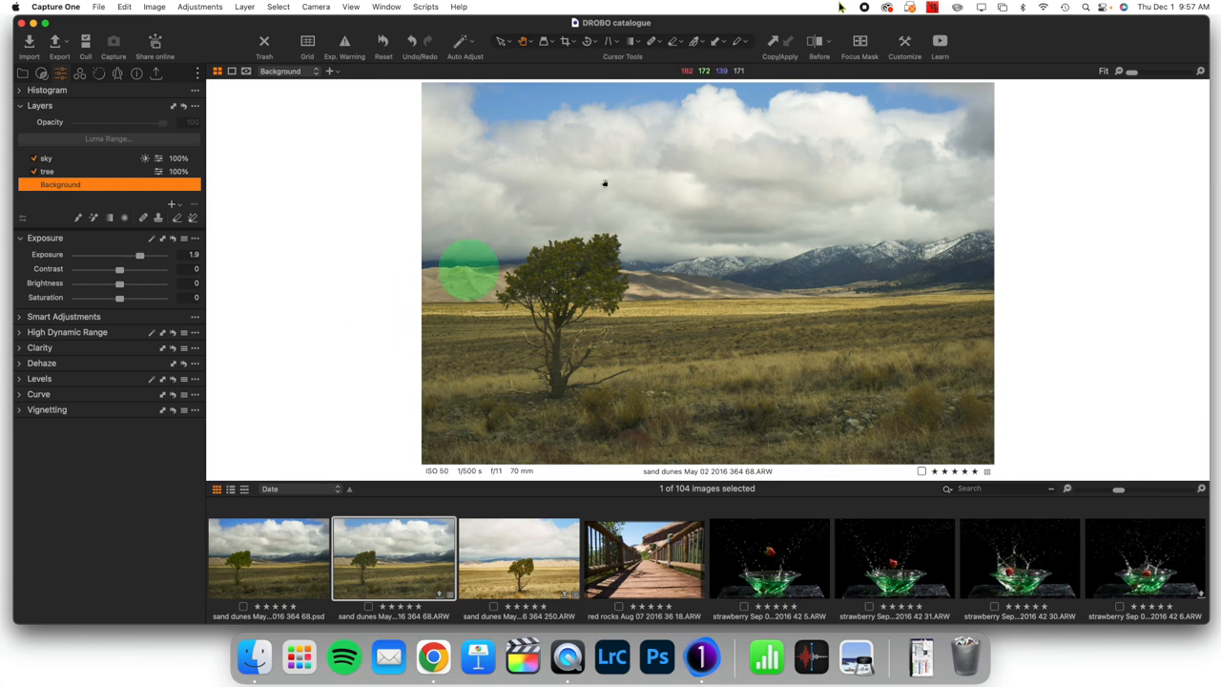
pyautogui.click(819, 46)
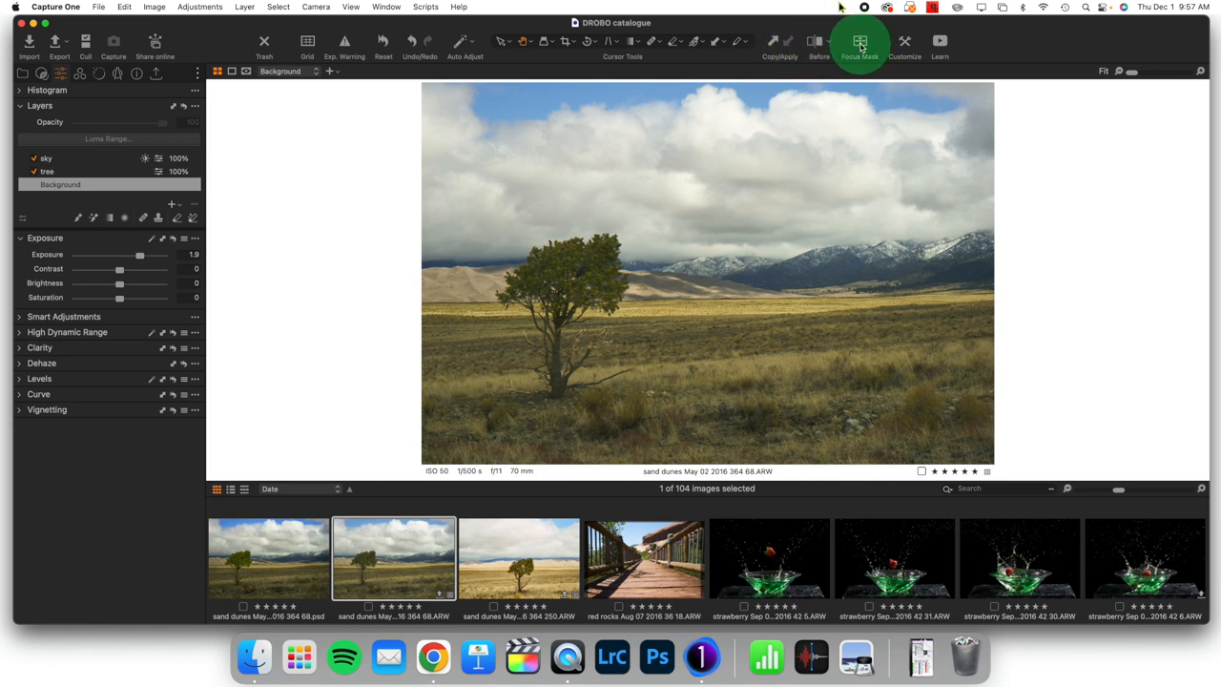
pyautogui.click(859, 42)
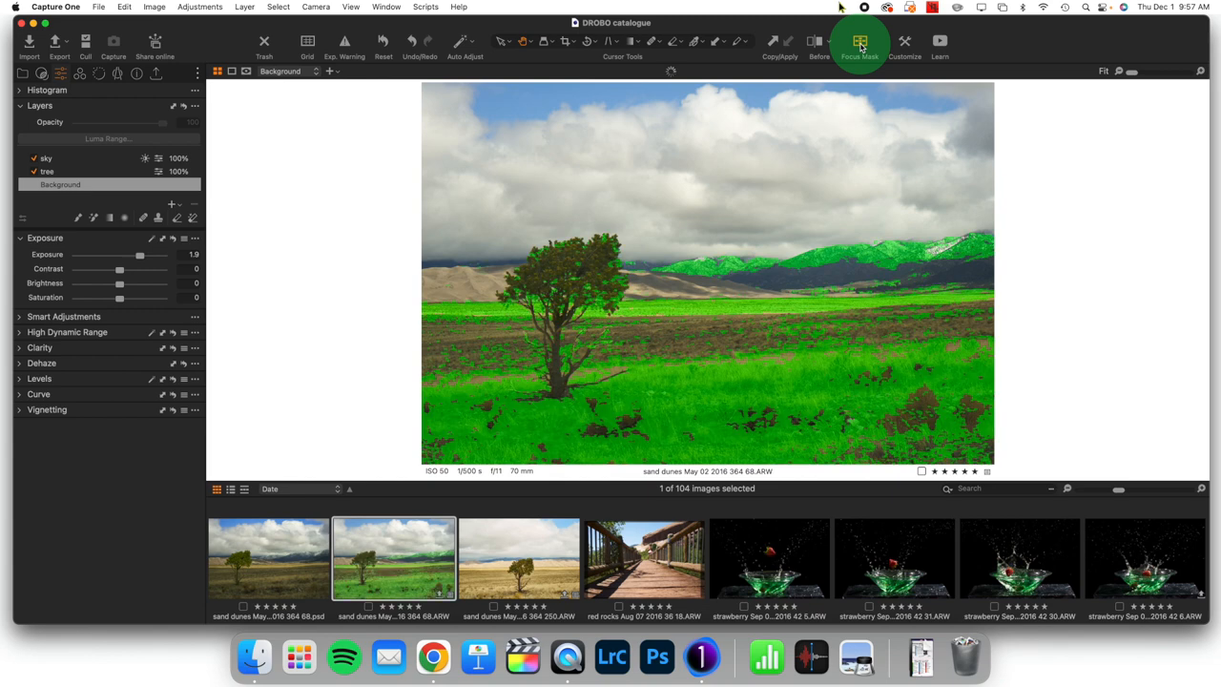
pyautogui.moveTo(859, 42)
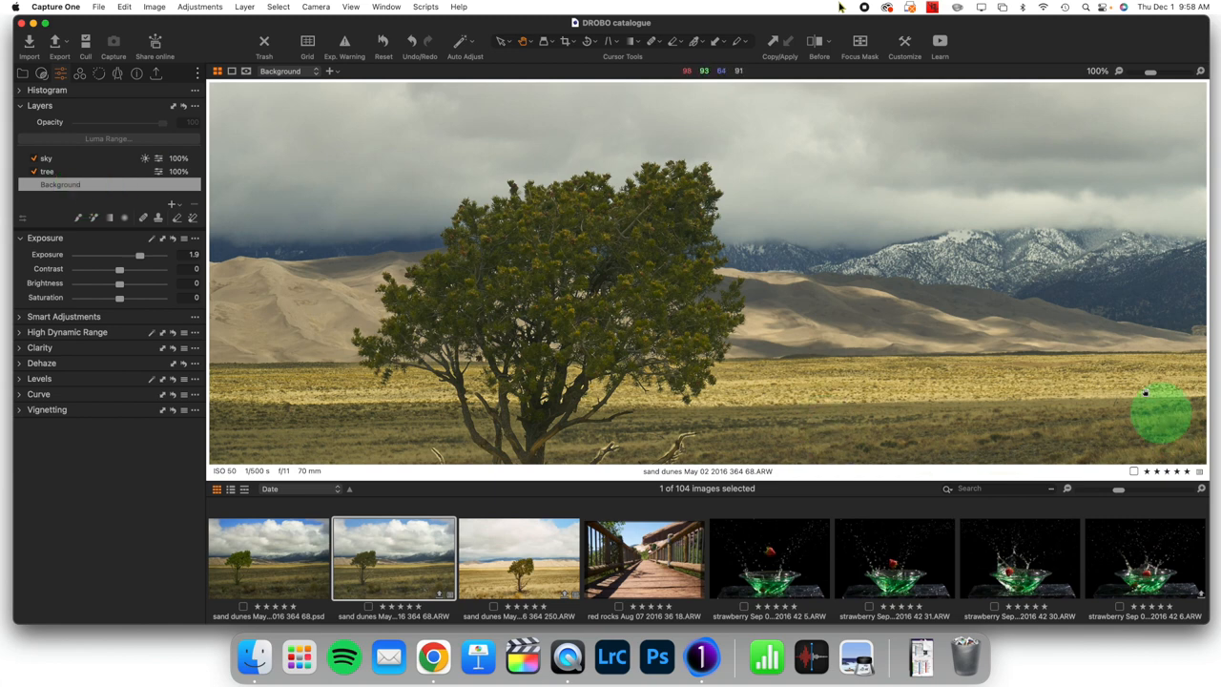
pyautogui.moveTo(950, 370)
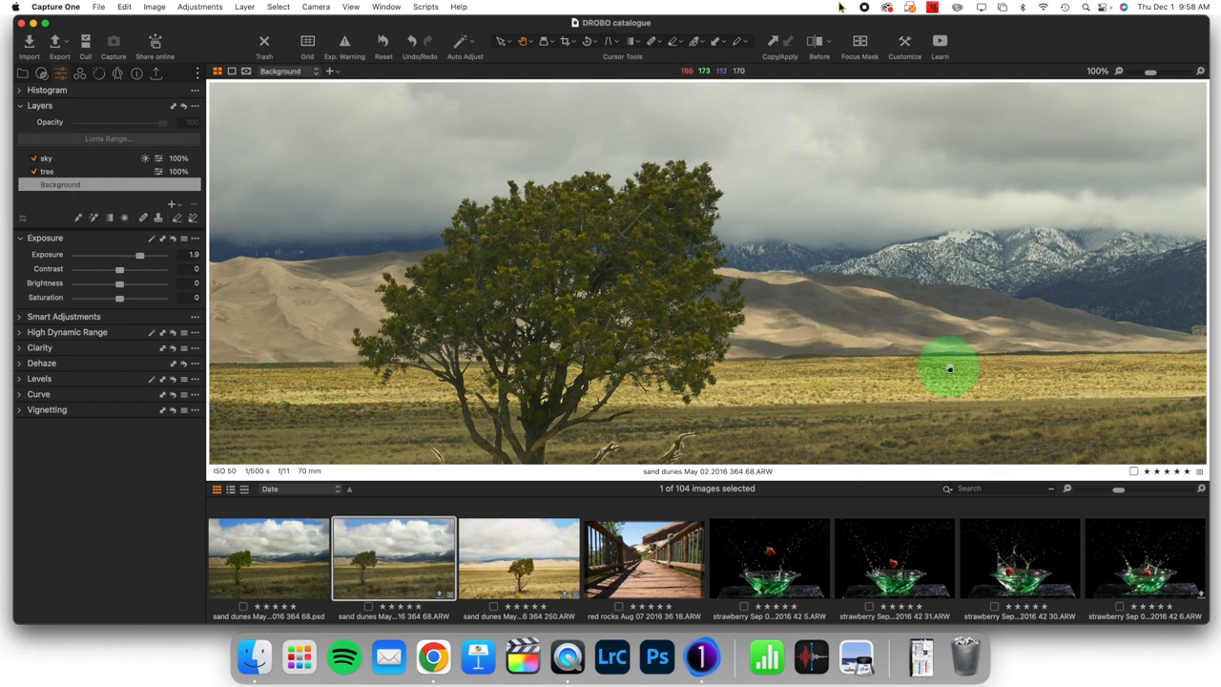
# - Select the tree layer and dock the Color Editor in Advanced view among the colour tools
pyautogui.click(65, 171)
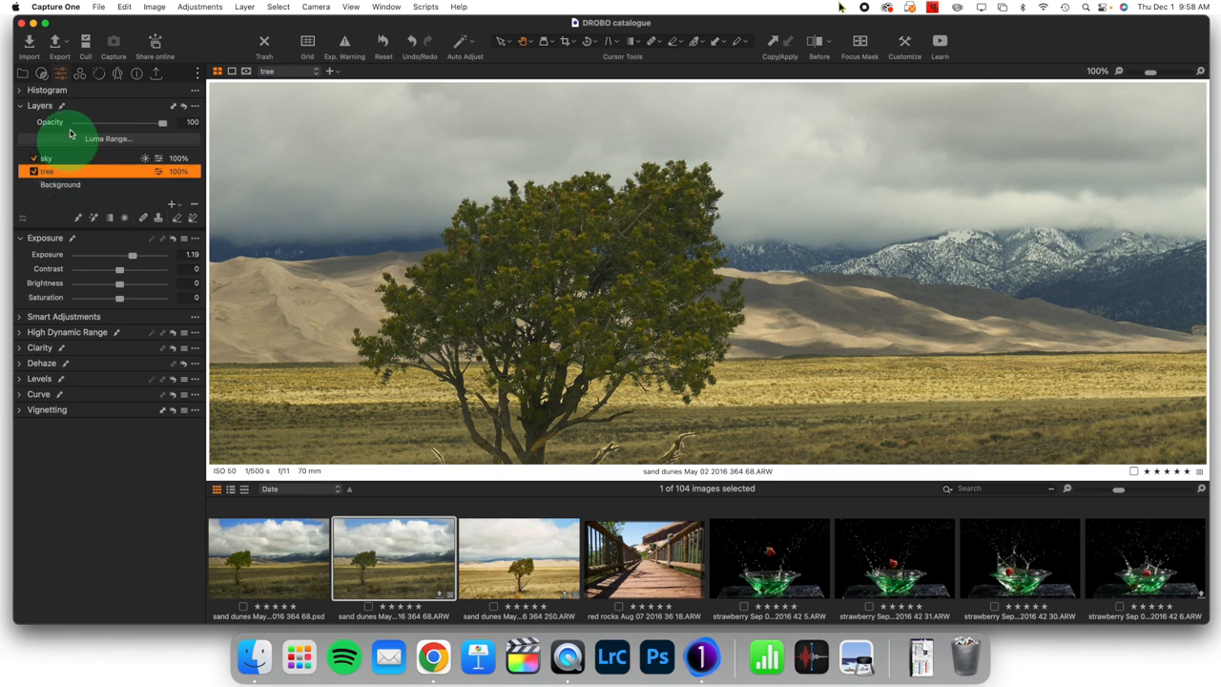
pyautogui.click(80, 72)
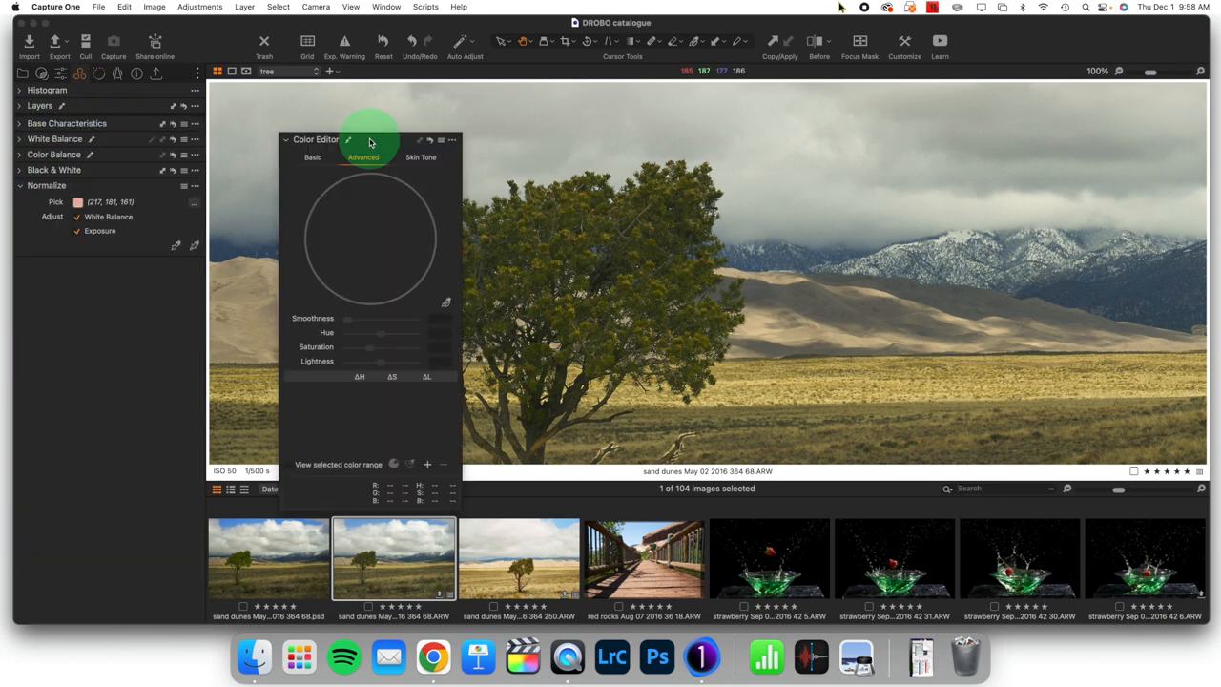
pyautogui.click(313, 157)
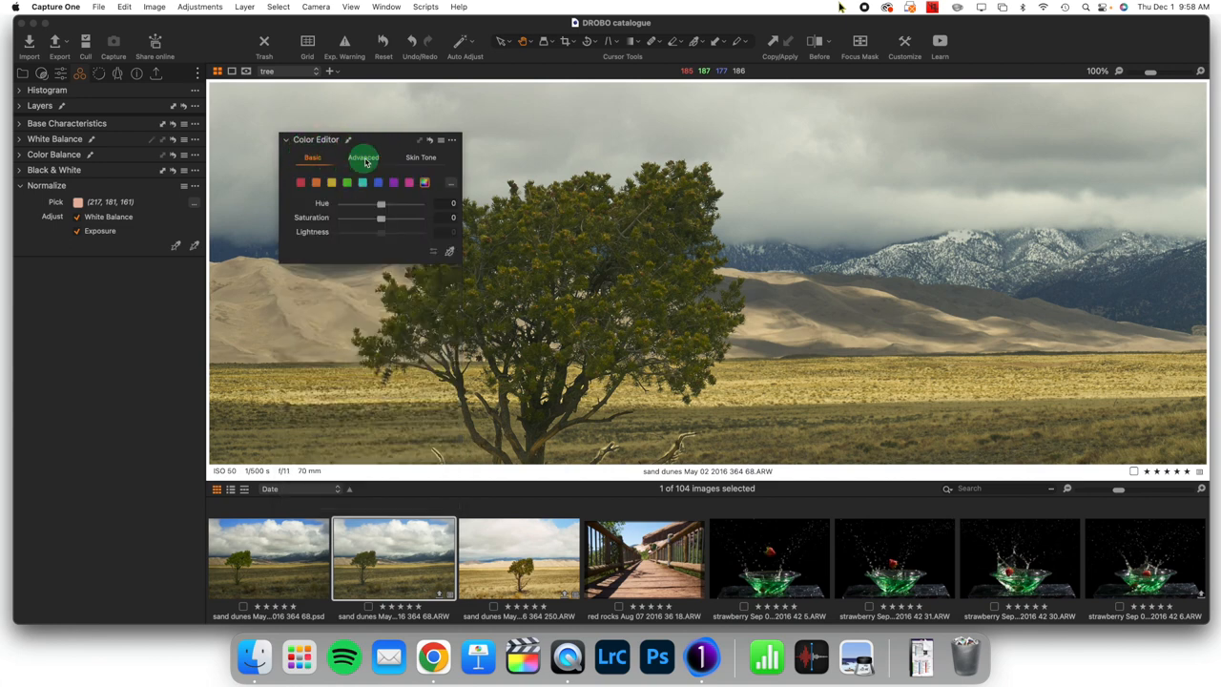
pyautogui.click(363, 157)
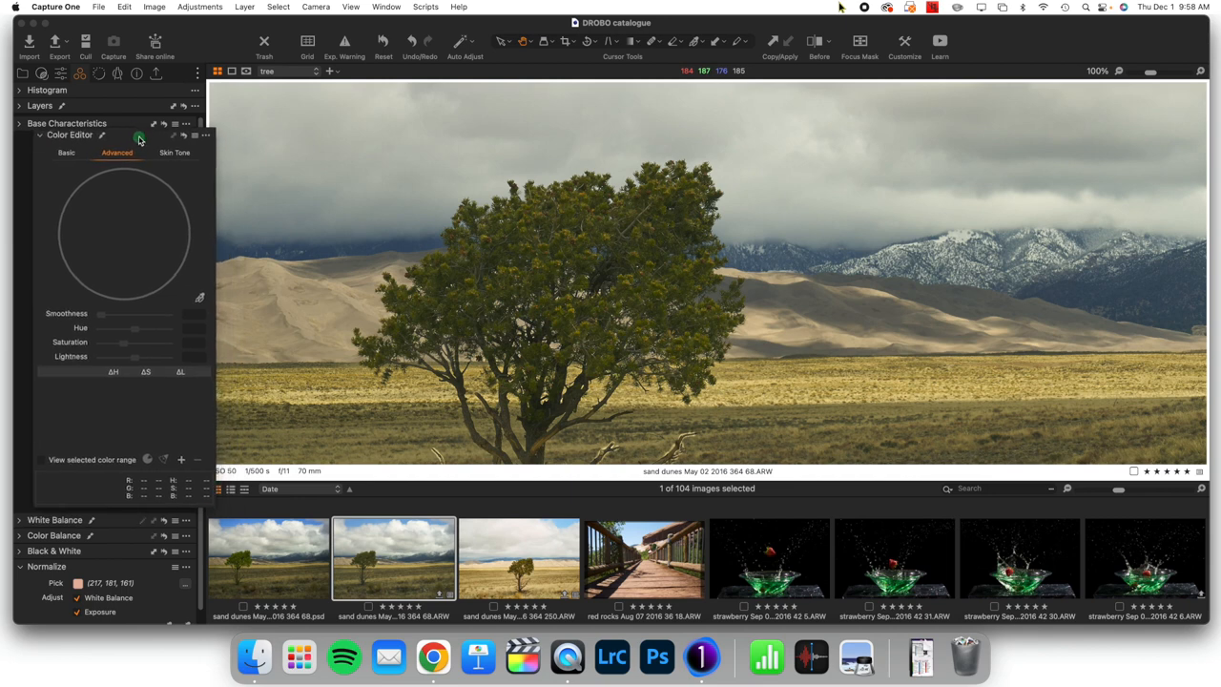
pyautogui.click(19, 122)
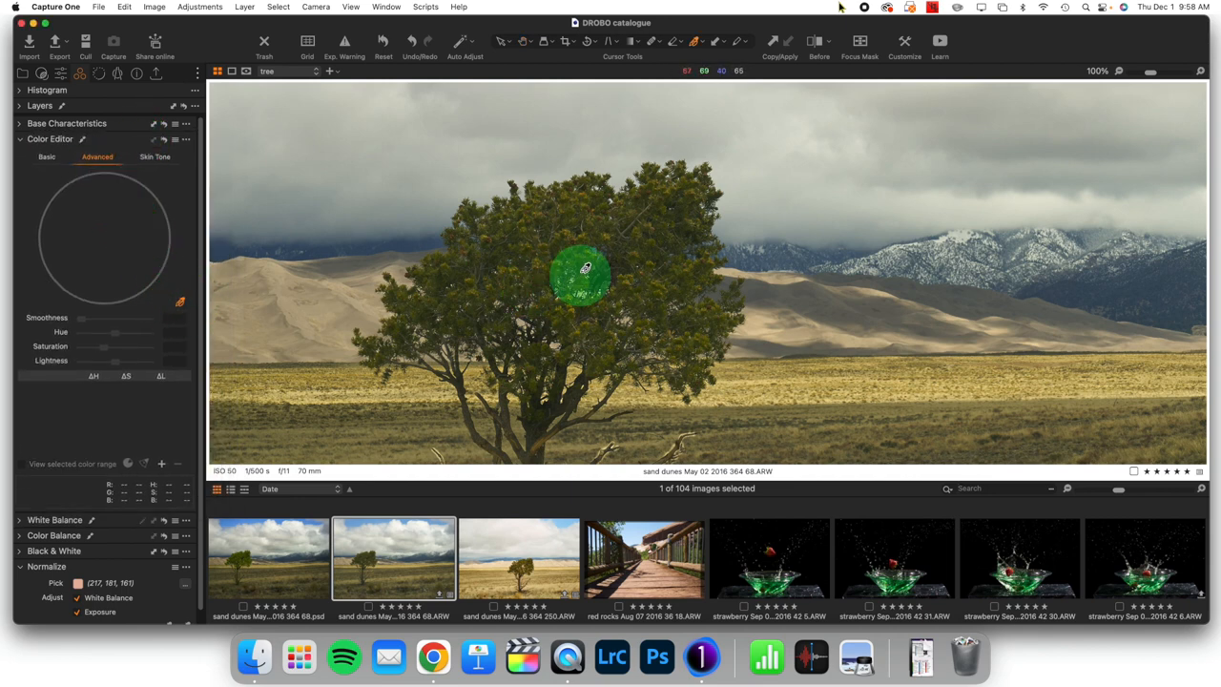
# - Sample the tree foliage green and widen the wheel range to cover more greens
pyautogui.click(586, 277)
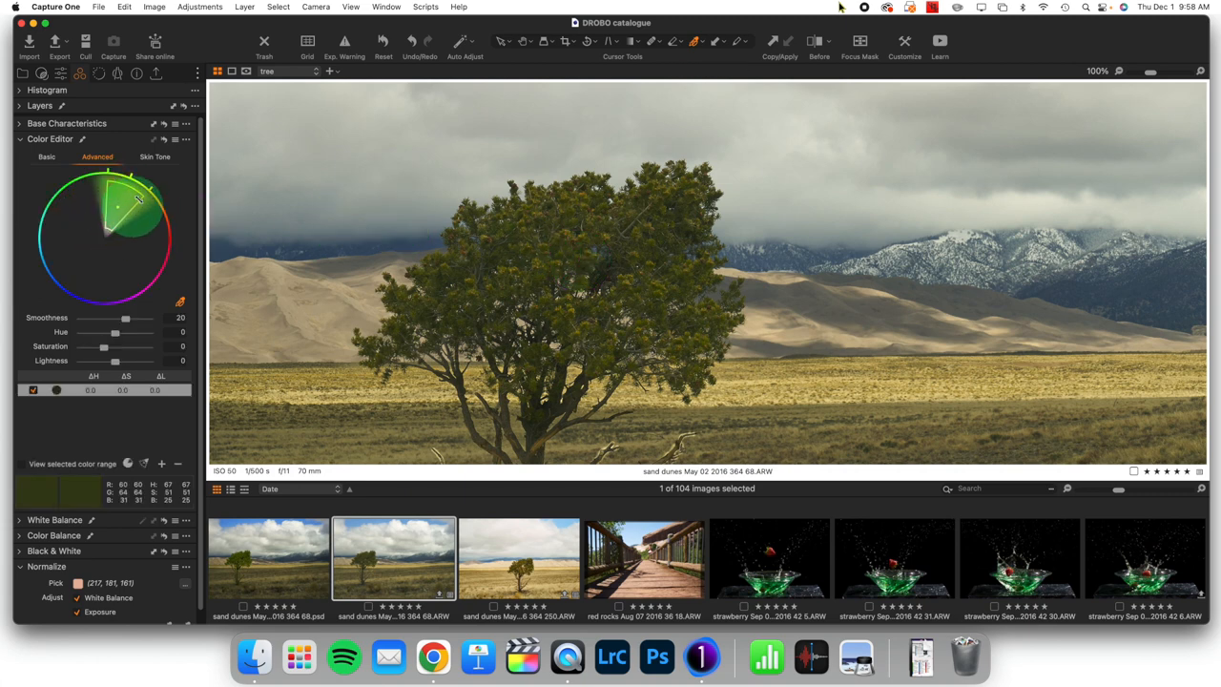
pyautogui.moveTo(114, 210); pyautogui.dragTo(86, 200)
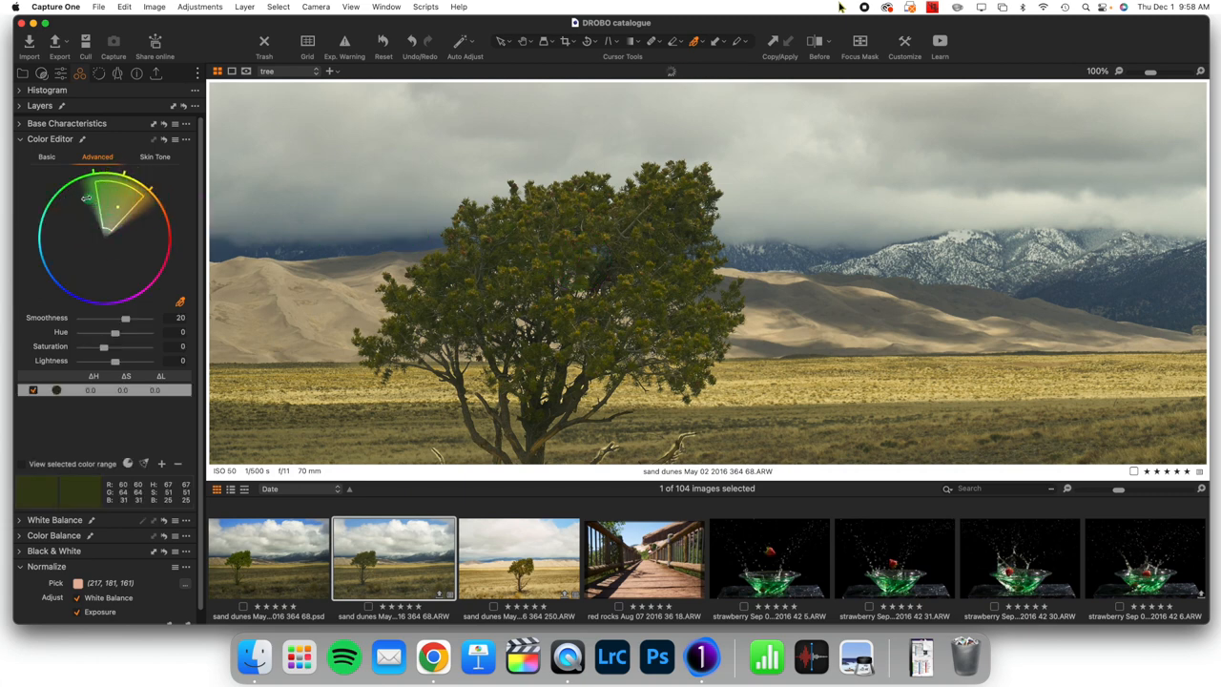
pyautogui.moveTo(86, 197); pyautogui.dragTo(57, 249)
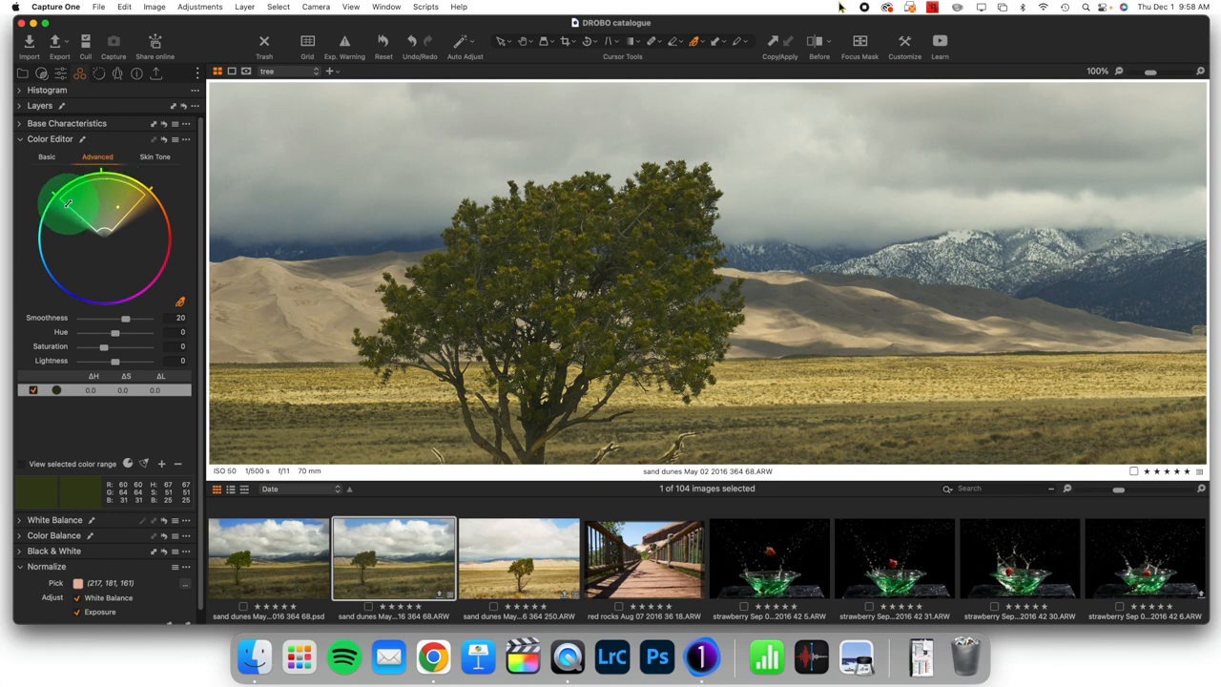
pyautogui.moveTo(67, 202); pyautogui.dragTo(130, 206)
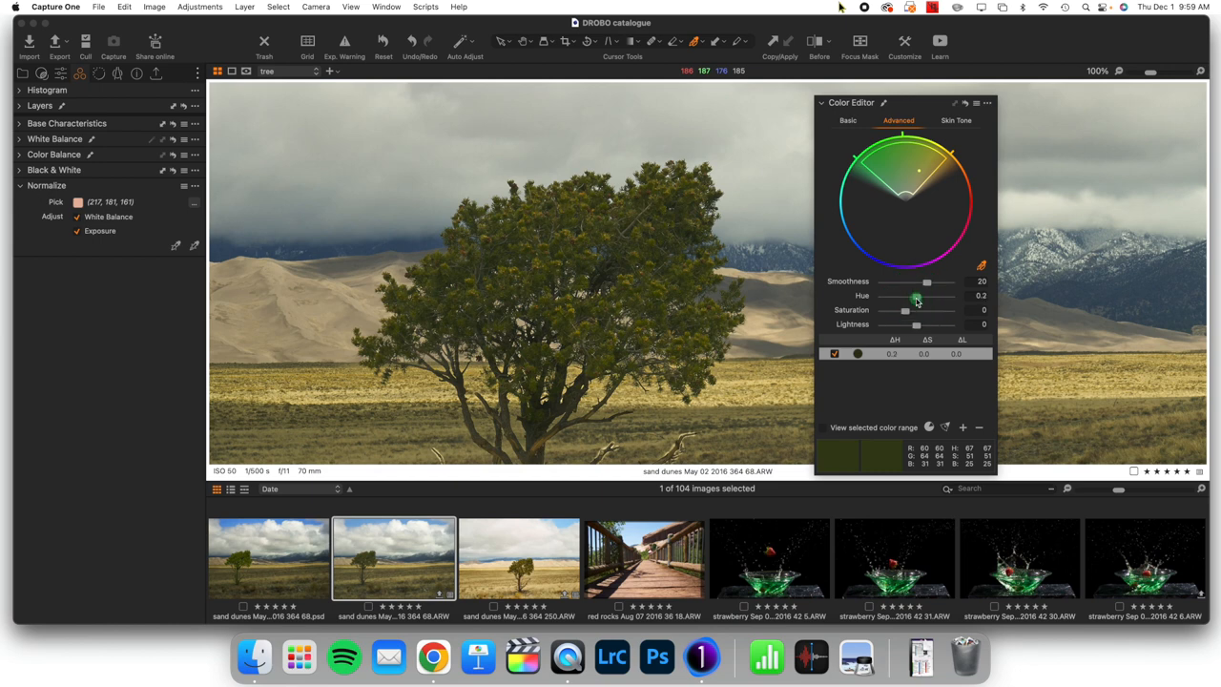
# - Shift the hue of the tree's green range, settling at about 8.2
pyautogui.moveTo(905, 295); pyautogui.dragTo(923, 296)
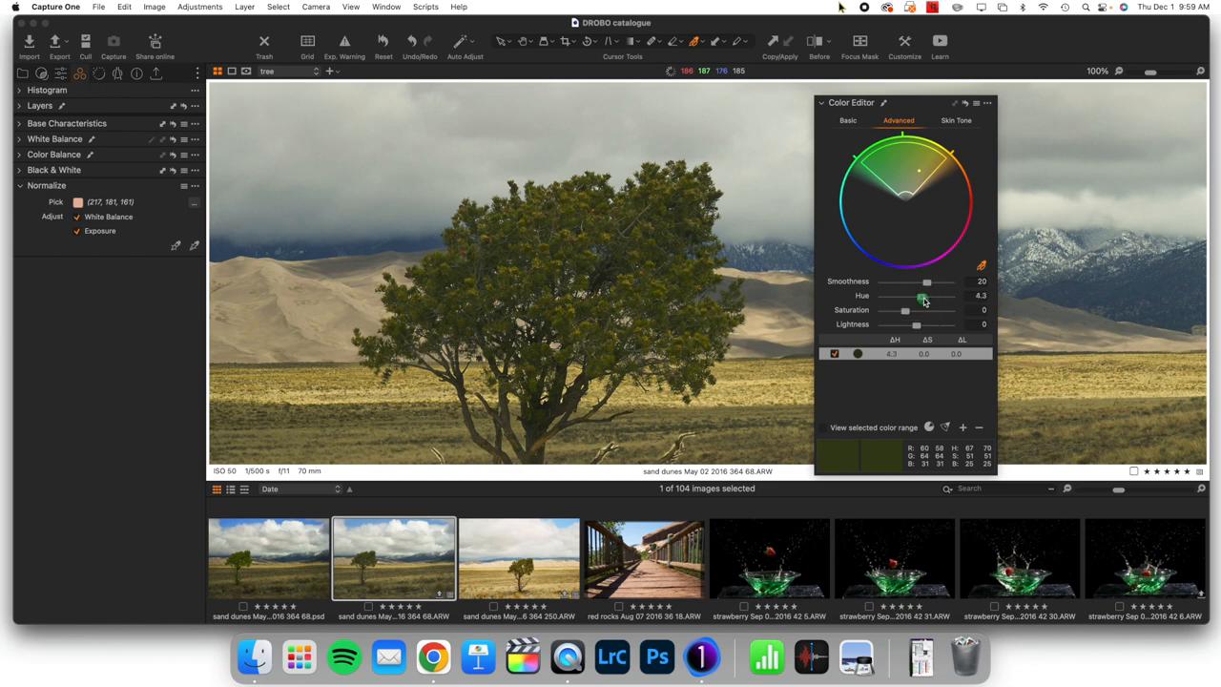
pyautogui.moveTo(922, 295); pyautogui.dragTo(935, 296)
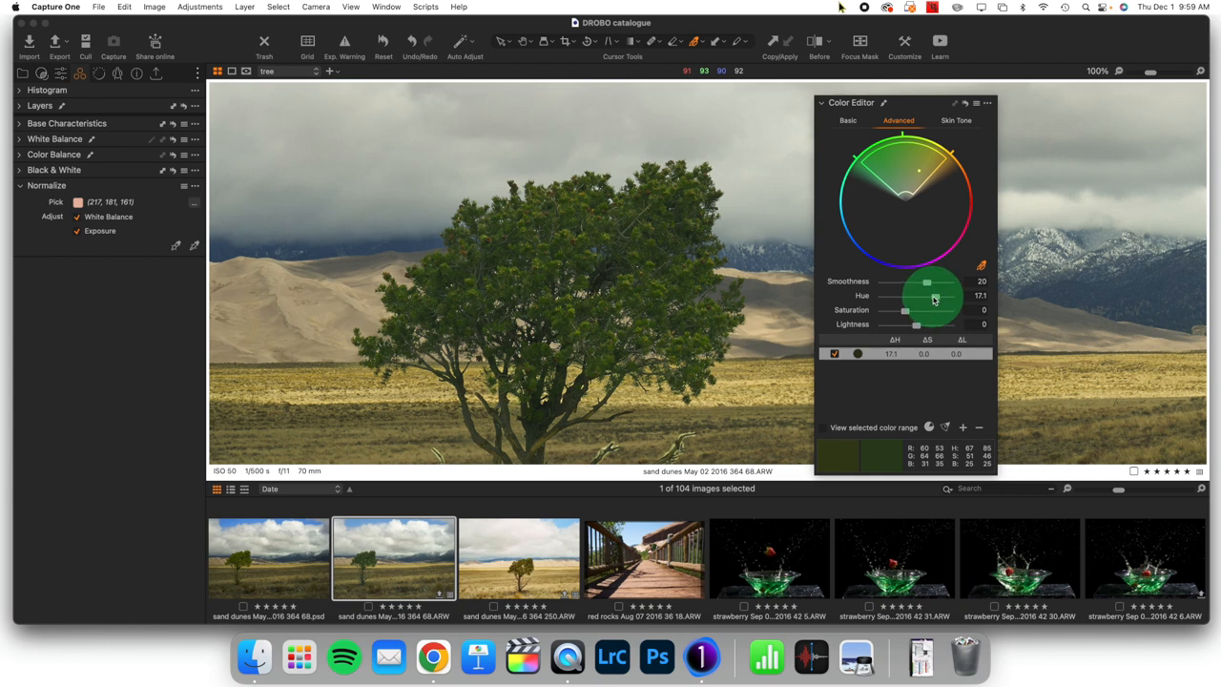
pyautogui.moveTo(931, 296); pyautogui.dragTo(935, 295)
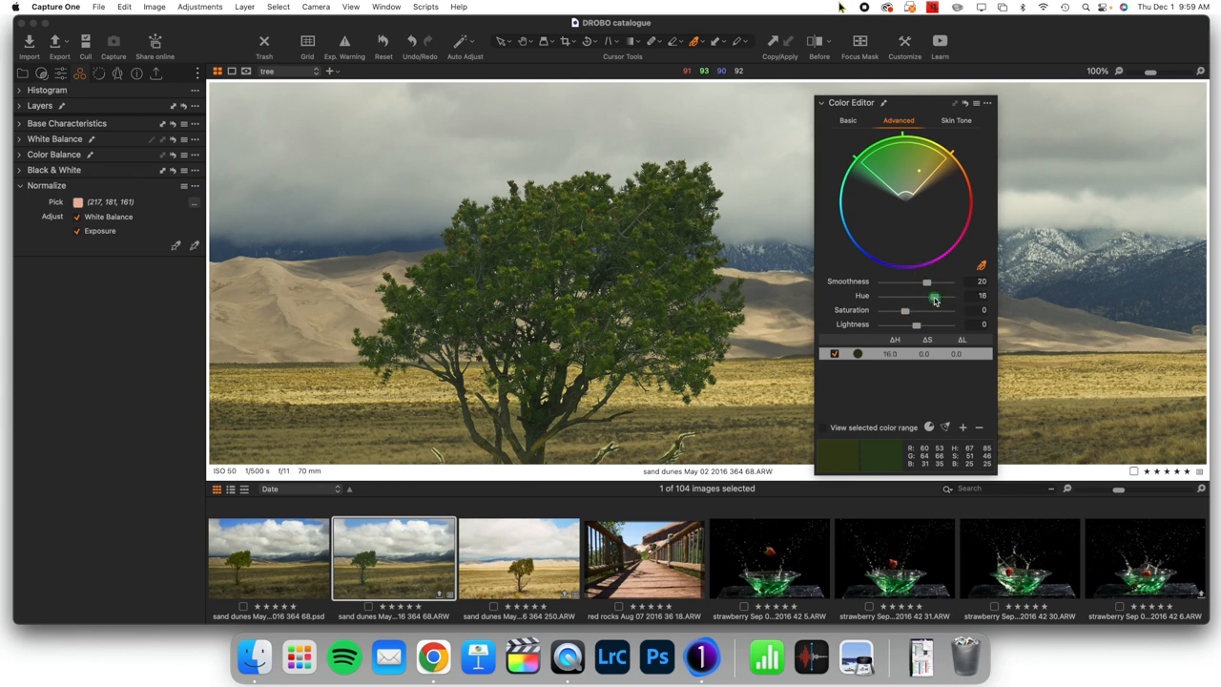
pyautogui.moveTo(933, 298); pyautogui.dragTo(927, 298)
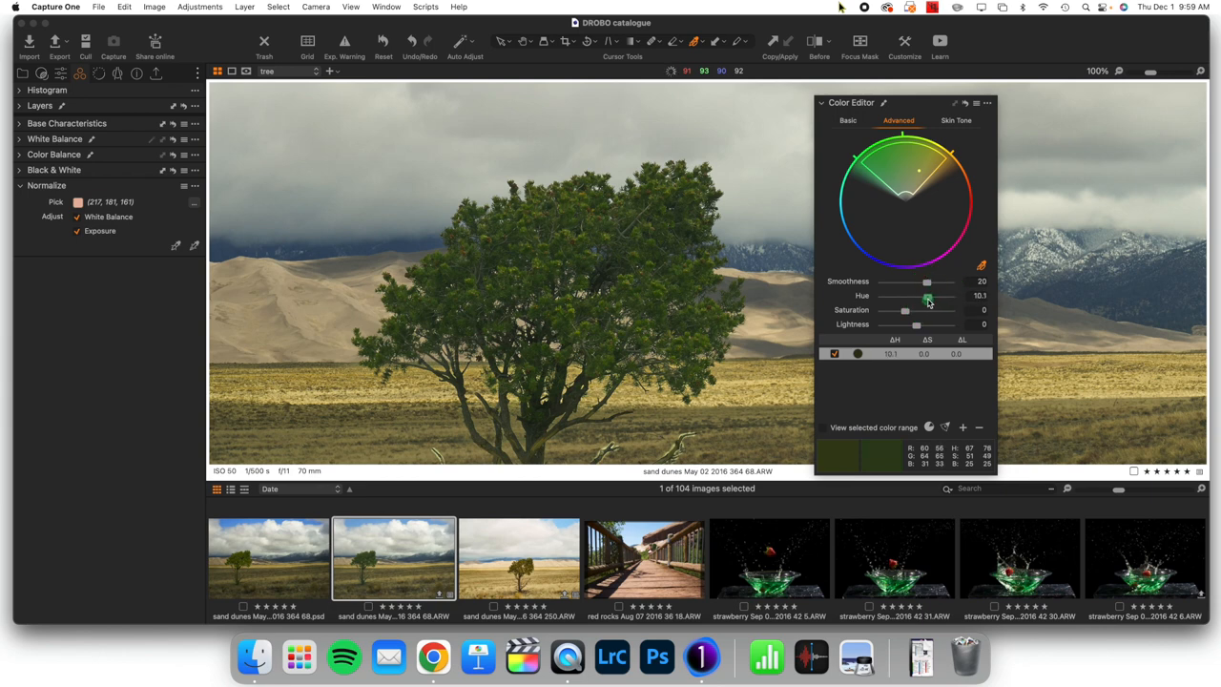
pyautogui.moveTo(928, 301); pyautogui.dragTo(927, 302)
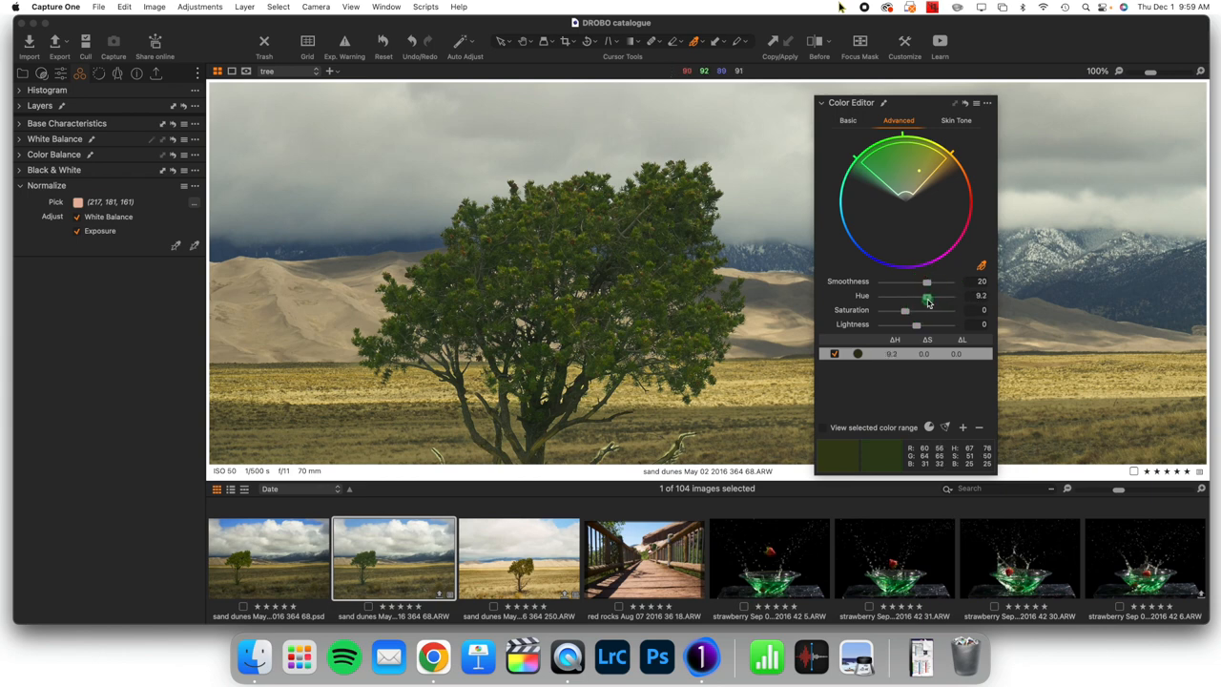
pyautogui.moveTo(928, 294); pyautogui.dragTo(904, 294)
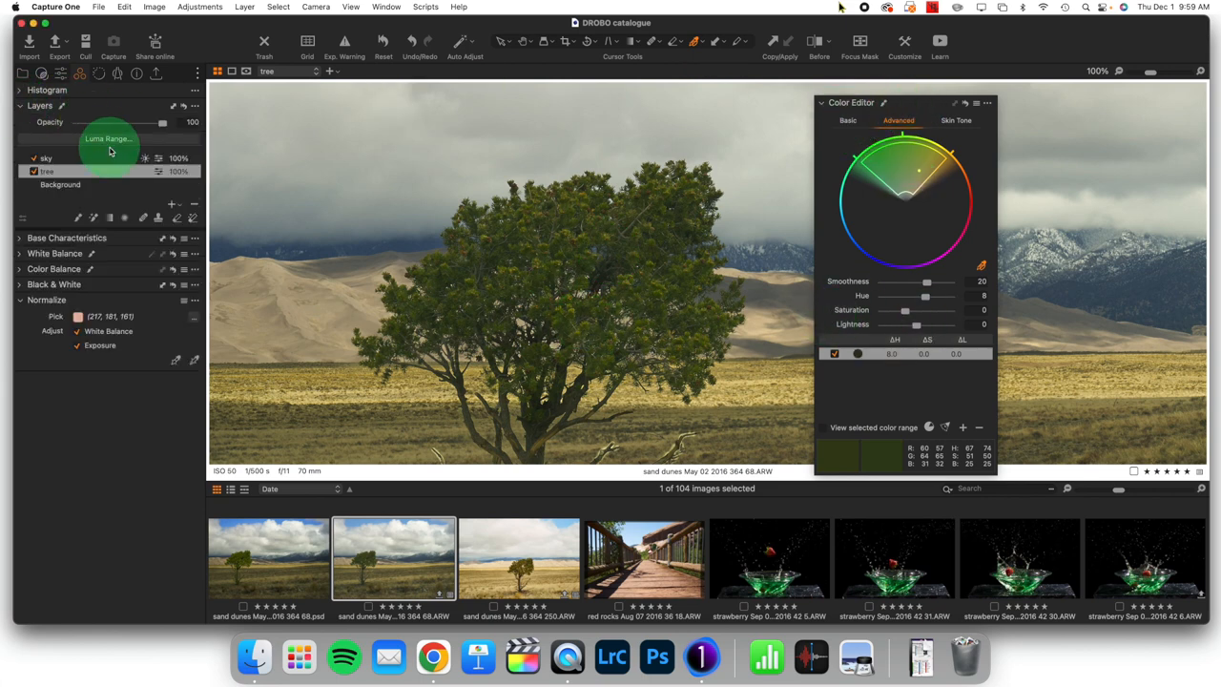
# - On the sky layer, shift the blue range hue by 5.1 and raise saturation to 17.7
pyautogui.click(46, 157)
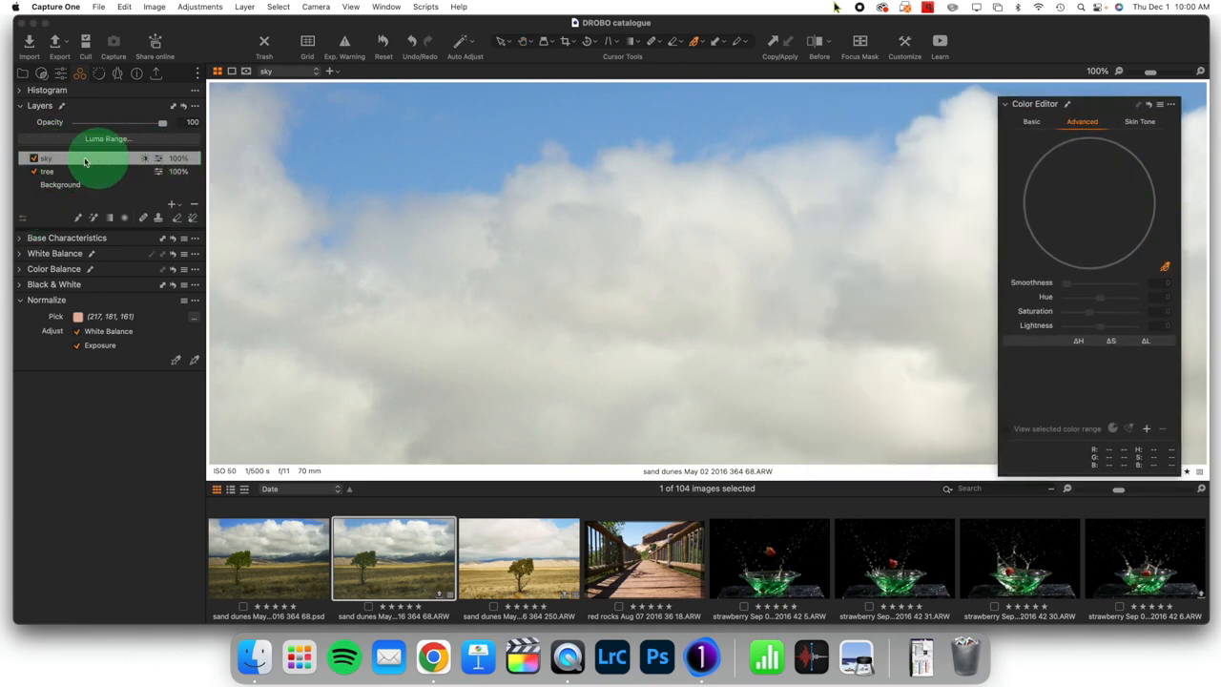
pyautogui.click(405, 124)
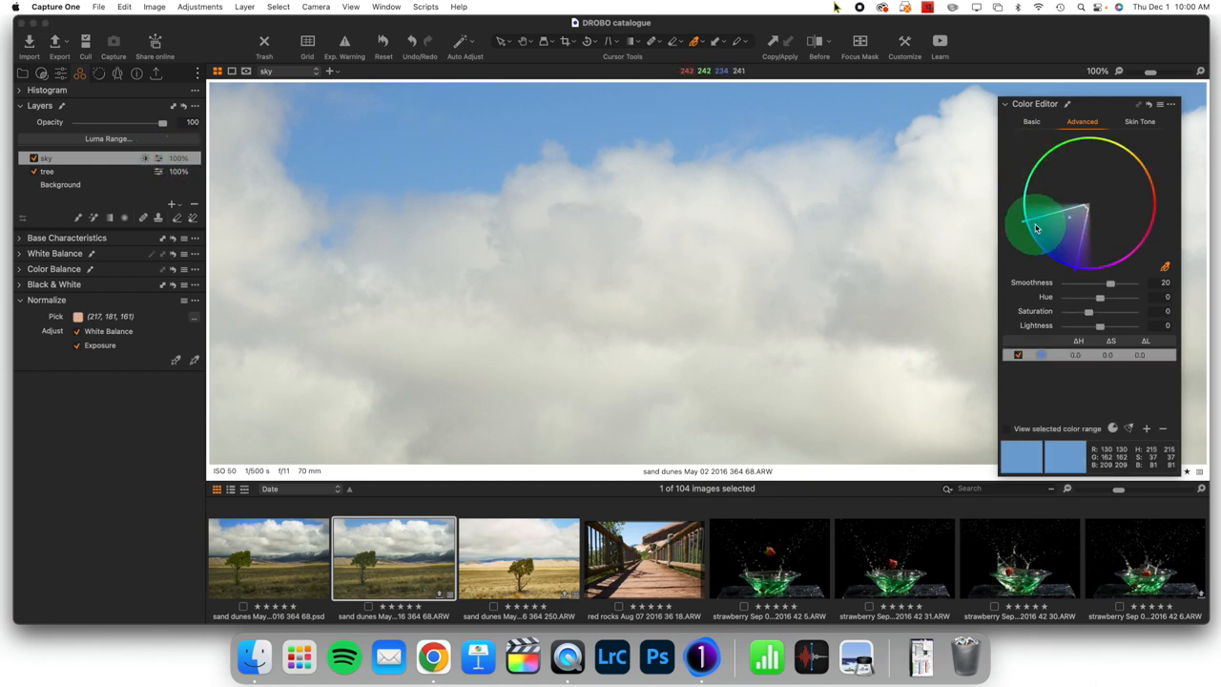
pyautogui.moveTo(1034, 227); pyautogui.dragTo(1034, 212)
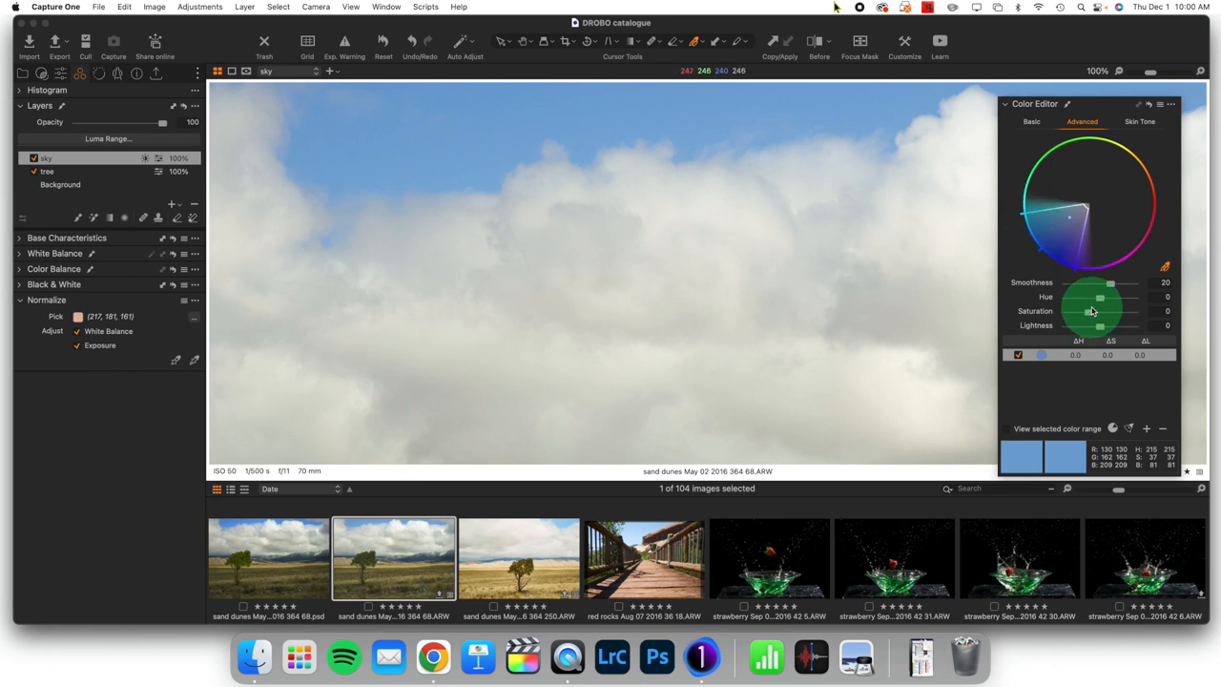
pyautogui.moveTo(1099, 298); pyautogui.dragTo(1103, 297)
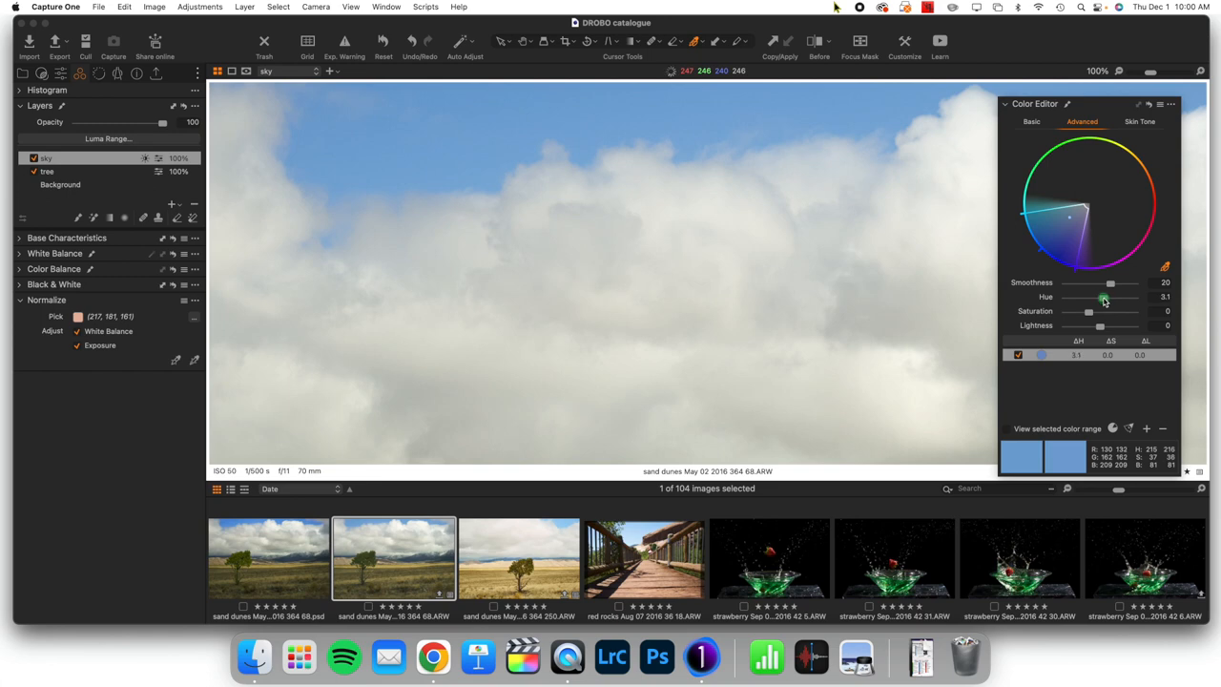
pyautogui.moveTo(1099, 313); pyautogui.dragTo(1088, 313)
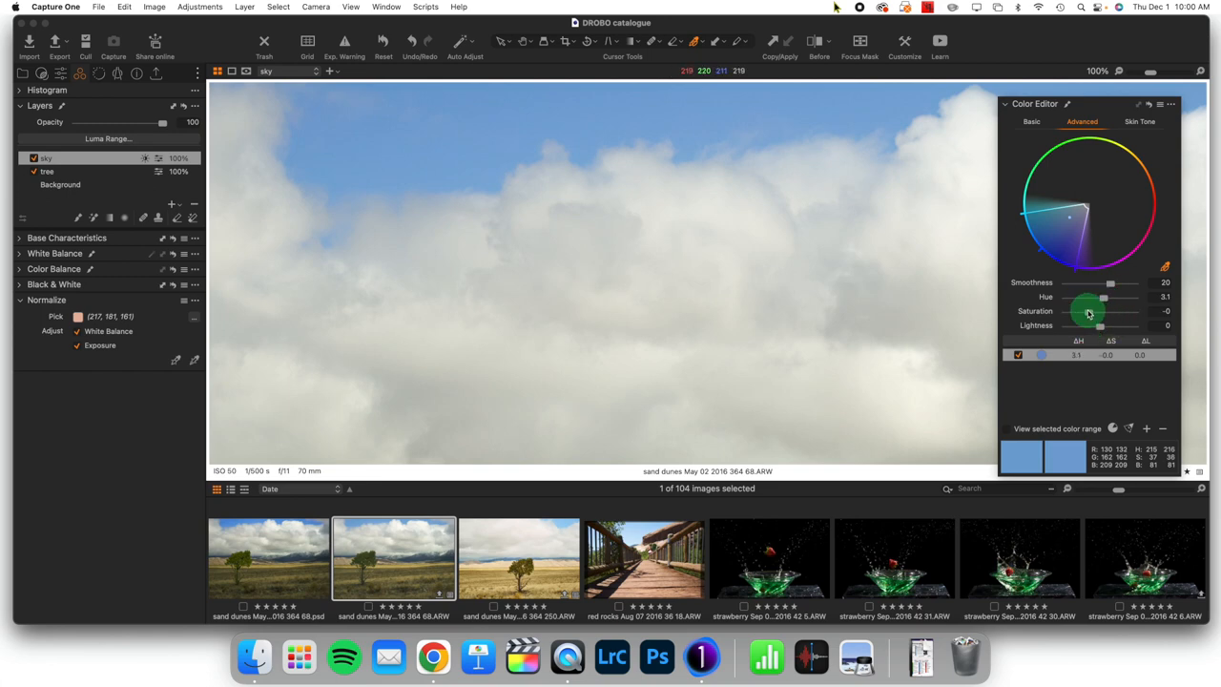
pyautogui.moveTo(1103, 313); pyautogui.dragTo(1107, 313)
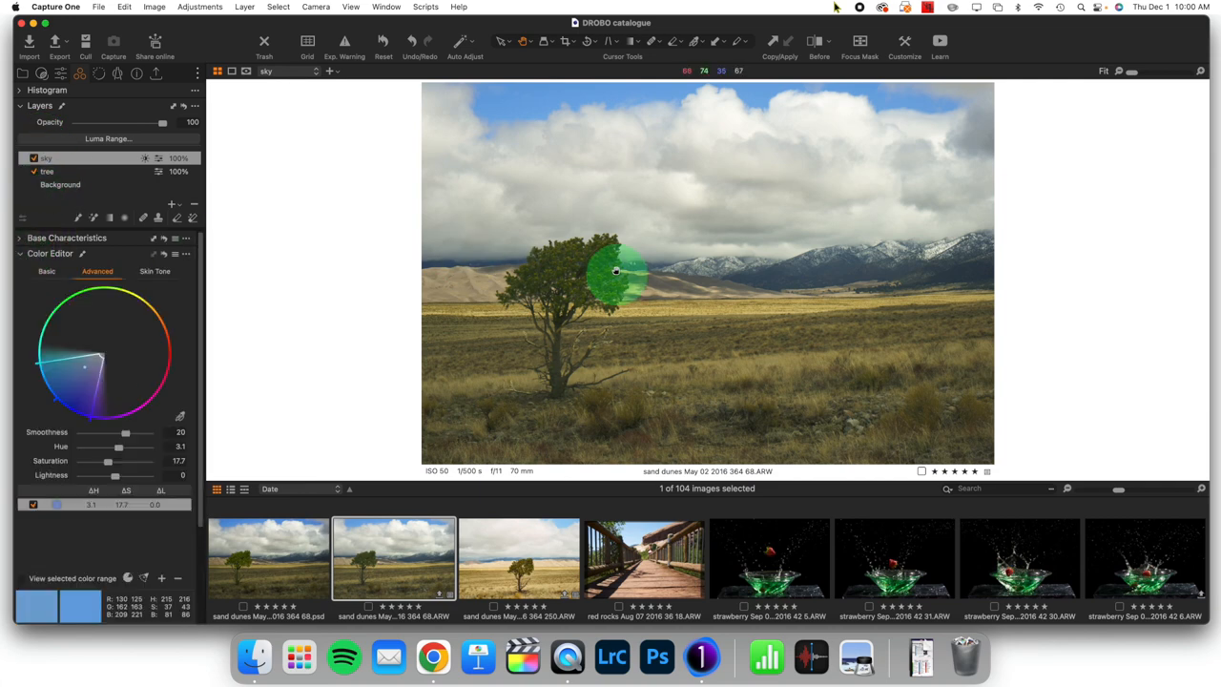
# - On the tree layer, raise the green range saturation to about 14.1
pyautogui.moveTo(614, 271); pyautogui.dragTo(588, 288)
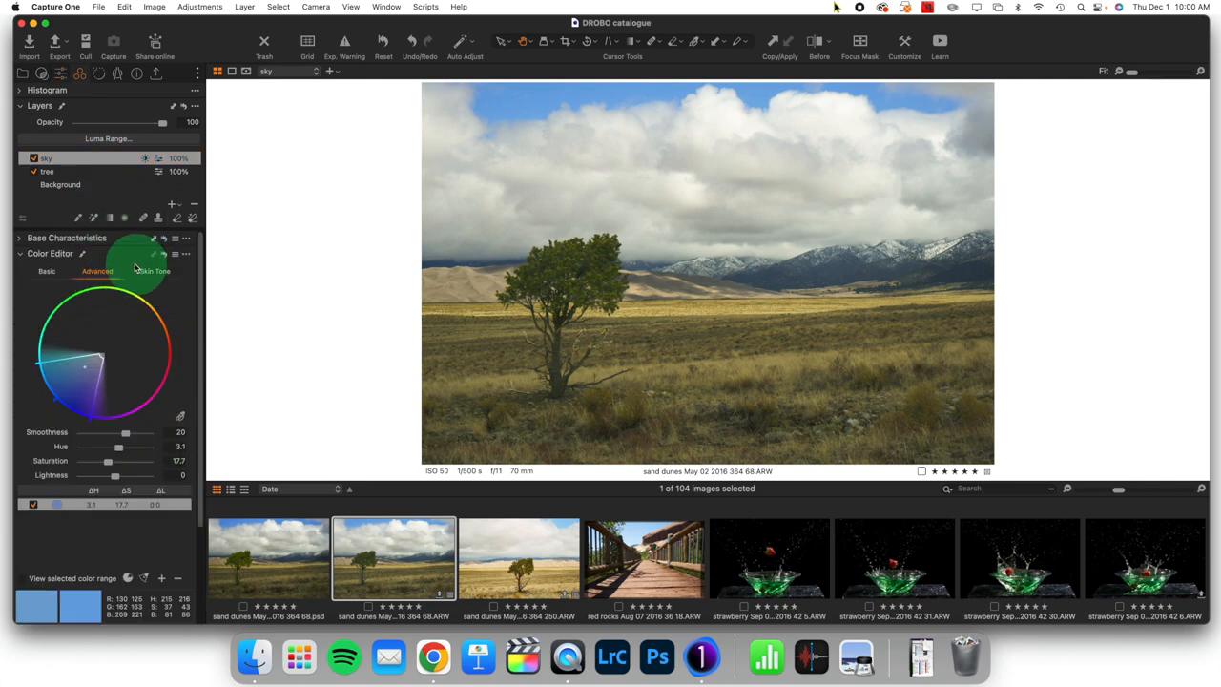
pyautogui.click(46, 171)
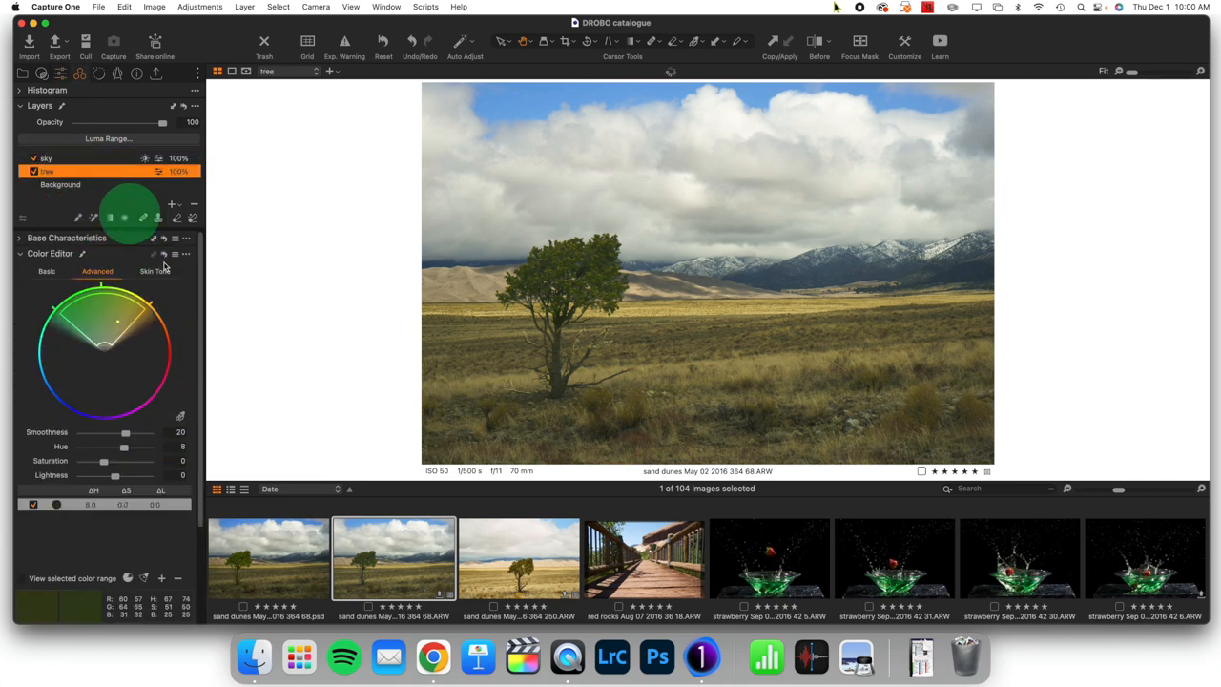
pyautogui.moveTo(103, 462); pyautogui.dragTo(111, 462)
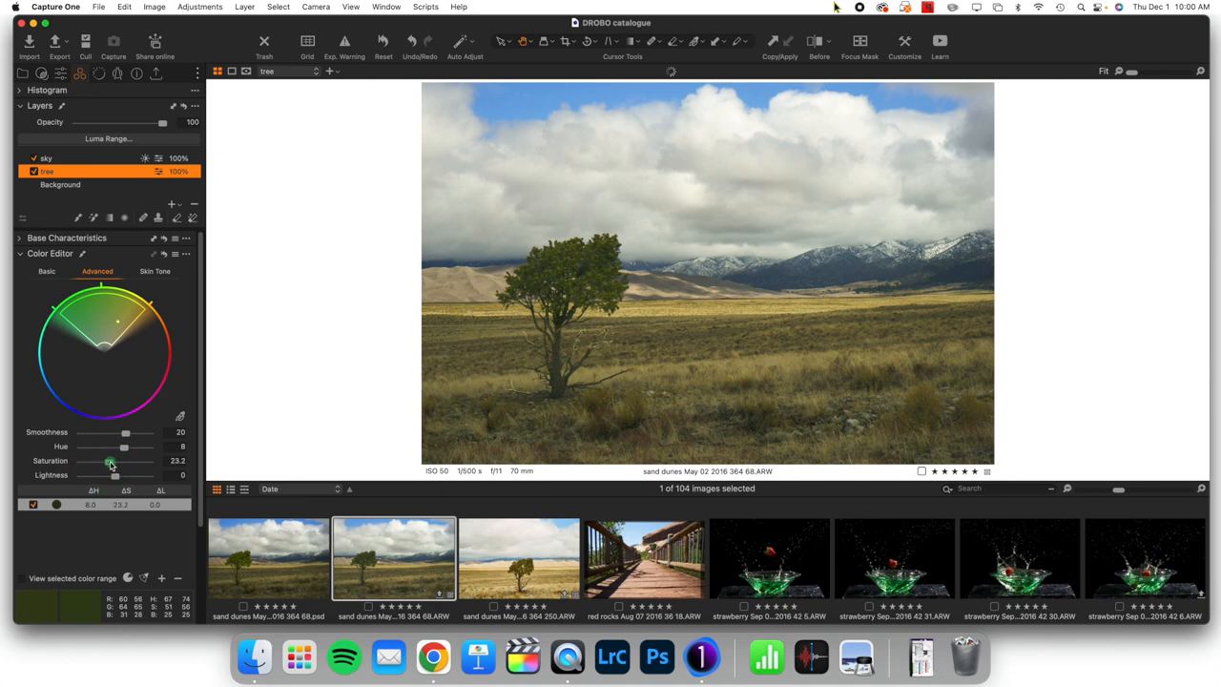
pyautogui.moveTo(111, 460); pyautogui.dragTo(130, 460)
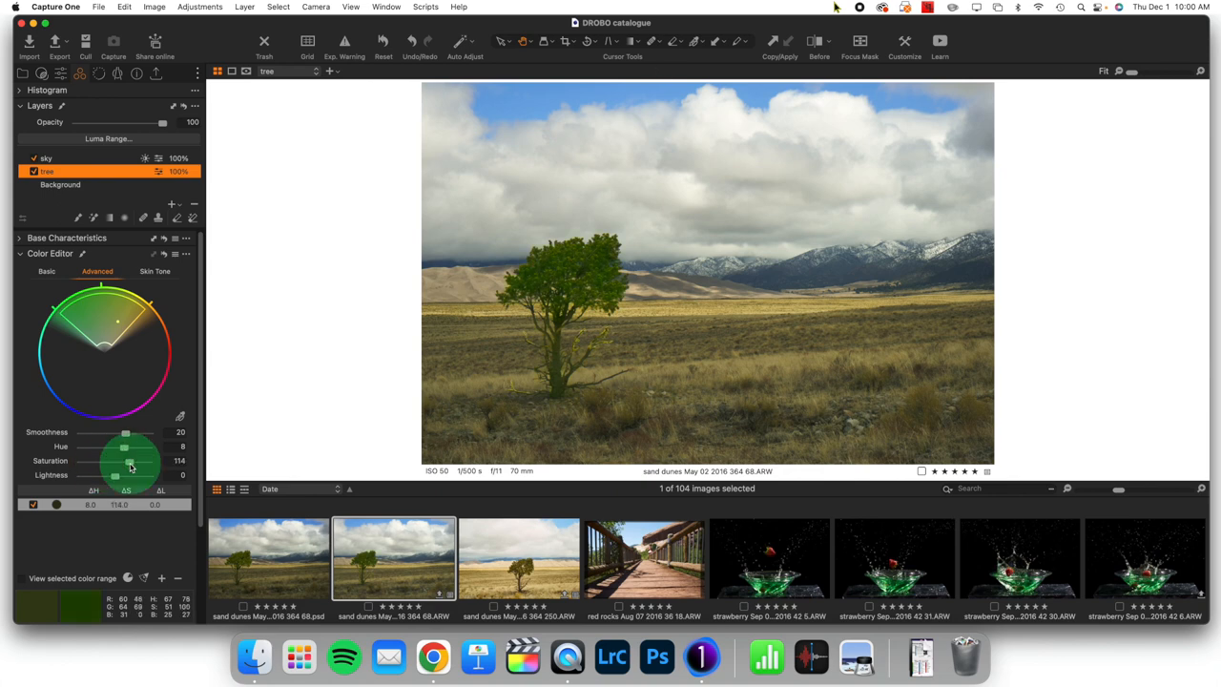
pyautogui.moveTo(129, 460); pyautogui.dragTo(103, 460)
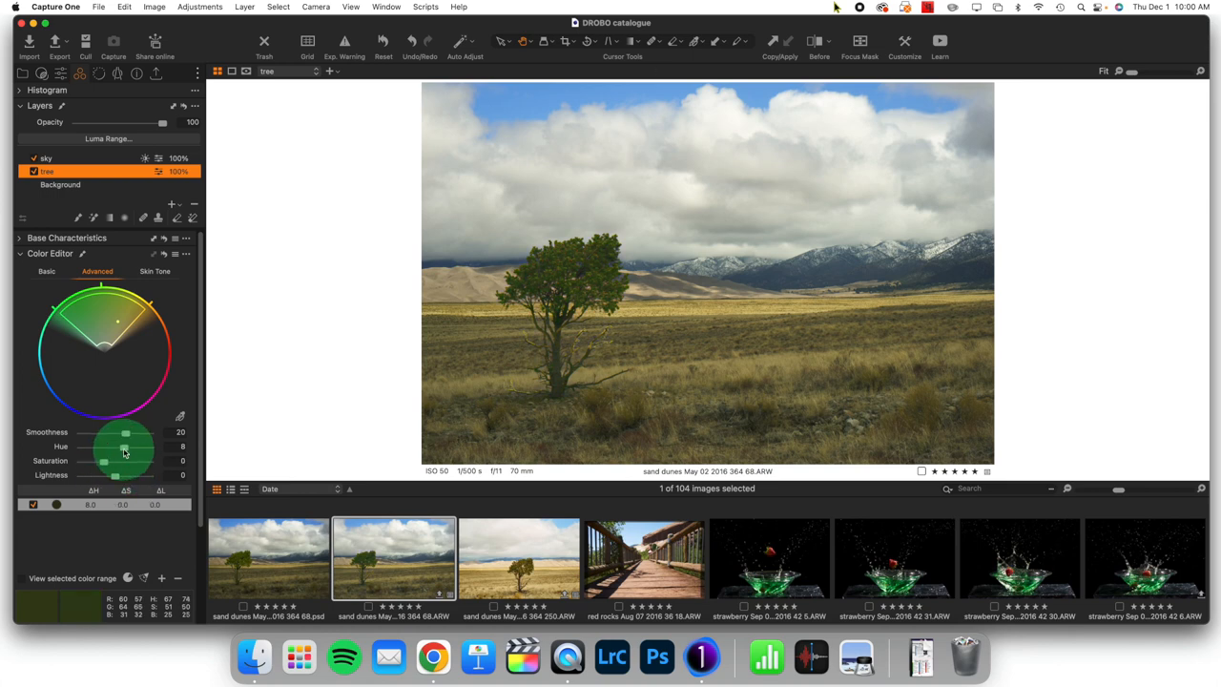
pyautogui.moveTo(103, 460); pyautogui.dragTo(109, 460)
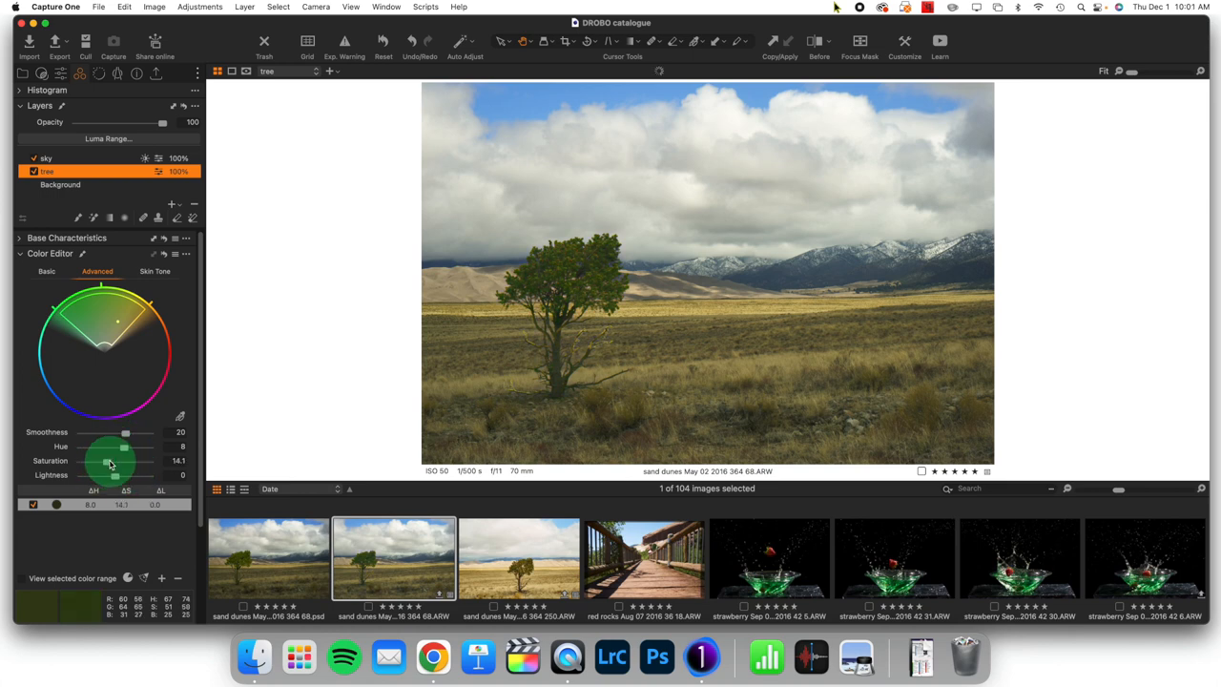
pyautogui.moveTo(107, 460); pyautogui.dragTo(122, 446)
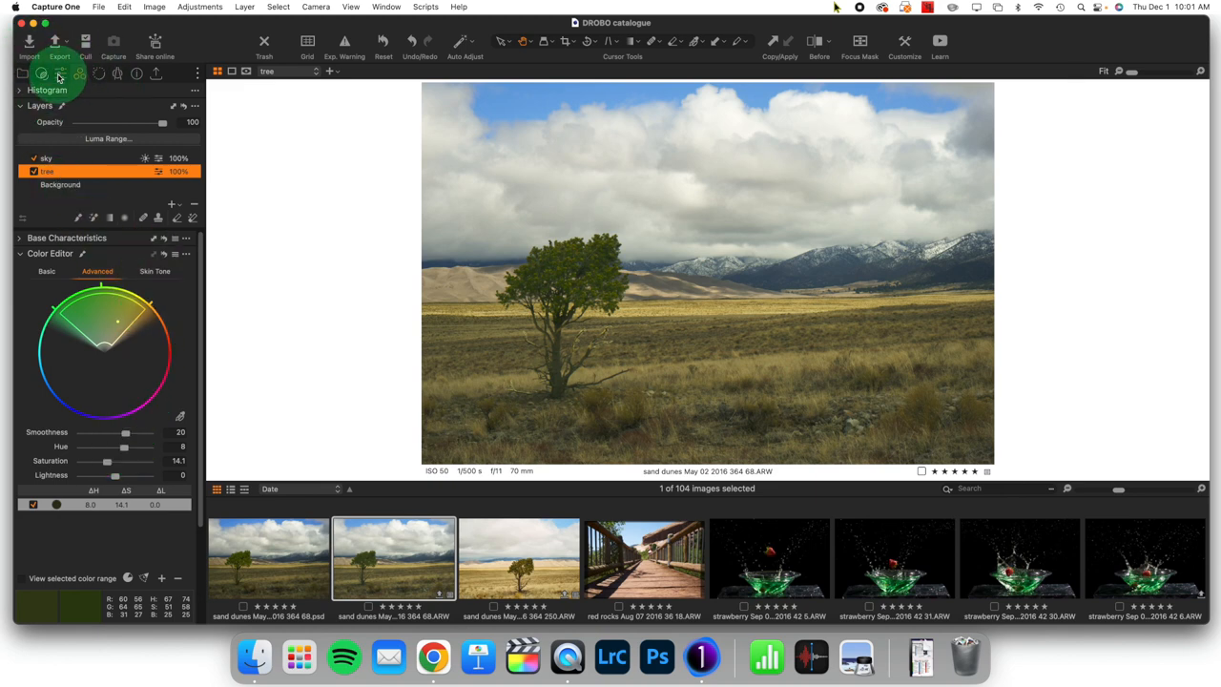
# - Raise Clarity on the tree layer to about 21 in the Exposure tools
pyautogui.click(59, 73)
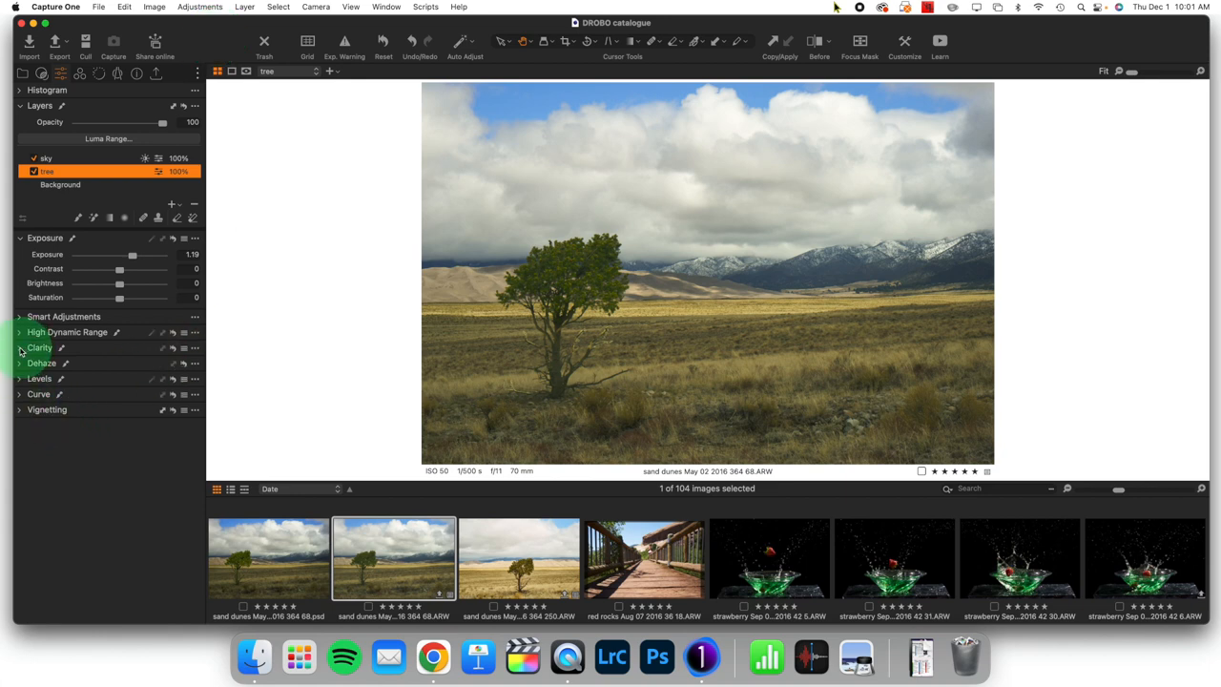
pyautogui.click(19, 347)
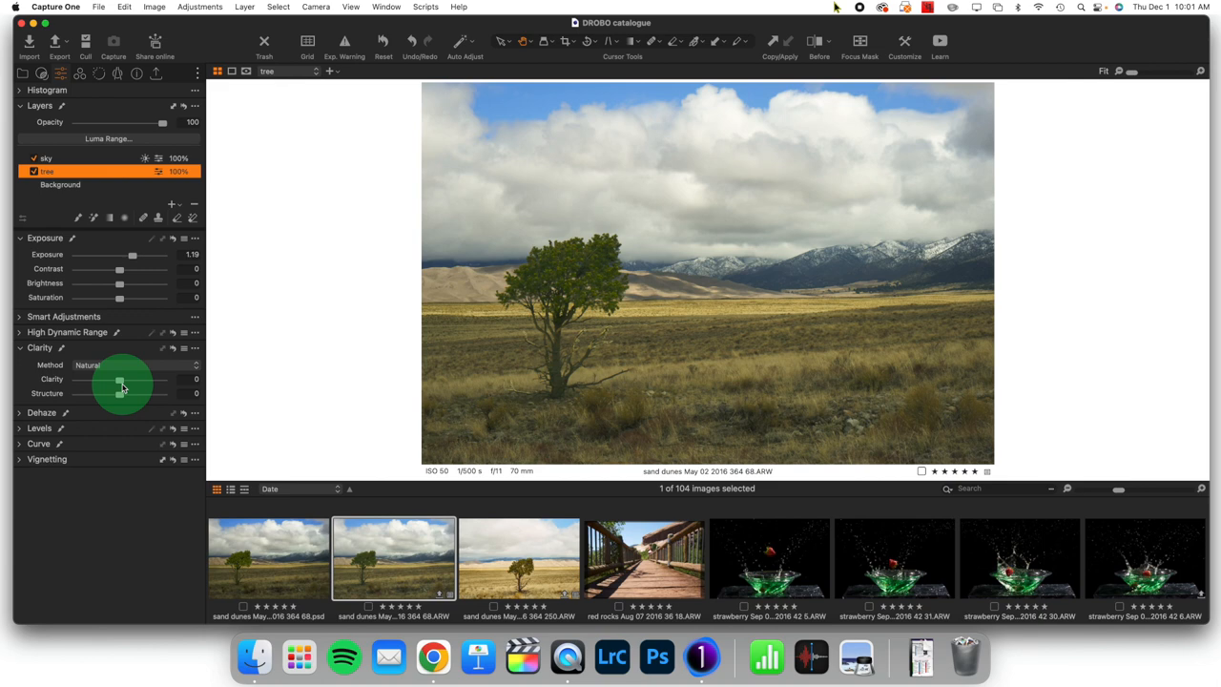
pyautogui.moveTo(119, 393); pyautogui.dragTo(130, 393)
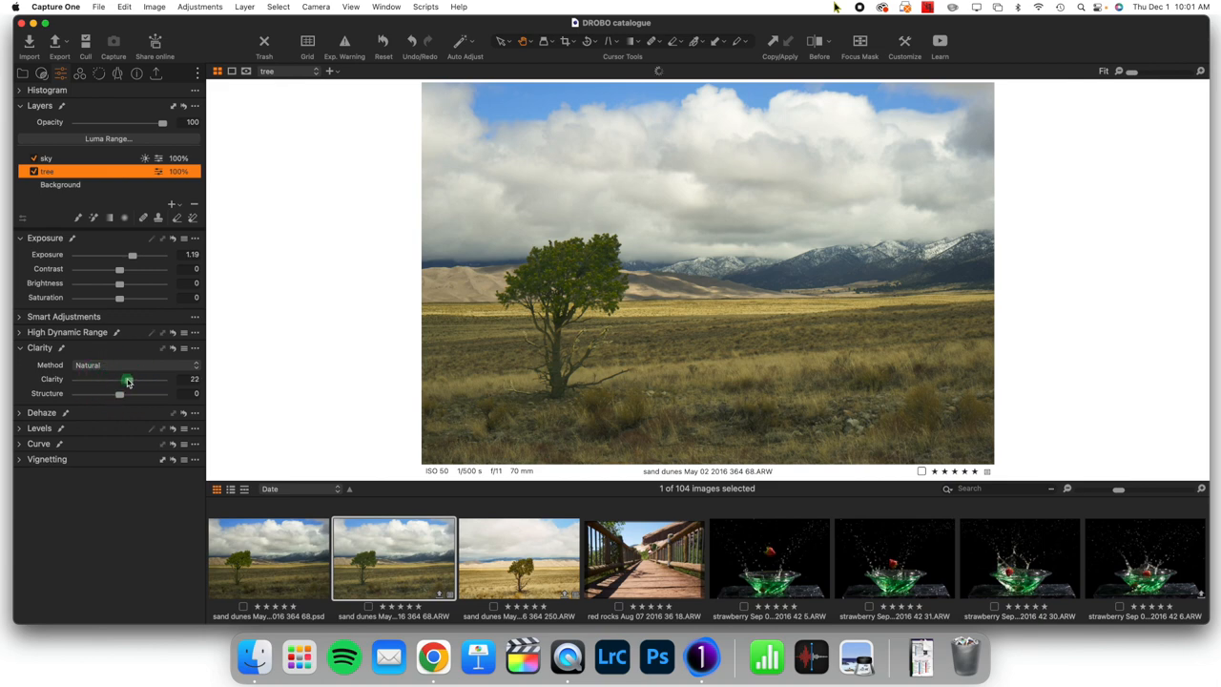
pyautogui.moveTo(127, 378); pyautogui.dragTo(119, 378)
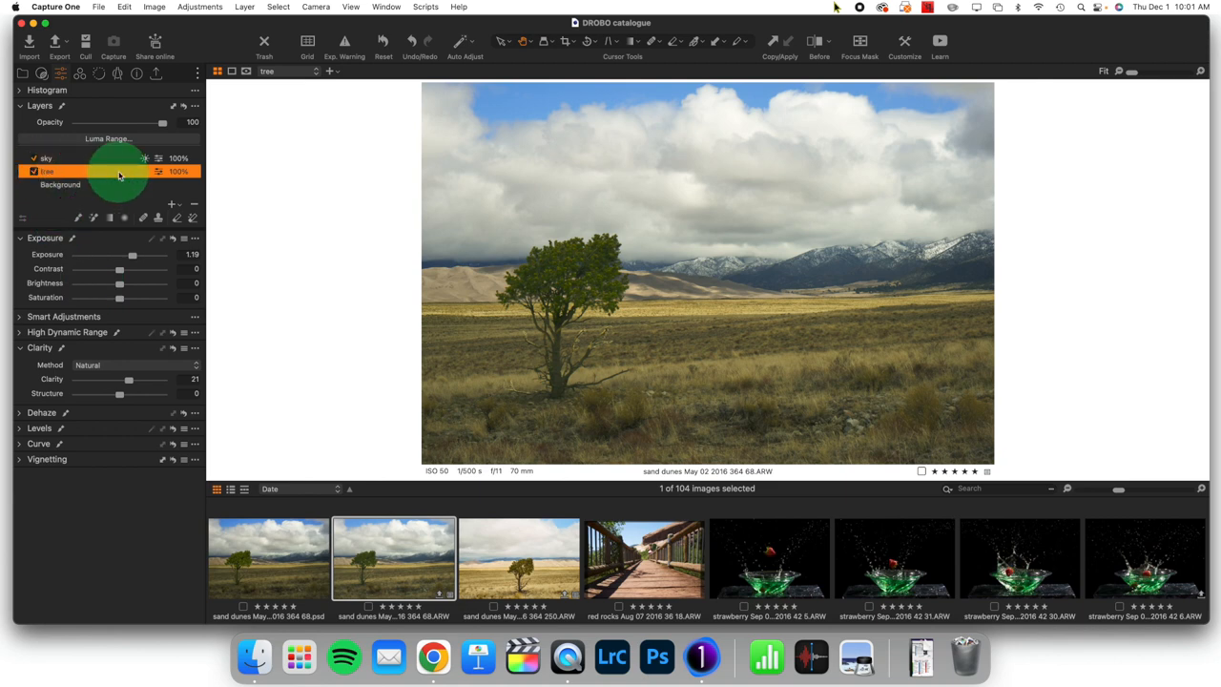
# - Add a 'not tree' adjustment layer with the tree mask copied and inverted
pyautogui.click(61, 183)
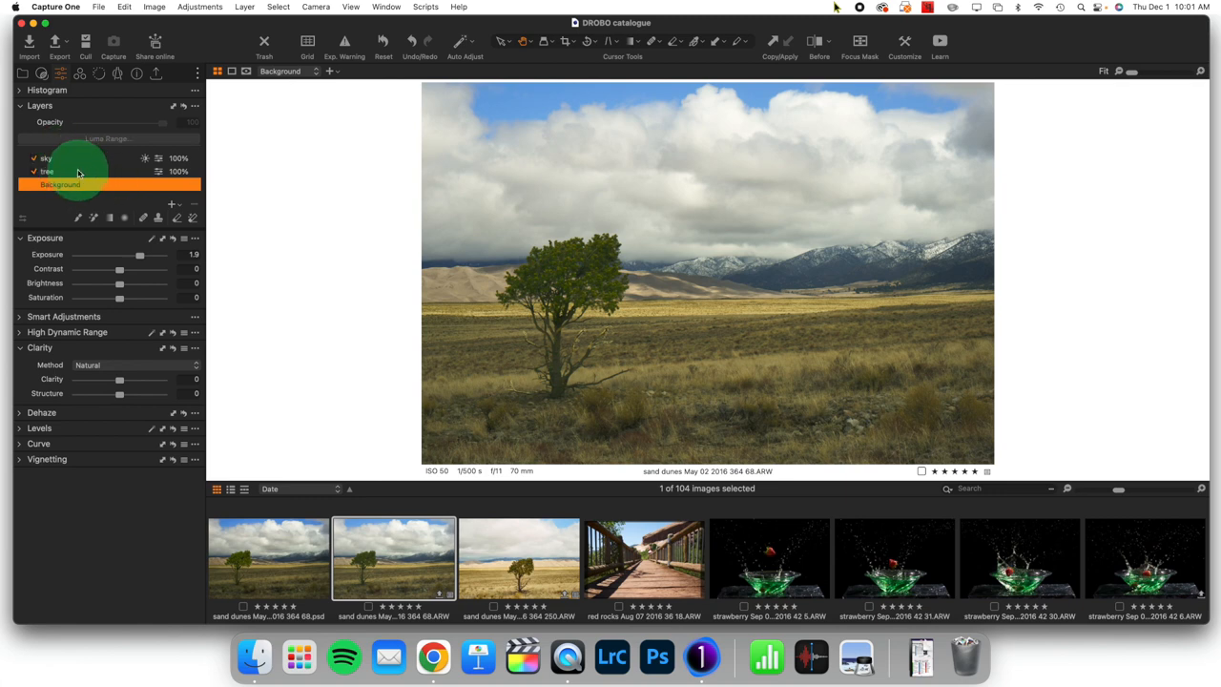
pyautogui.click(46, 172)
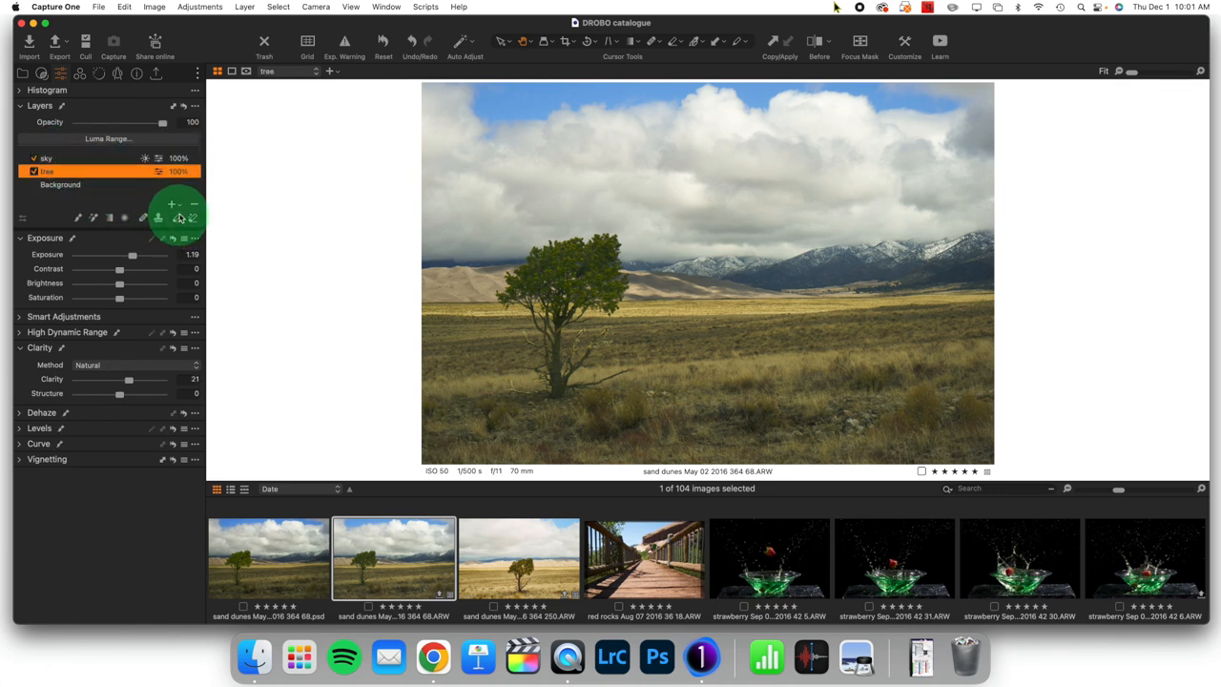
pyautogui.click(171, 204)
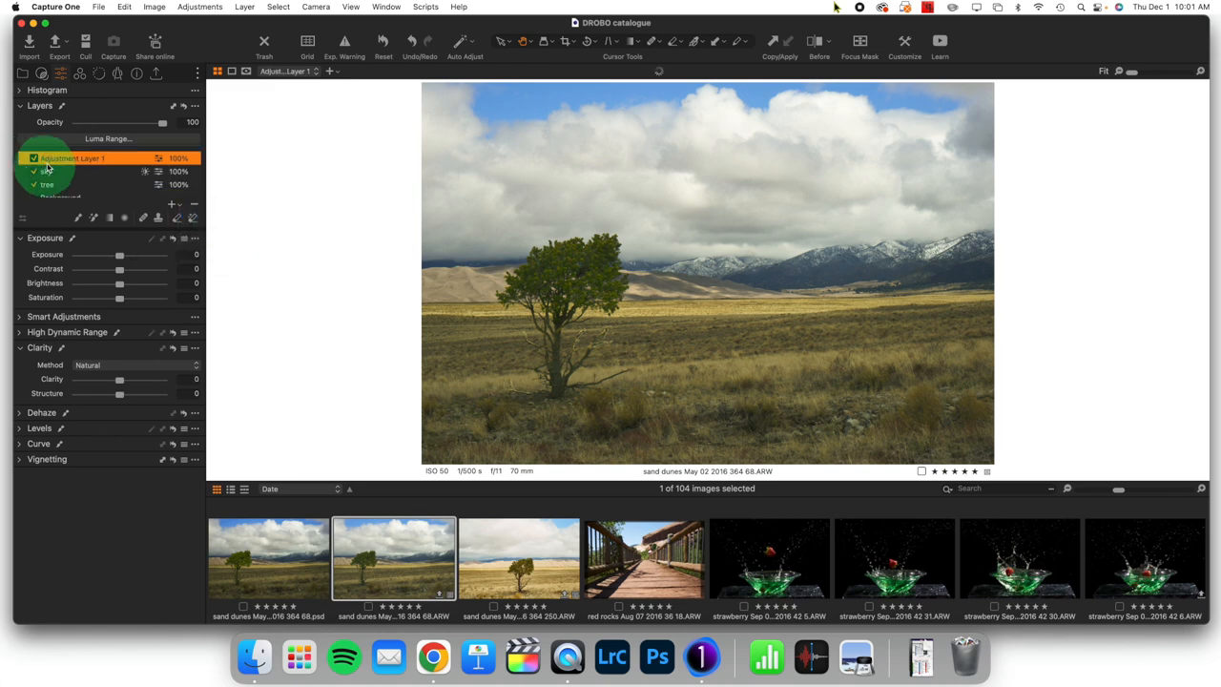
pyautogui.rightClick(72, 158)
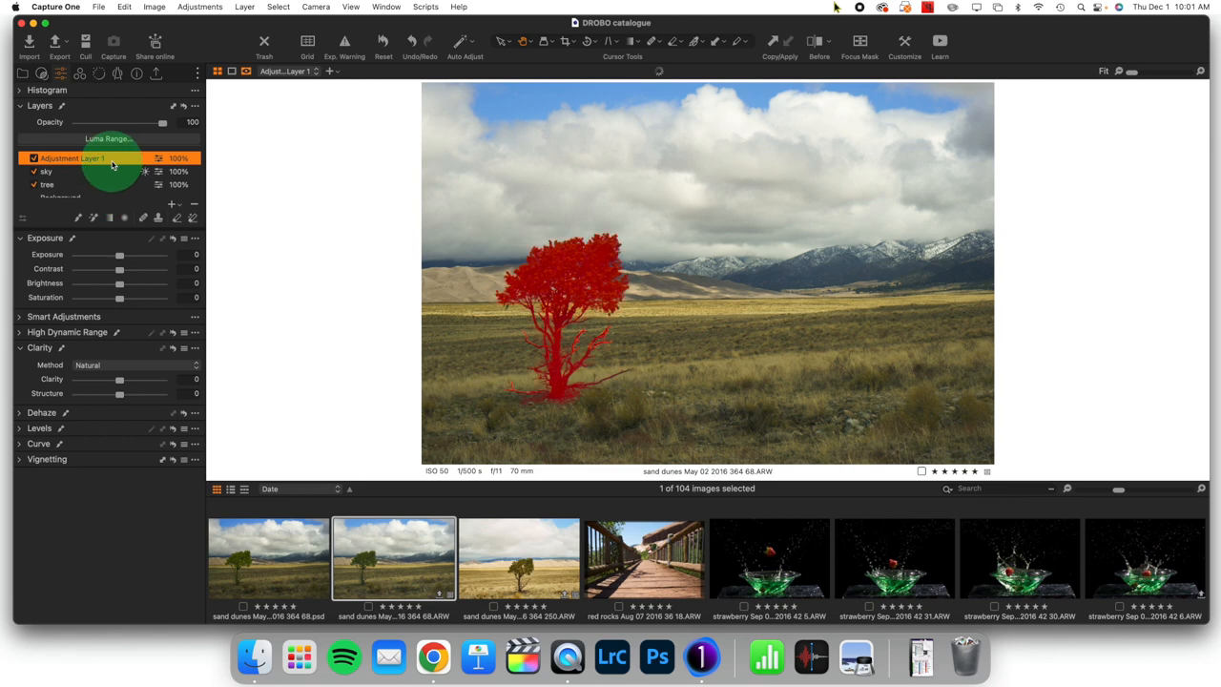
pyautogui.rightClick(72, 156)
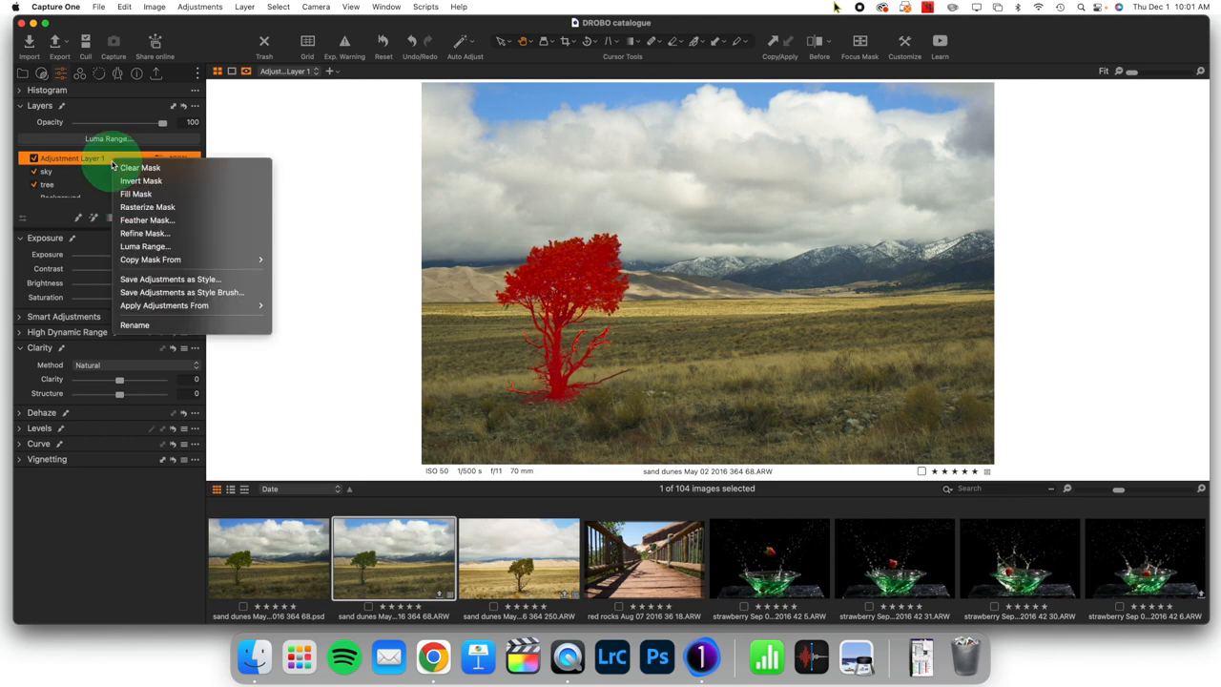
pyautogui.click(142, 179)
pyautogui.write('not tree')
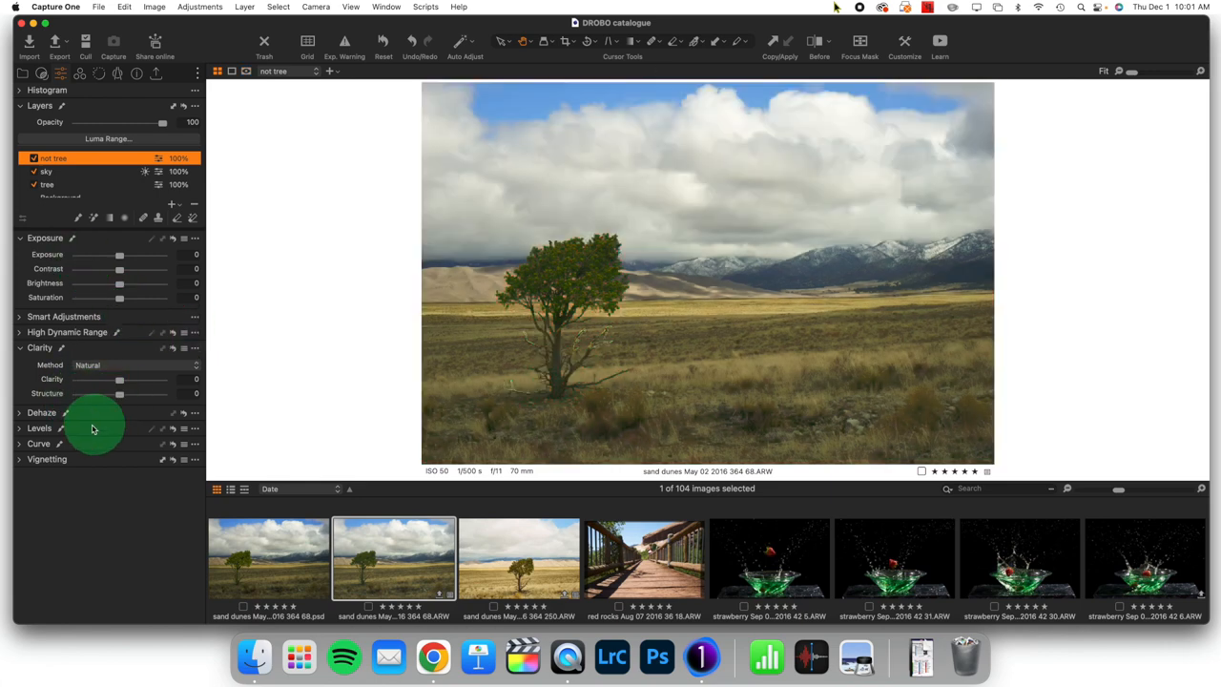
# - Raise Dehaze on the not tree layer to 30 to clear the background haze
pyautogui.click(19, 413)
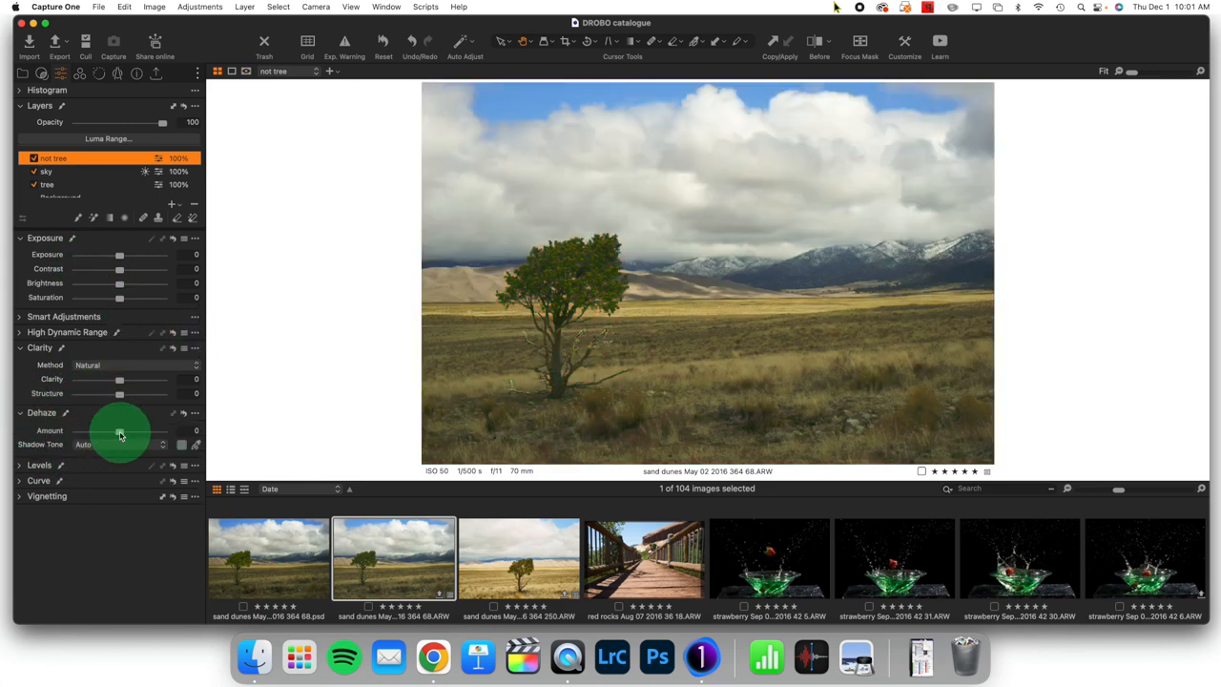
pyautogui.moveTo(119, 431); pyautogui.dragTo(126, 431)
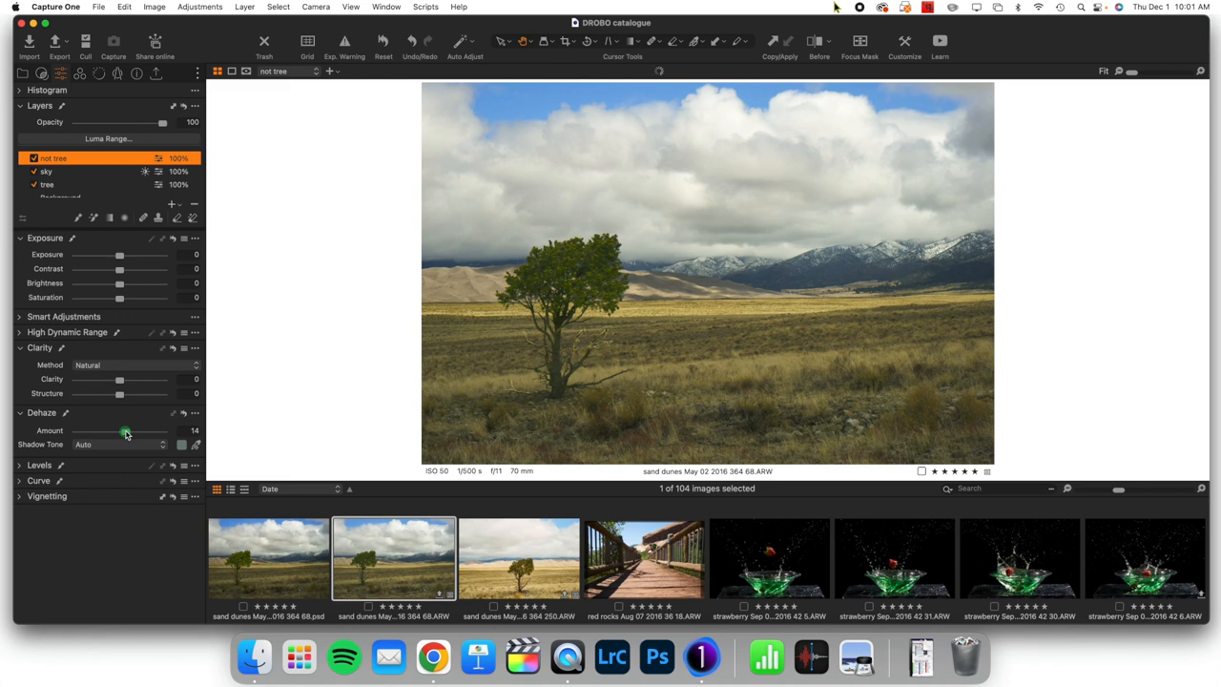
pyautogui.moveTo(126, 432); pyautogui.dragTo(130, 432)
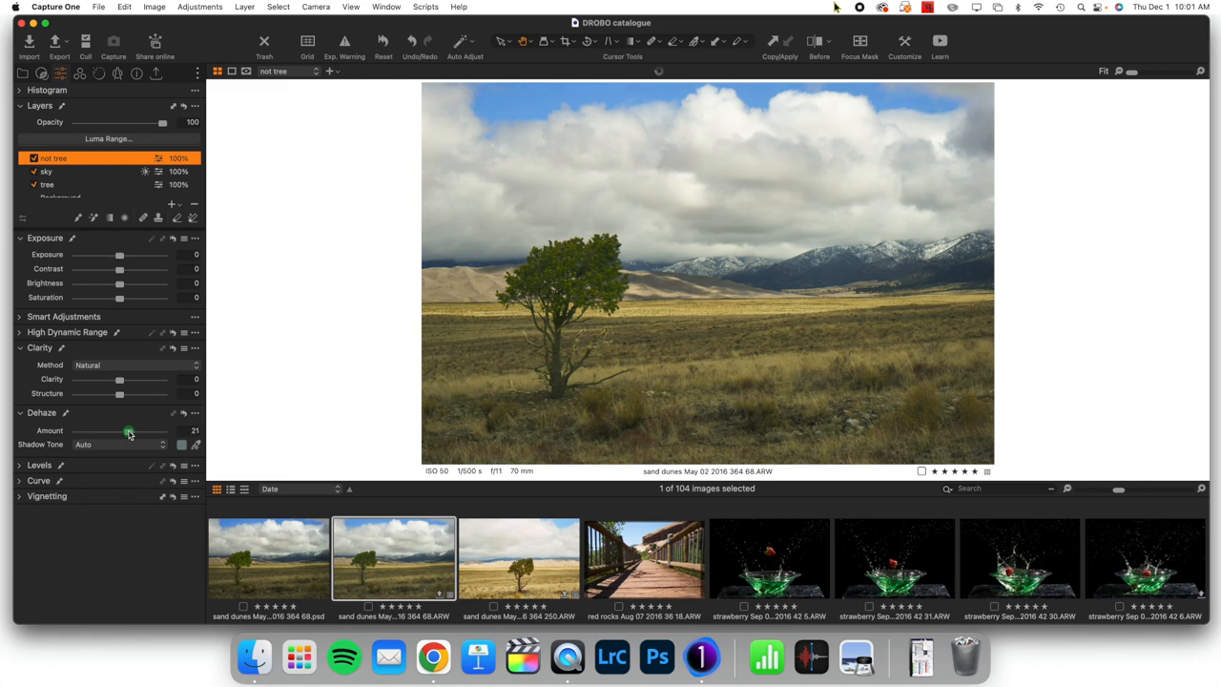
pyautogui.moveTo(128, 431); pyautogui.dragTo(130, 431)
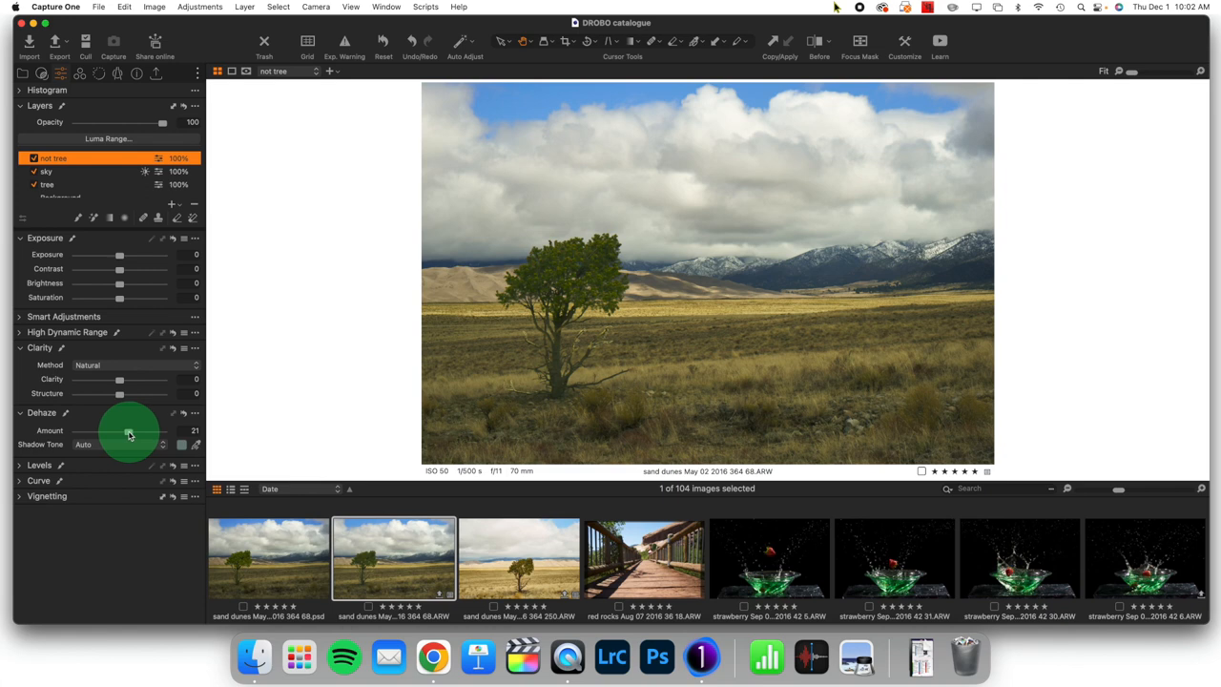
pyautogui.moveTo(129, 431); pyautogui.dragTo(132, 432)
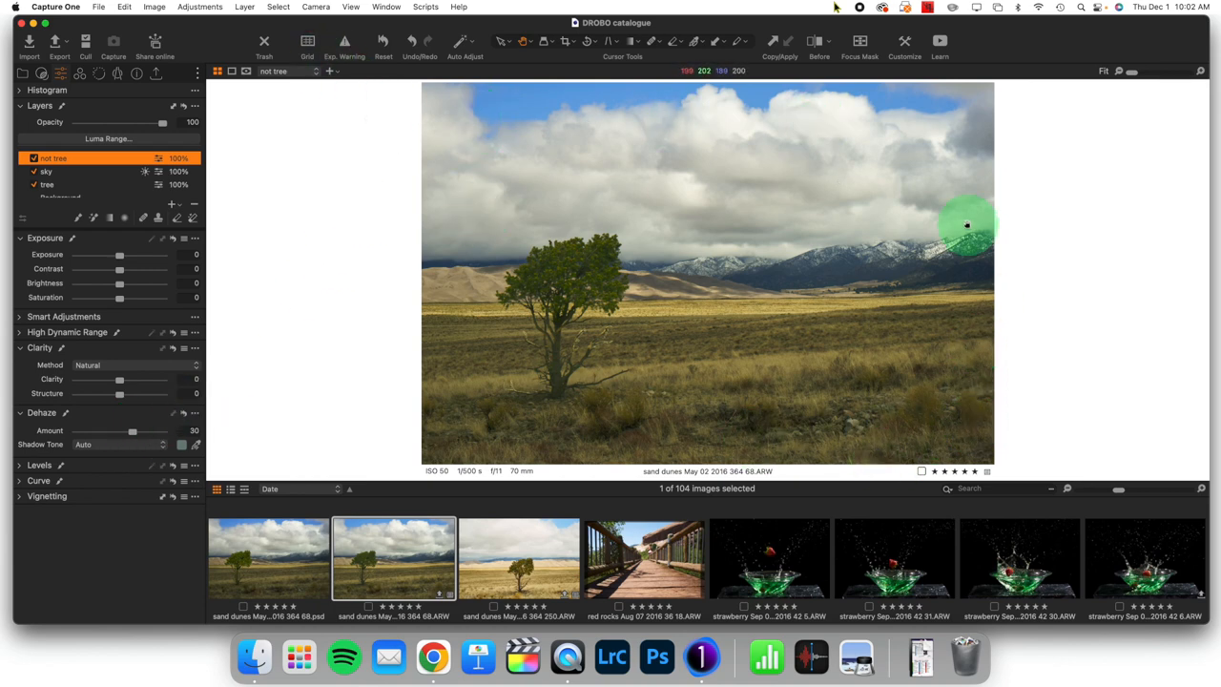
pyautogui.moveTo(663, 153)
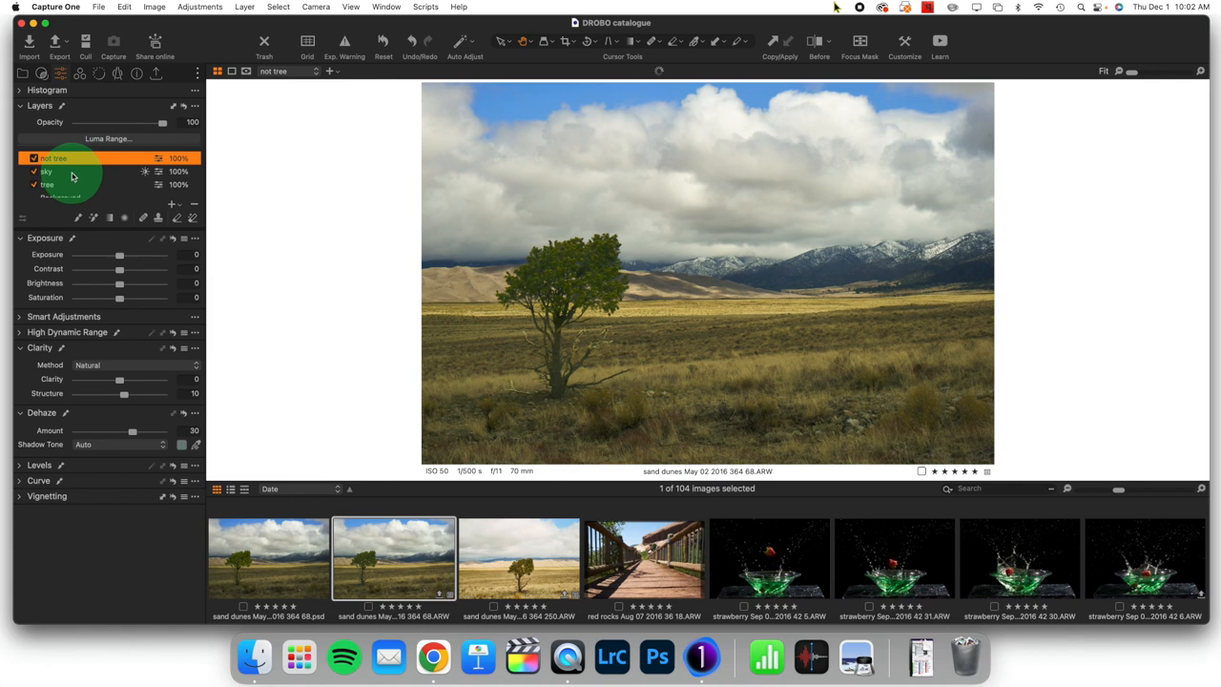
# - Apply a vignette of about -0.4 with Elliptic on Crop to darken the edges
pyautogui.click(46, 171)
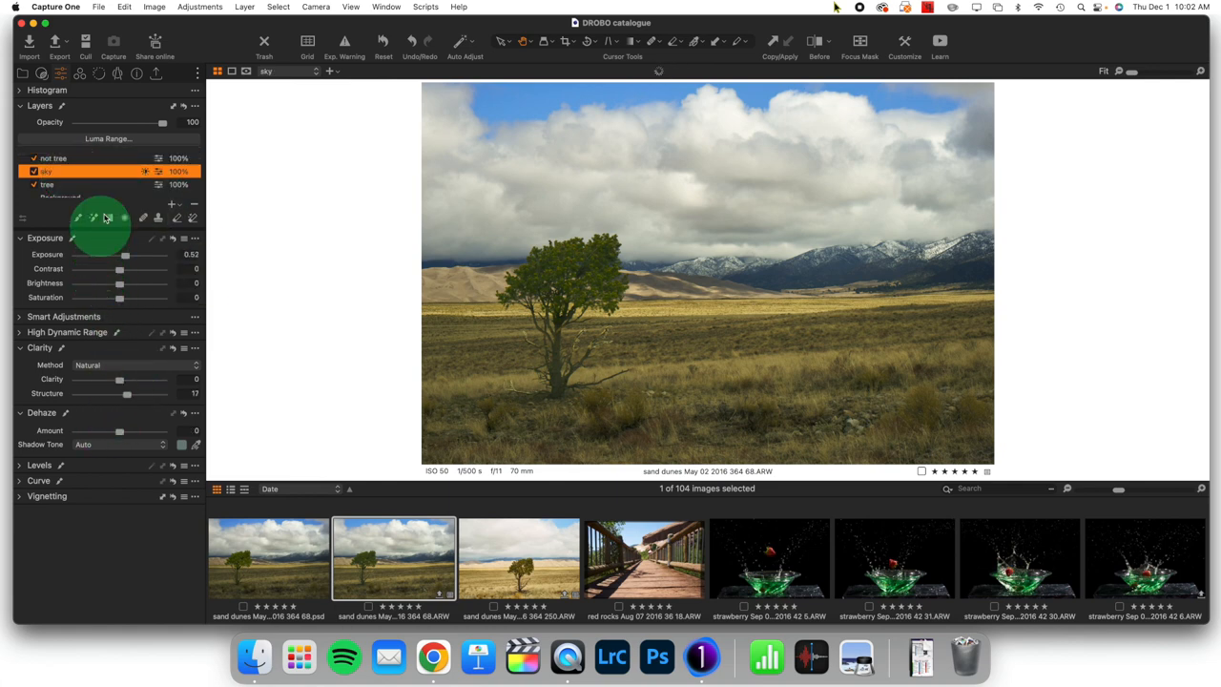
pyautogui.moveTo(118, 267); pyautogui.dragTo(126, 267)
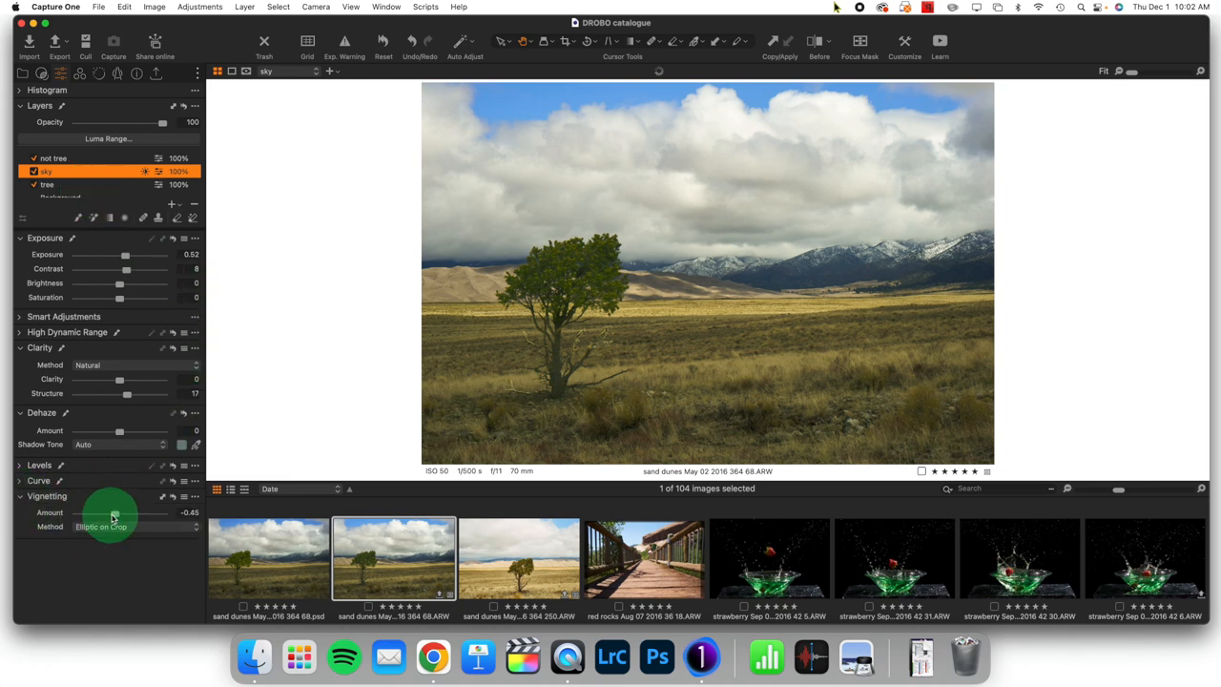
pyautogui.moveTo(120, 512); pyautogui.dragTo(114, 512)
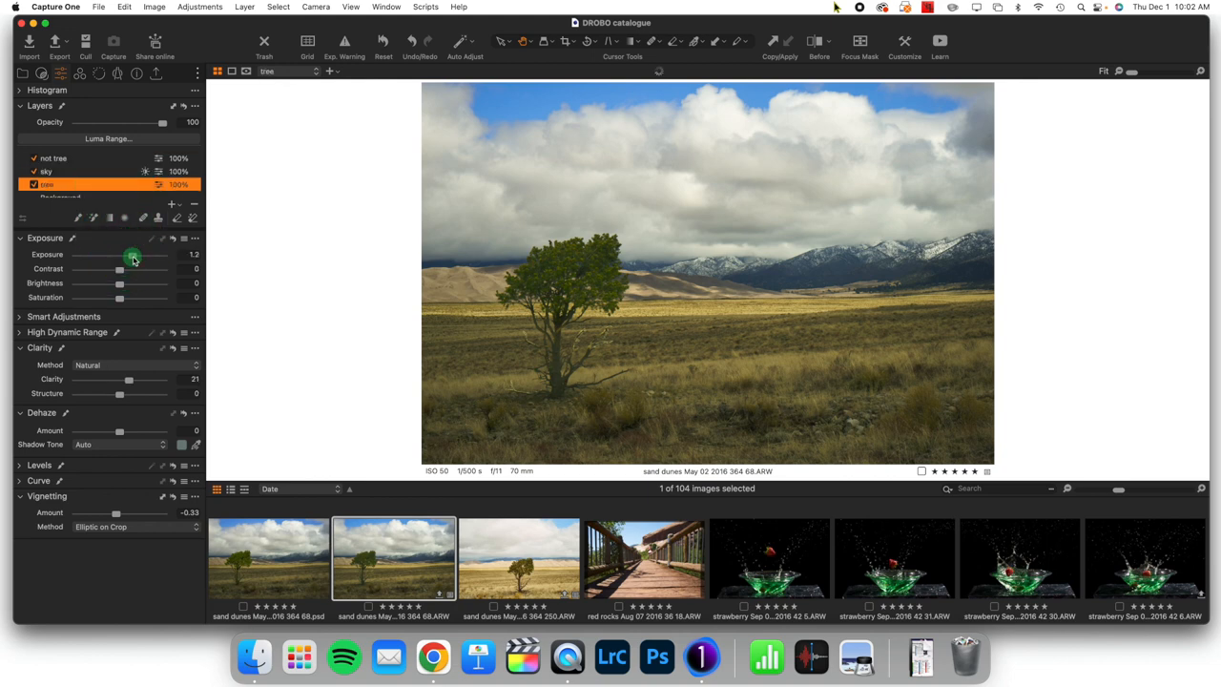
# - Nudge the tree layer's Exposure up so the evergreen reads brighter
pyautogui.moveTo(134, 256); pyautogui.dragTo(135, 256)
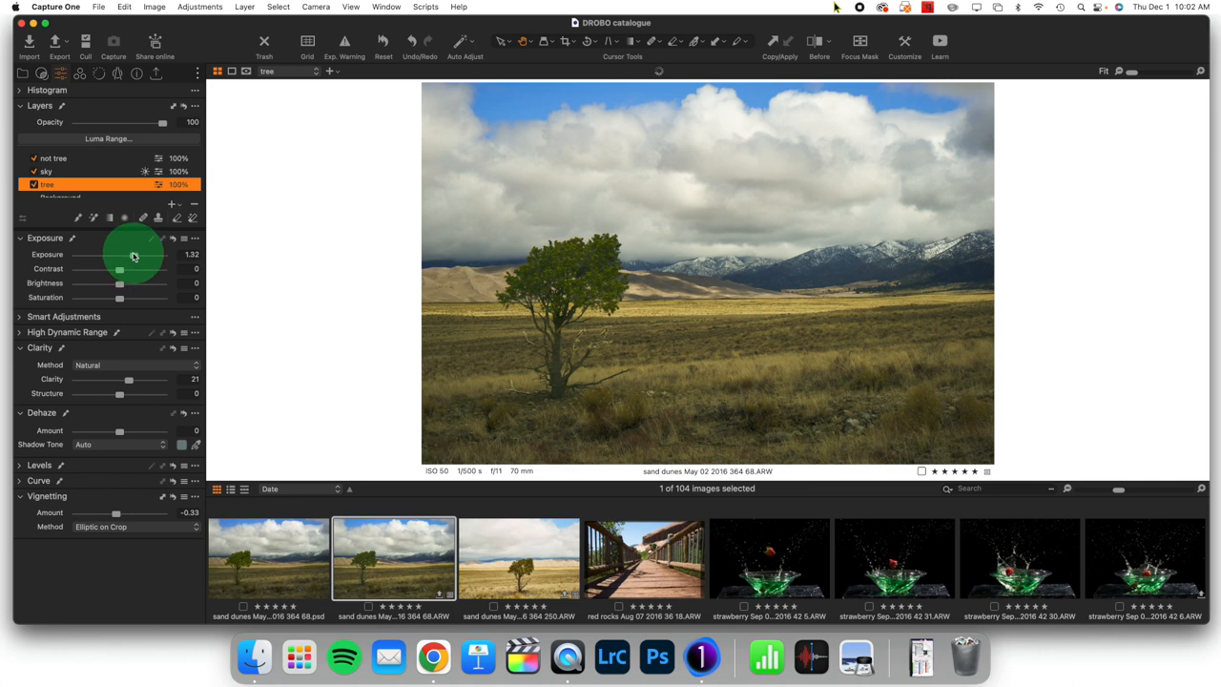
pyautogui.moveTo(119, 256); pyautogui.dragTo(136, 256)
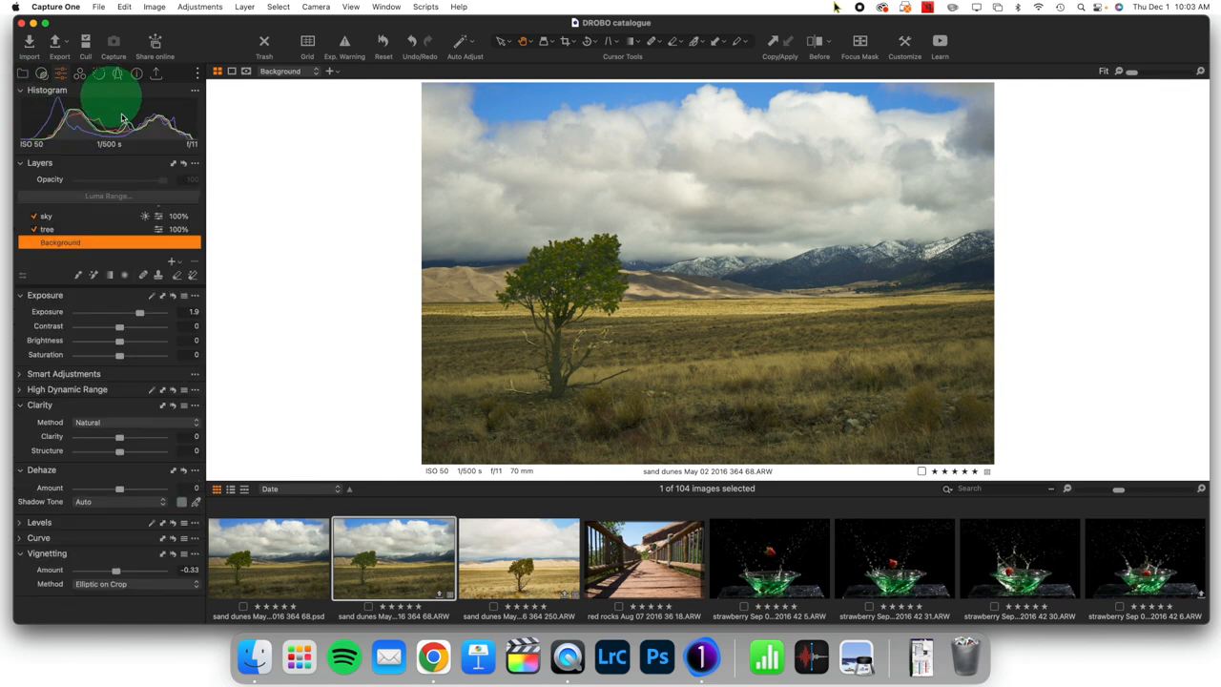
pyautogui.moveTo(110, 103)
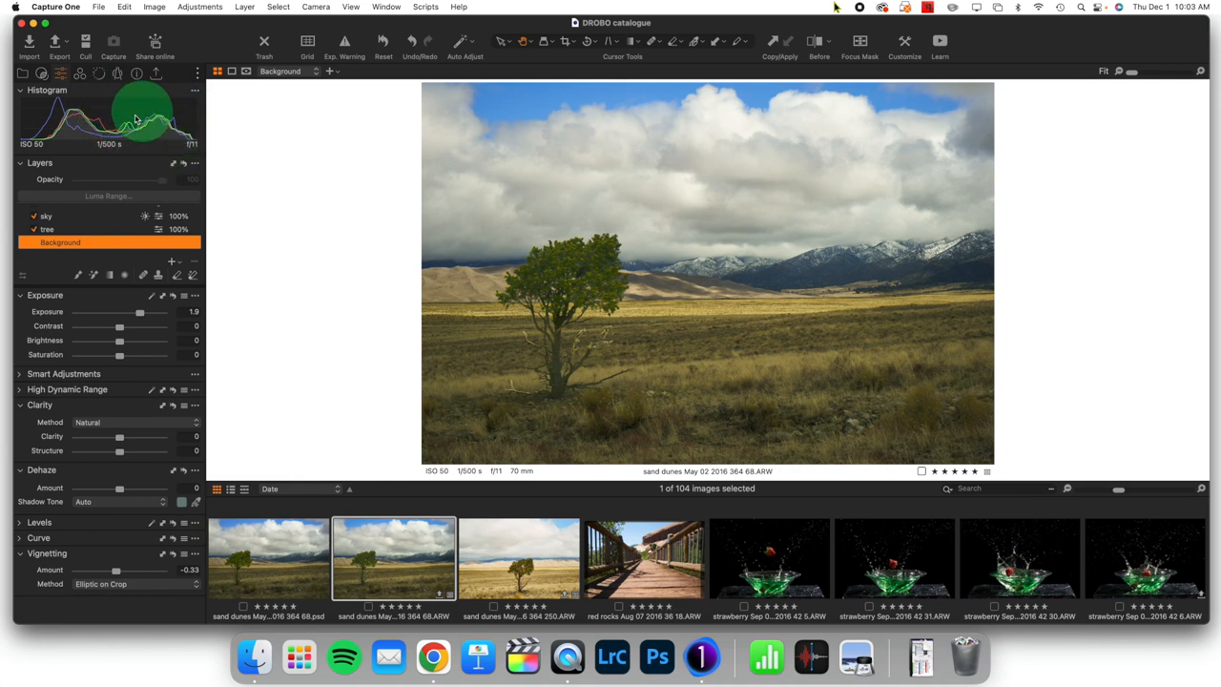
pyautogui.moveTo(107, 298)
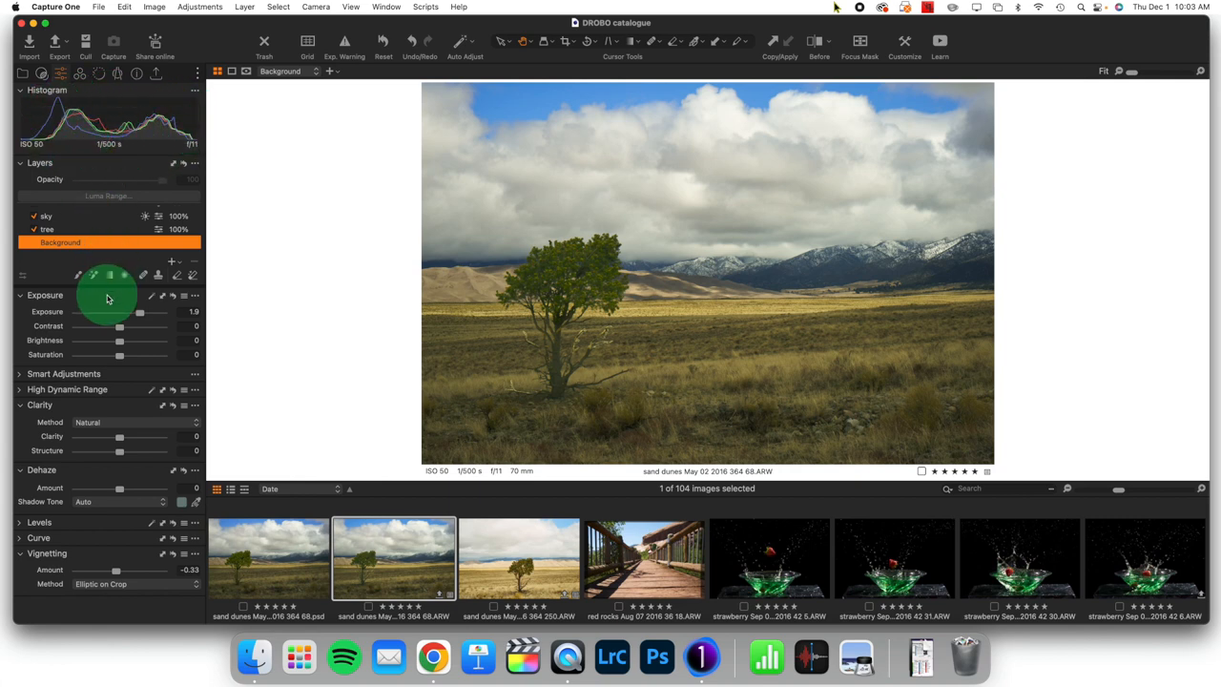
# - Nudge the Background layer's exposure up and lower its HDR blacks to deepen shadows
pyautogui.moveTo(141, 313); pyautogui.dragTo(143, 313)
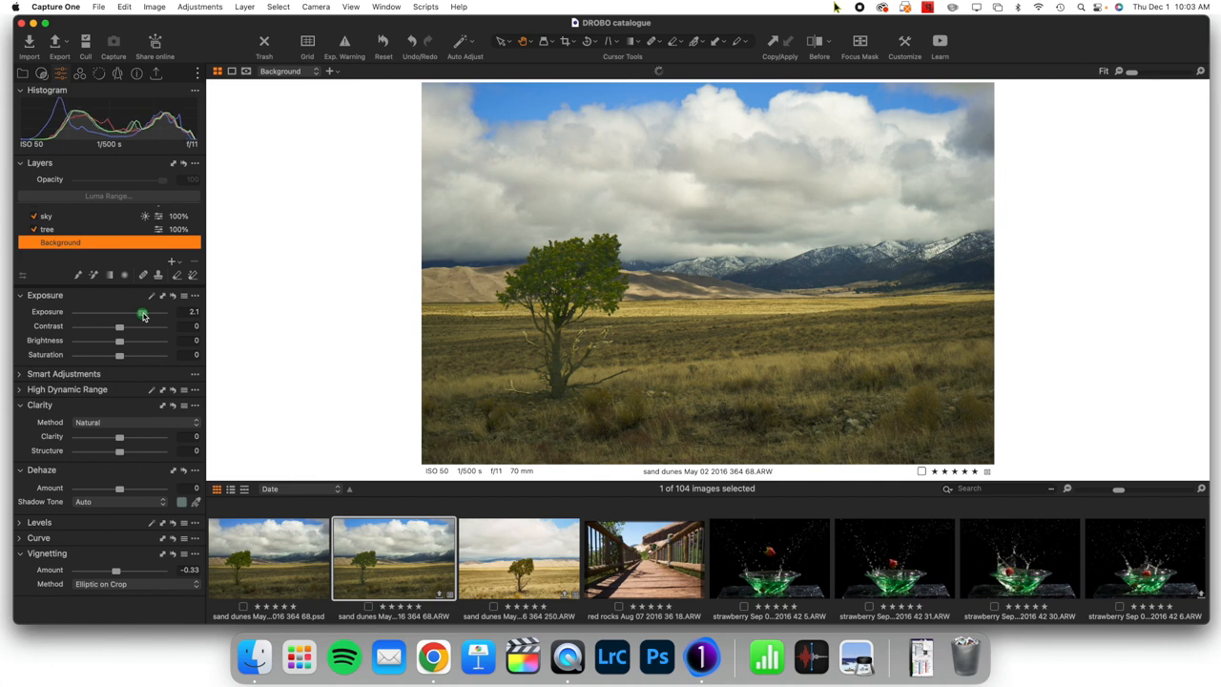
pyautogui.moveTo(143, 313); pyautogui.dragTo(141, 313)
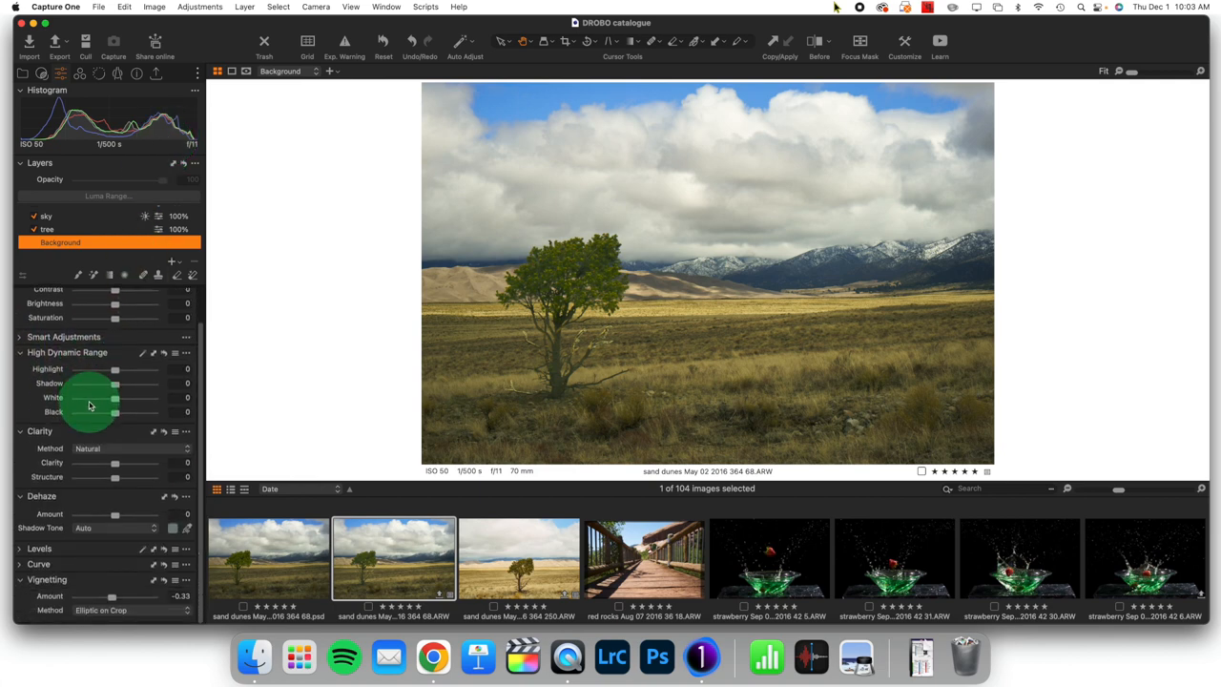
pyautogui.moveTo(114, 399); pyautogui.dragTo(113, 415)
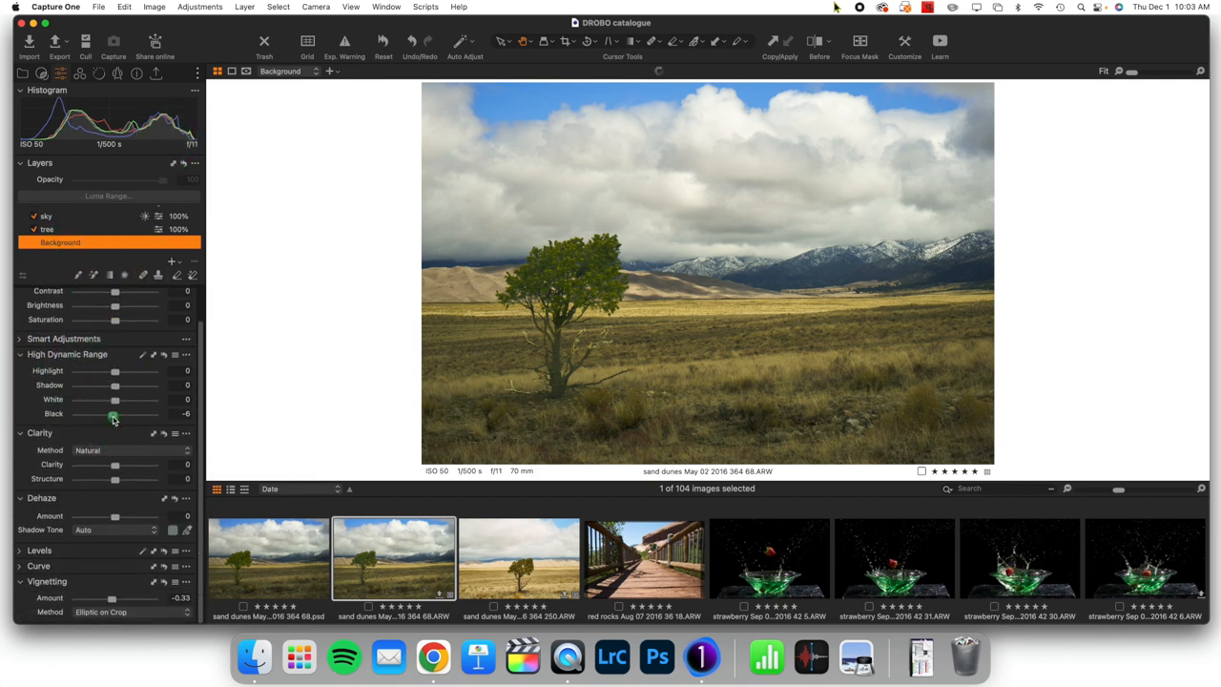
pyautogui.moveTo(115, 412); pyautogui.dragTo(113, 412)
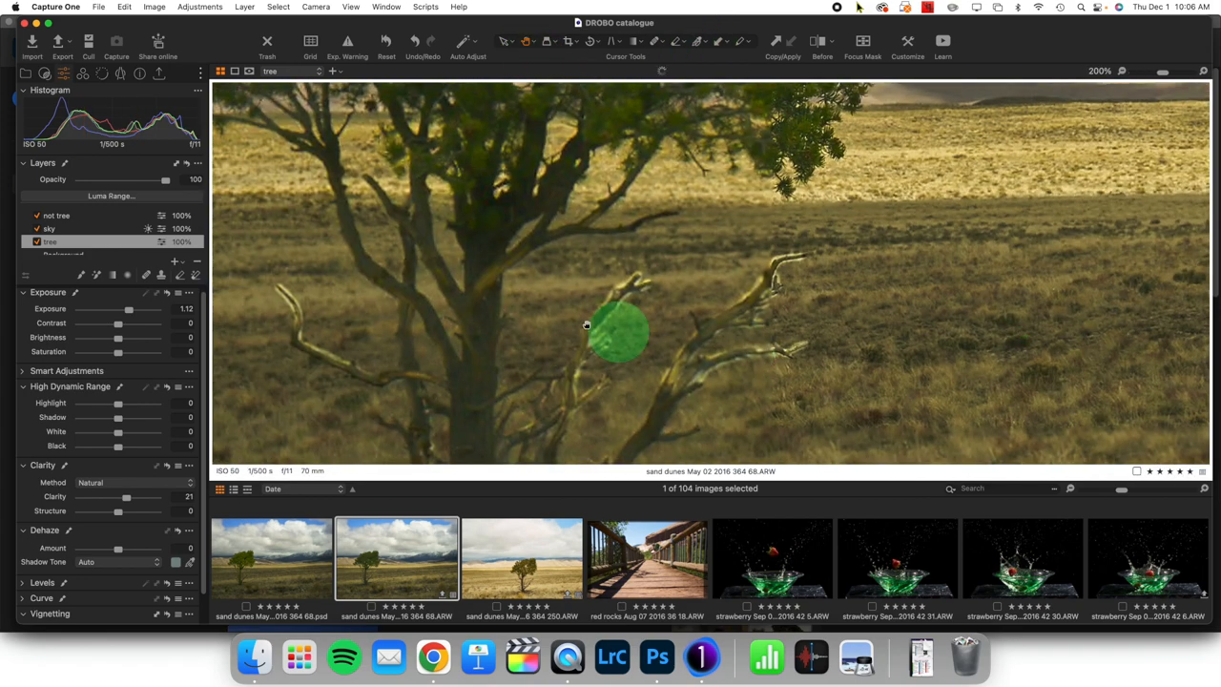
# - Brush the tree mask over thin branches and erase stray mask from the grass and lower trunk
pyautogui.moveTo(620, 328); pyautogui.dragTo(630, 283)
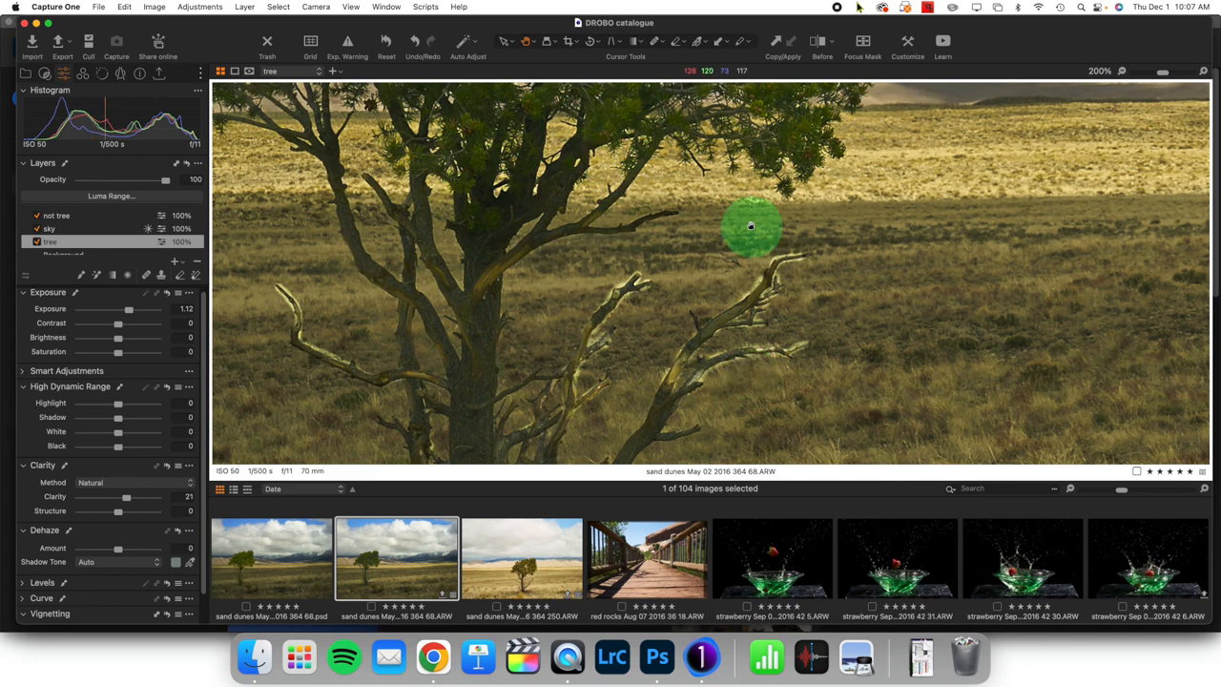
pyautogui.moveTo(496, 122)
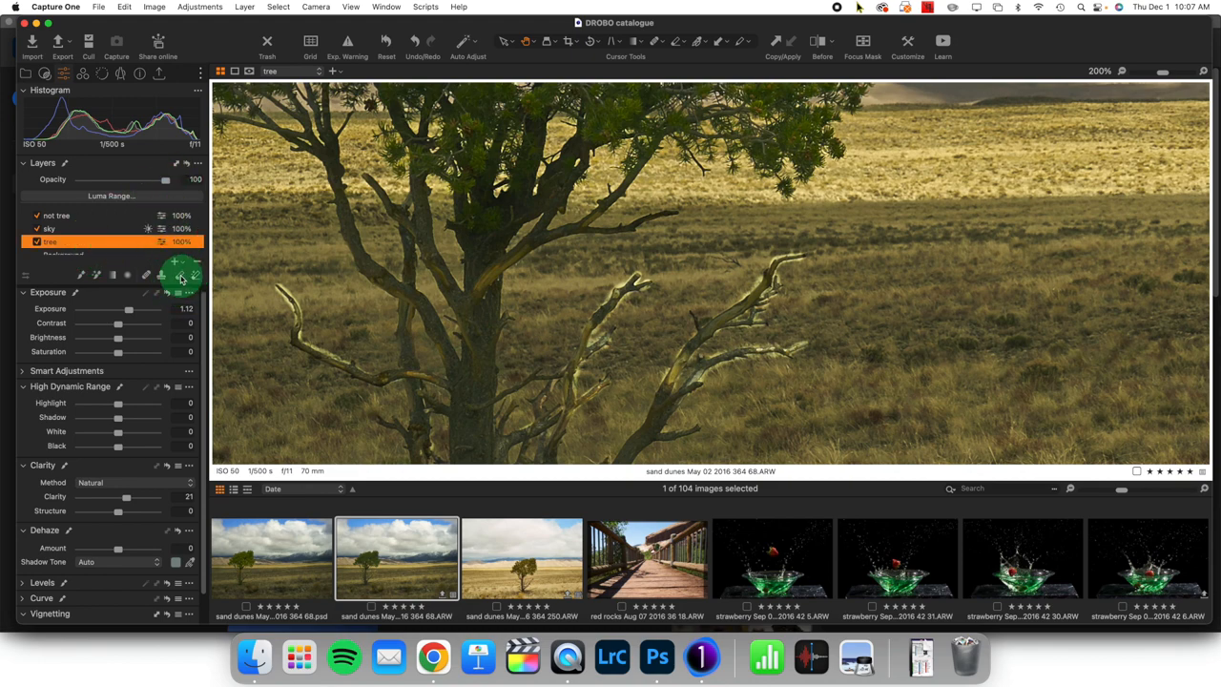
pyautogui.click(180, 275)
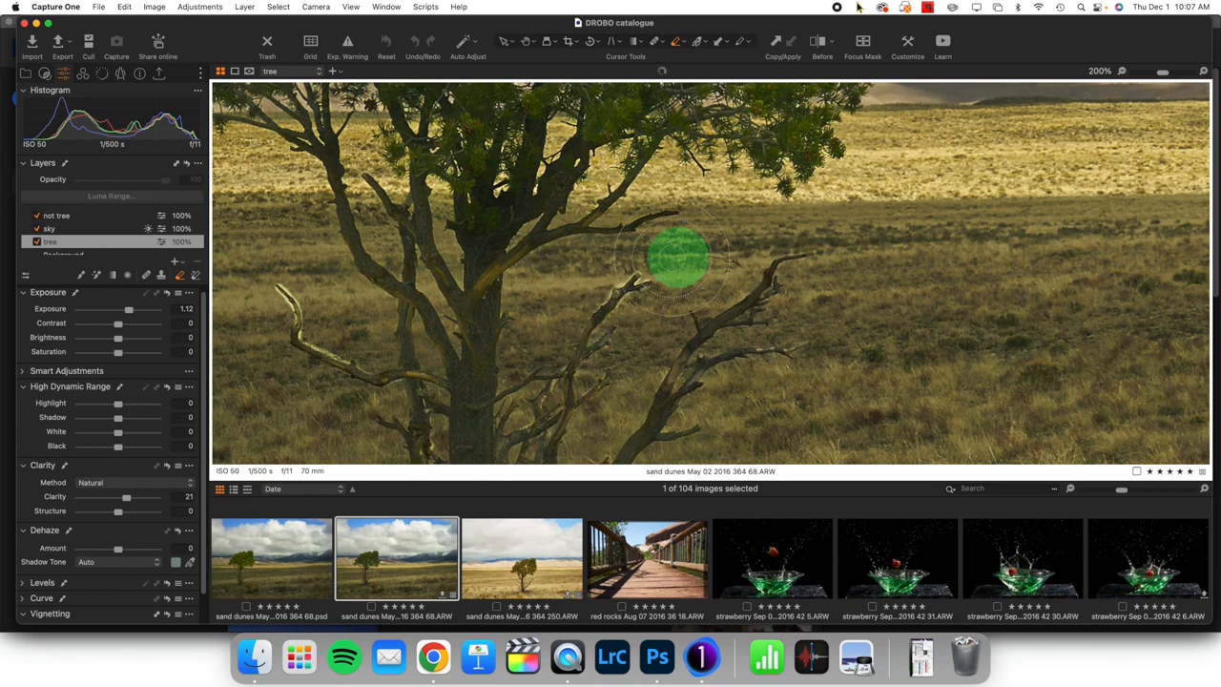
pyautogui.moveTo(677, 258); pyautogui.dragTo(367, 404)
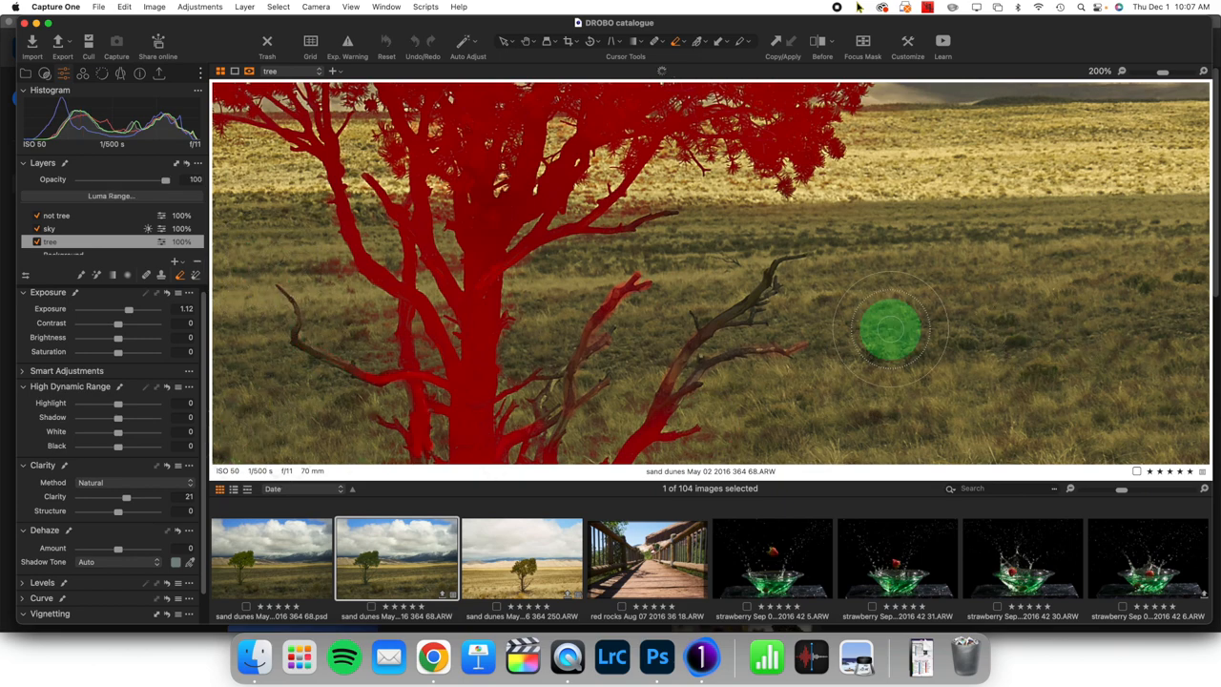
pyautogui.moveTo(939, 258)
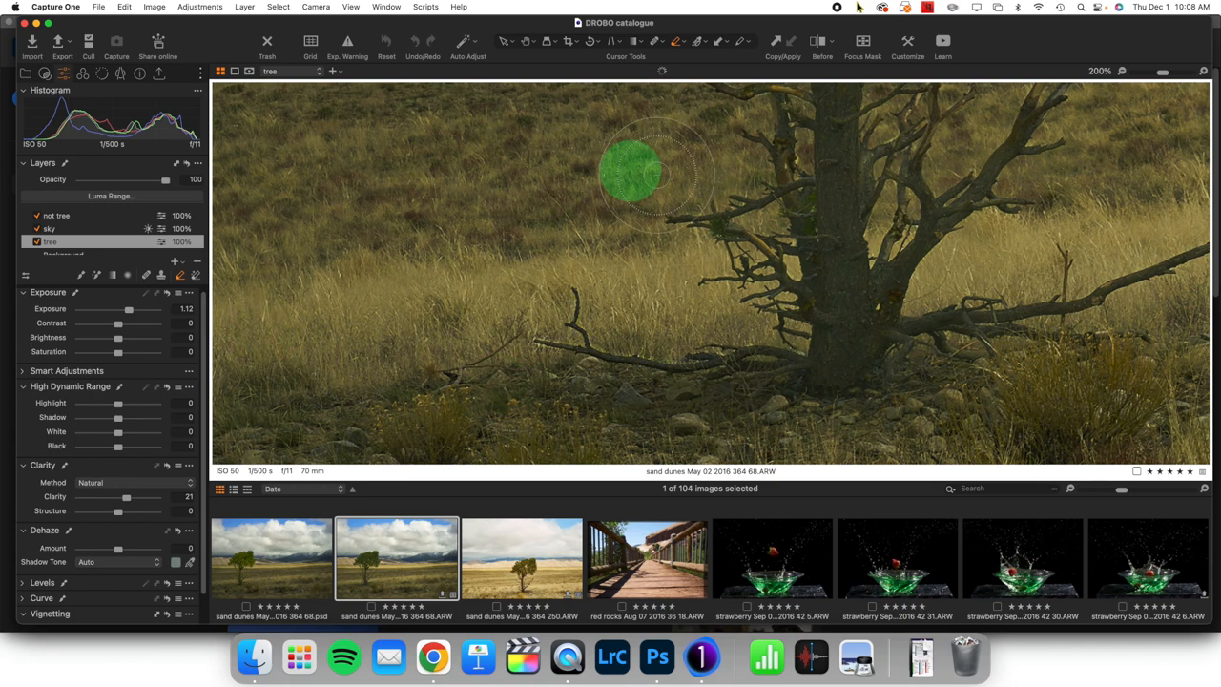
pyautogui.moveTo(630, 172); pyautogui.dragTo(610, 286)
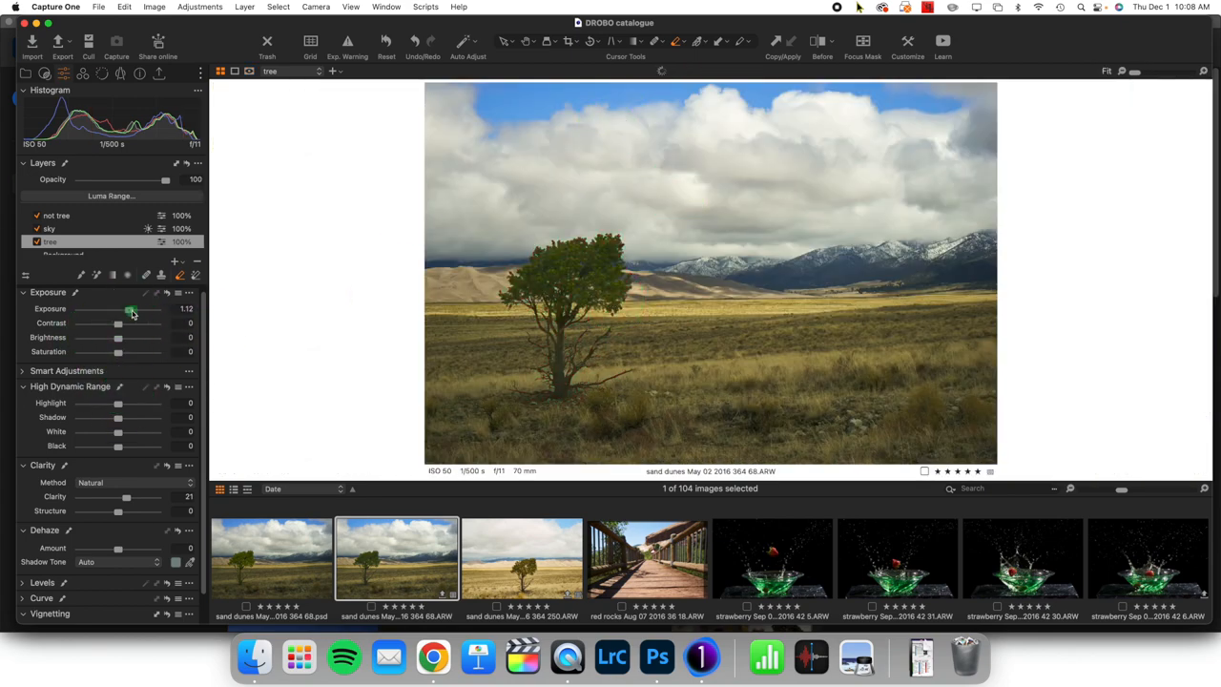
# - Raise the tree layer's exposure to about 1.6
pyautogui.moveTo(118, 309); pyautogui.dragTo(133, 309)
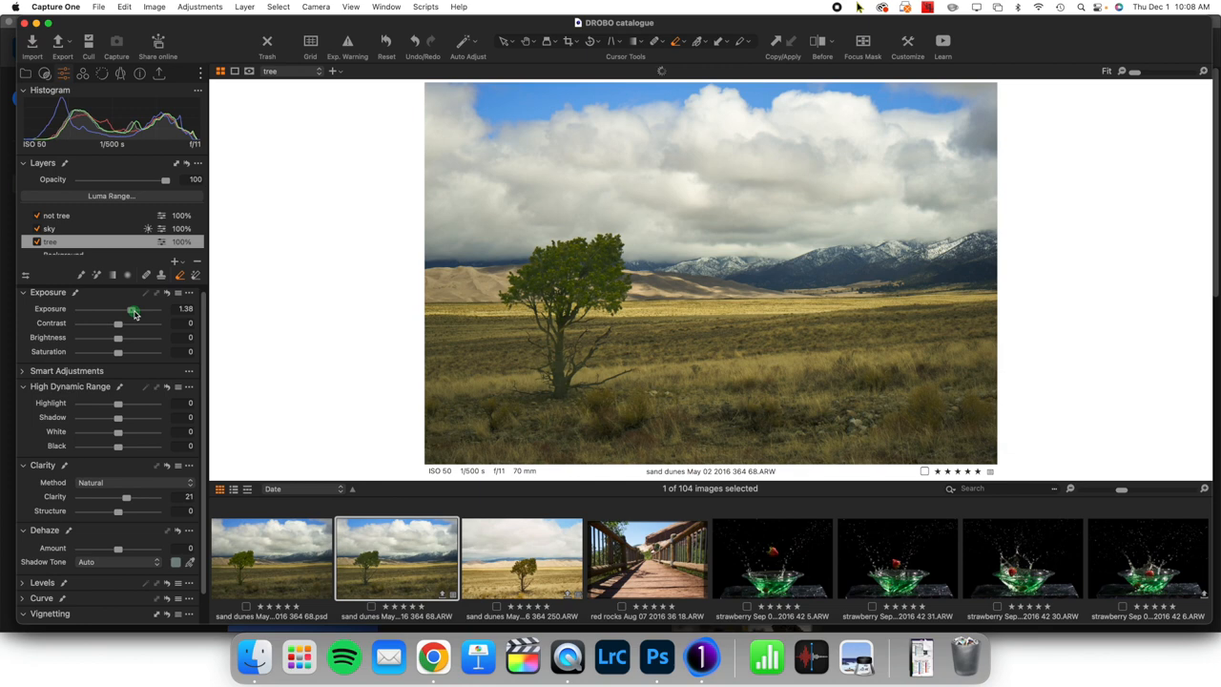
pyautogui.moveTo(133, 309); pyautogui.dragTo(138, 310)
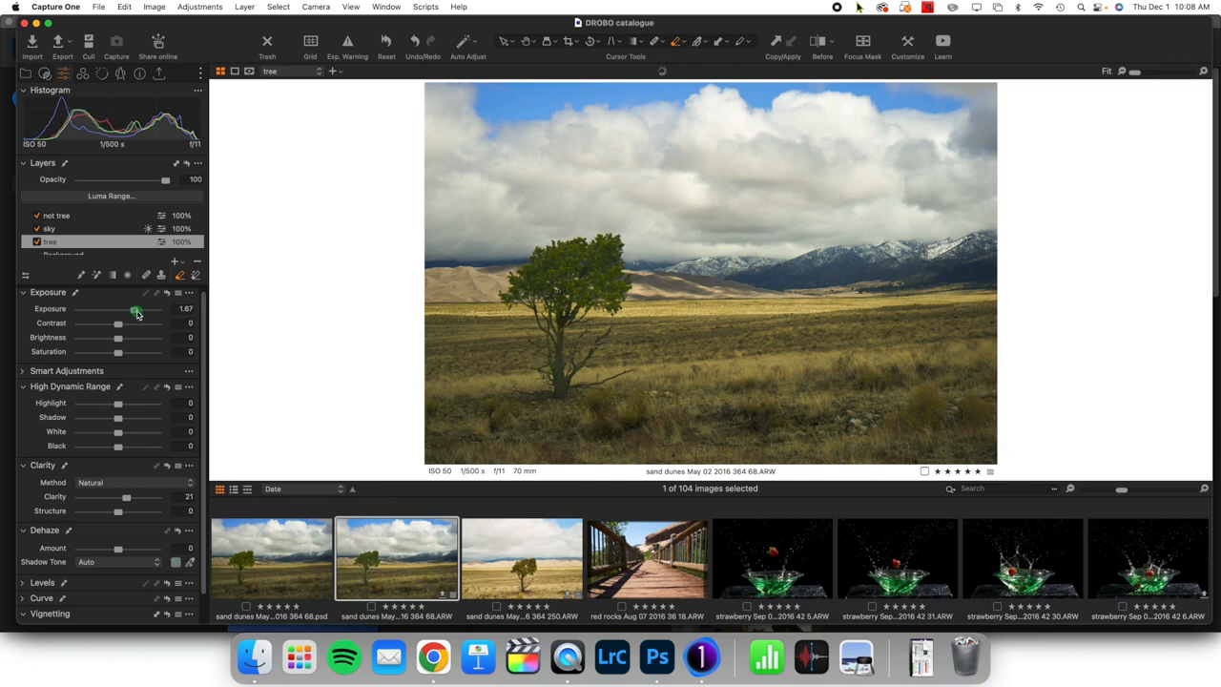
pyautogui.moveTo(137, 309); pyautogui.dragTo(138, 309)
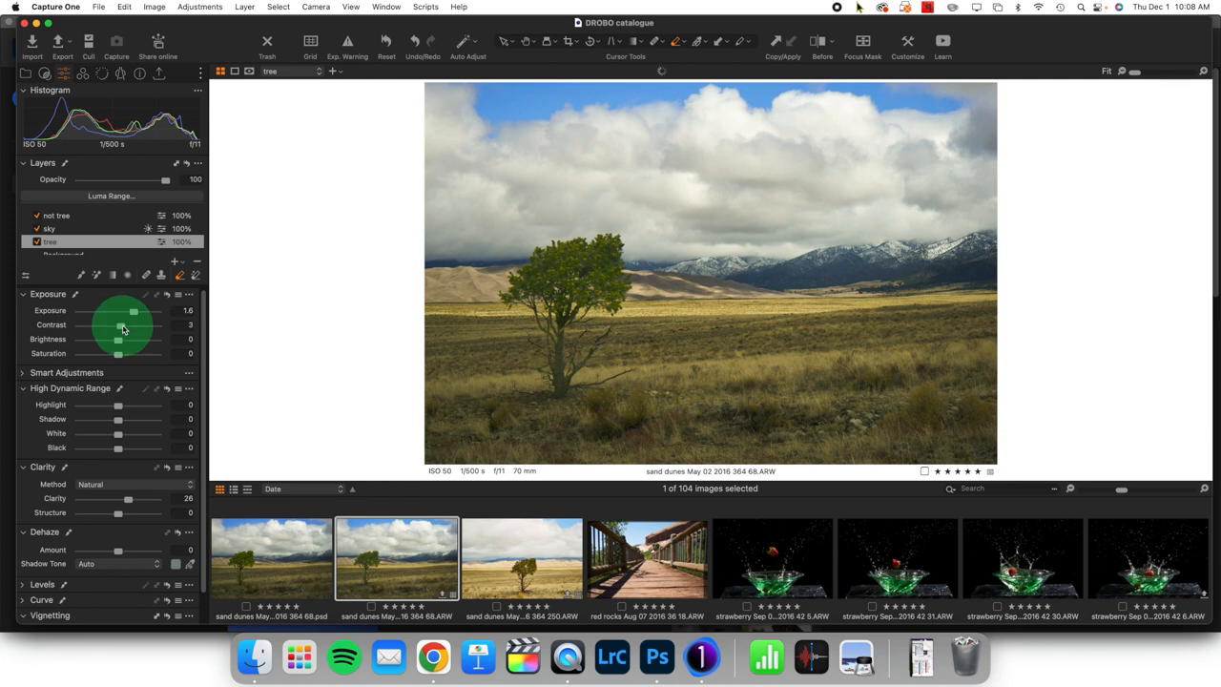
pyautogui.moveTo(1154, 10)
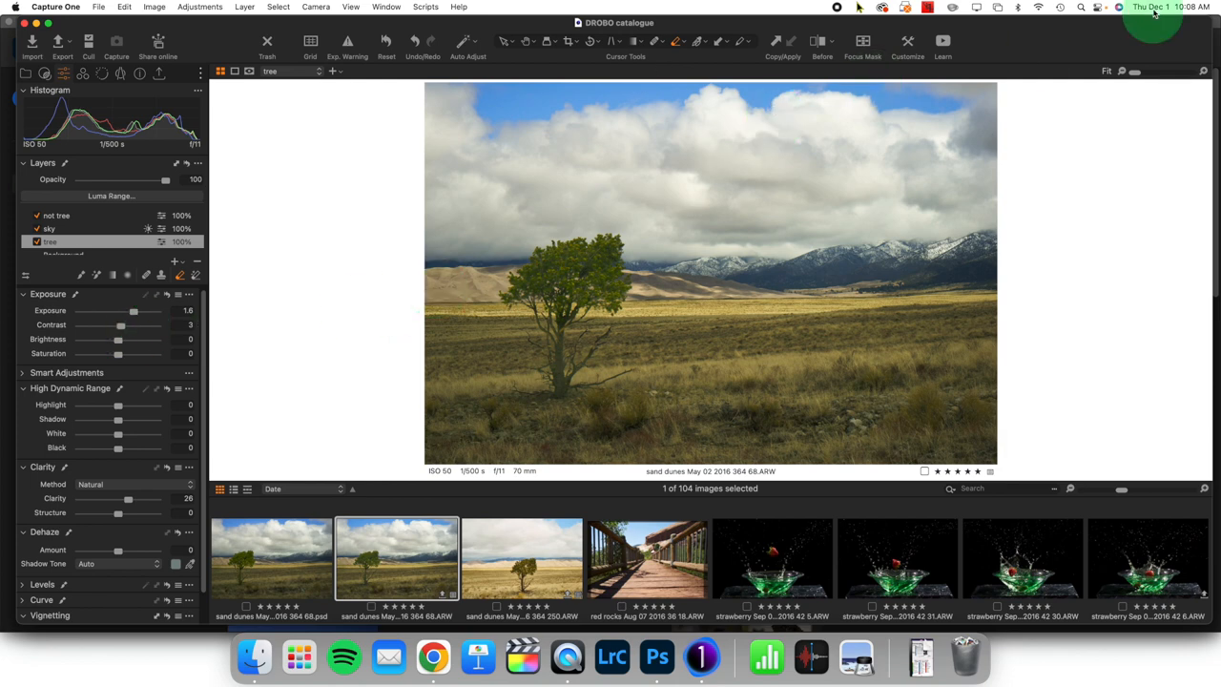
pyautogui.moveTo(1122, 36)
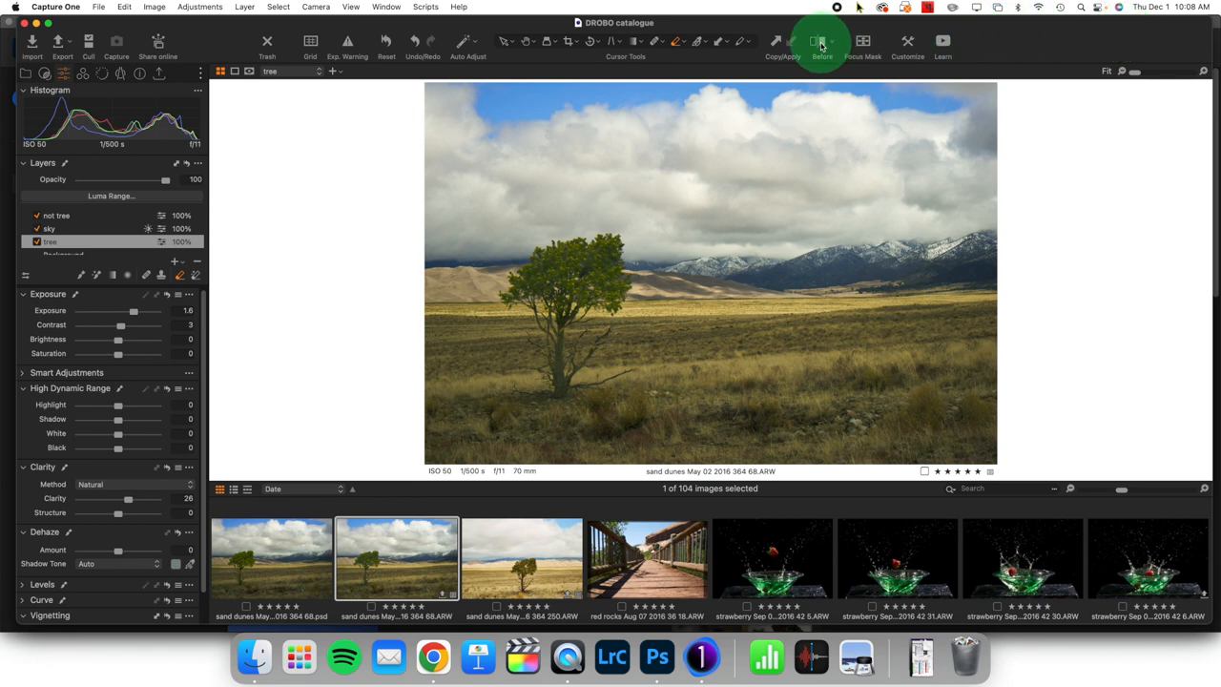
# - Show the Before/After split comparison with the divider moved toward the left edge
pyautogui.click(820, 42)
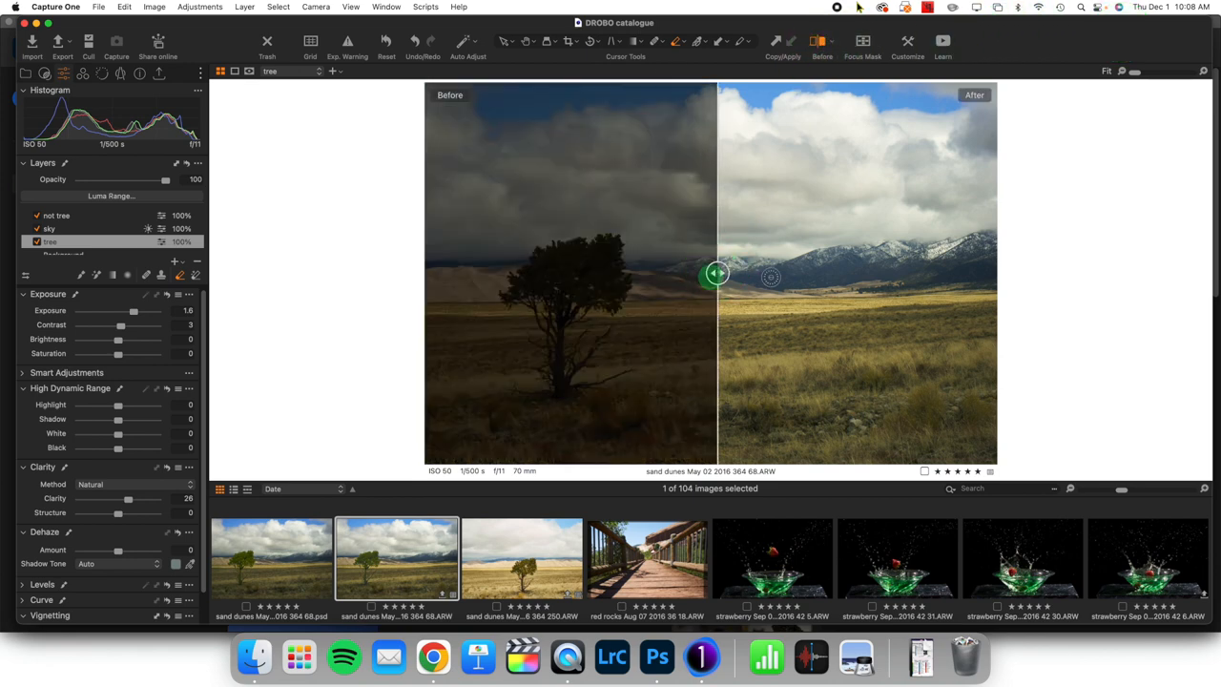
pyautogui.moveTo(716, 275); pyautogui.dragTo(473, 274)
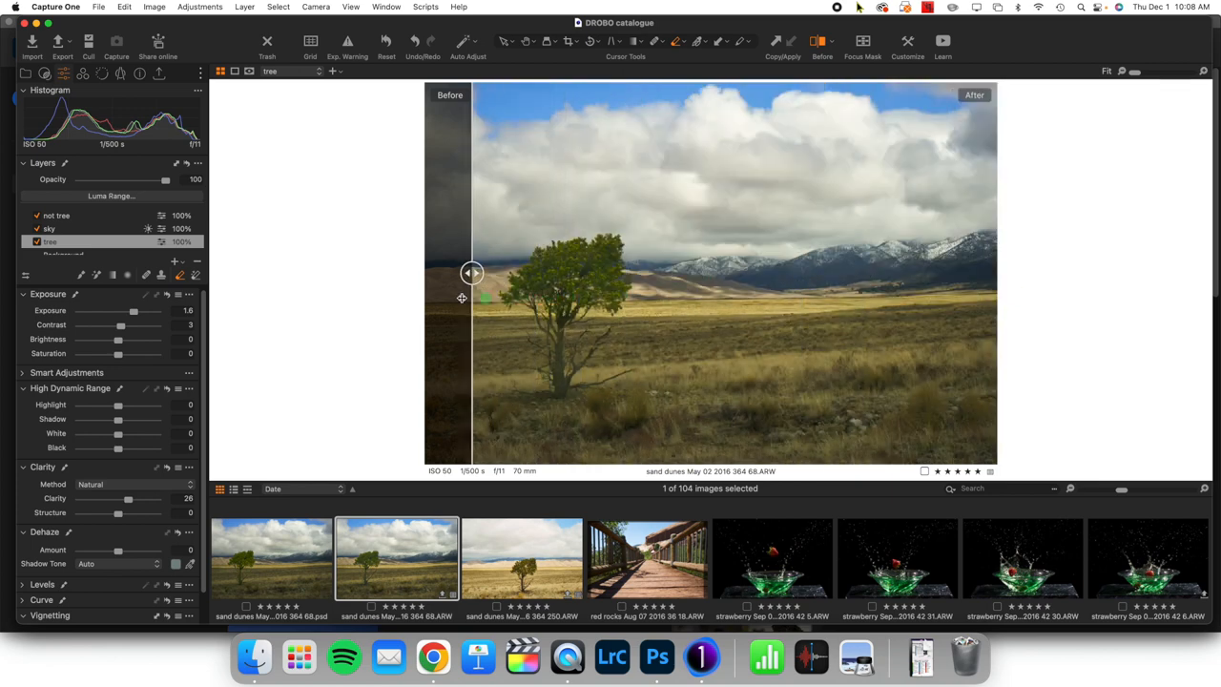